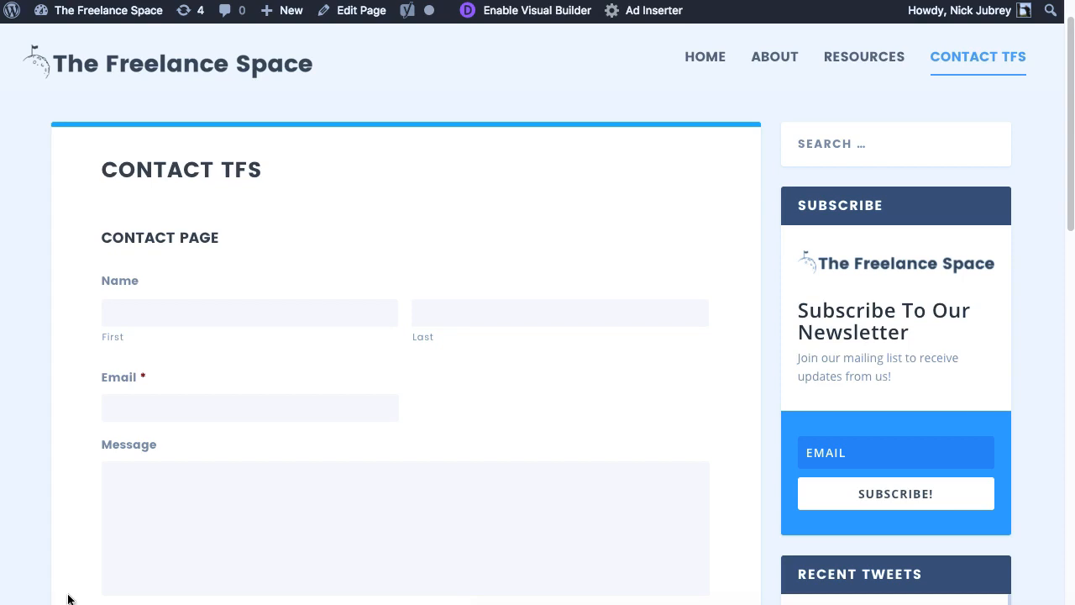
pyautogui.moveTo(82, 370)
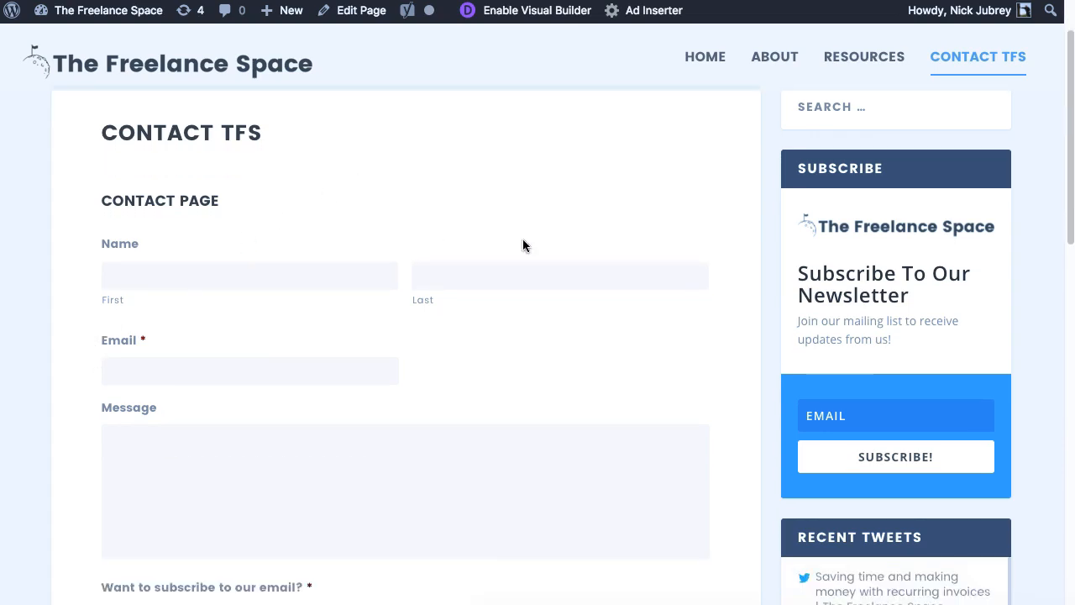
# - Activate the Gravity Forms MailChimp Add-On and locate it among installed plugins
pyautogui.scroll(-3)
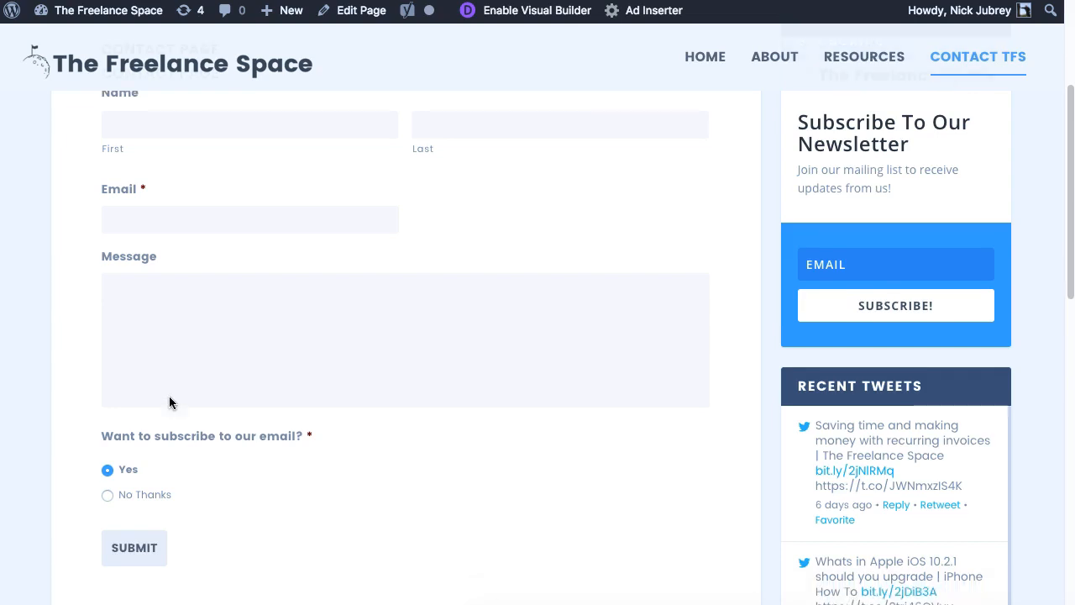
pyautogui.scroll(-3)
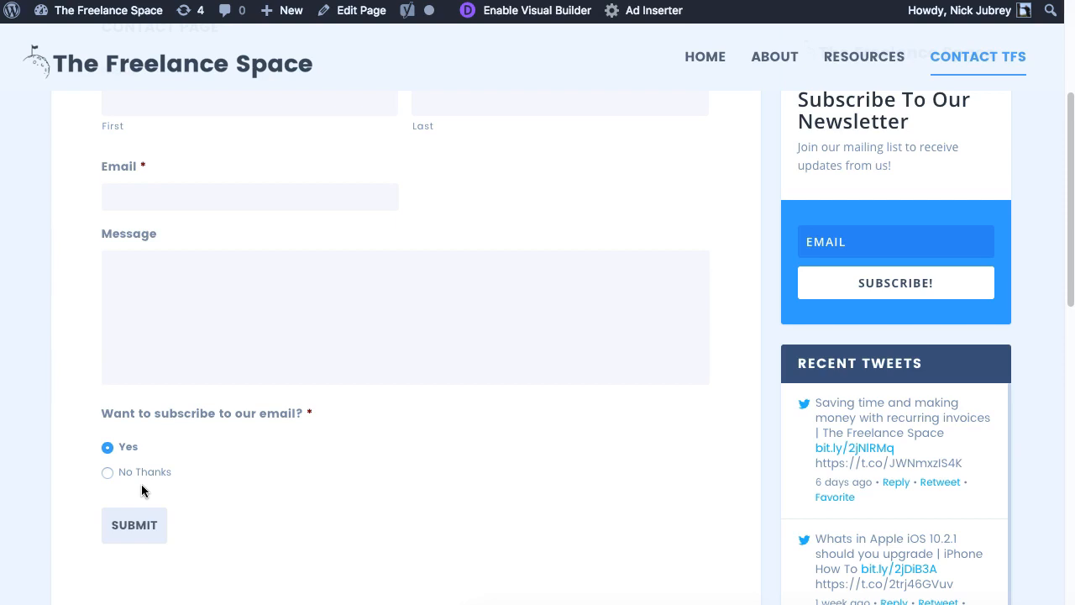
pyautogui.moveTo(141, 488)
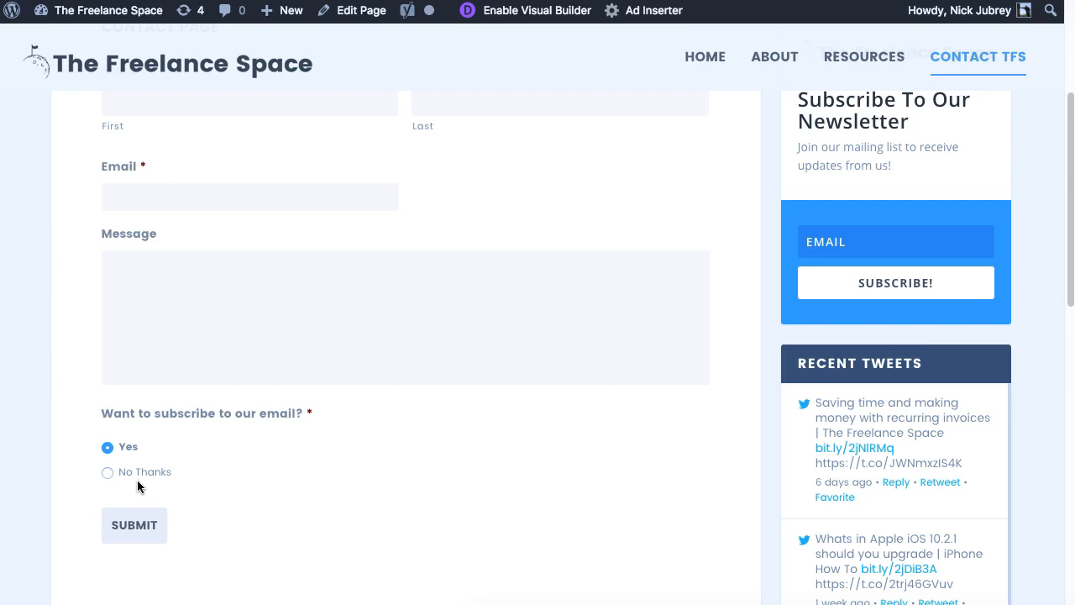
pyautogui.moveTo(209, 491)
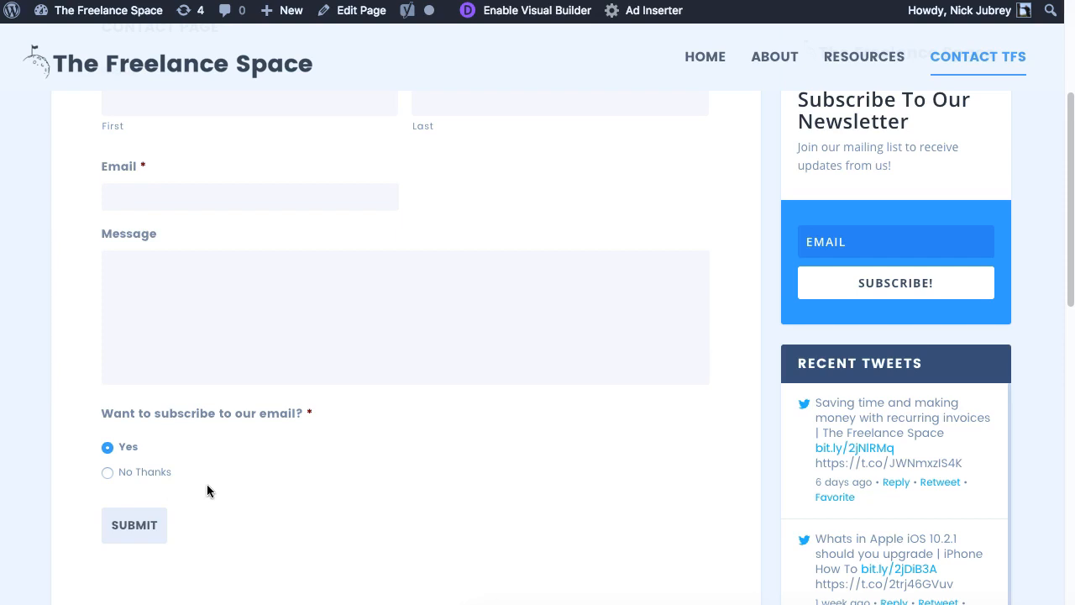
pyautogui.moveTo(228, 470)
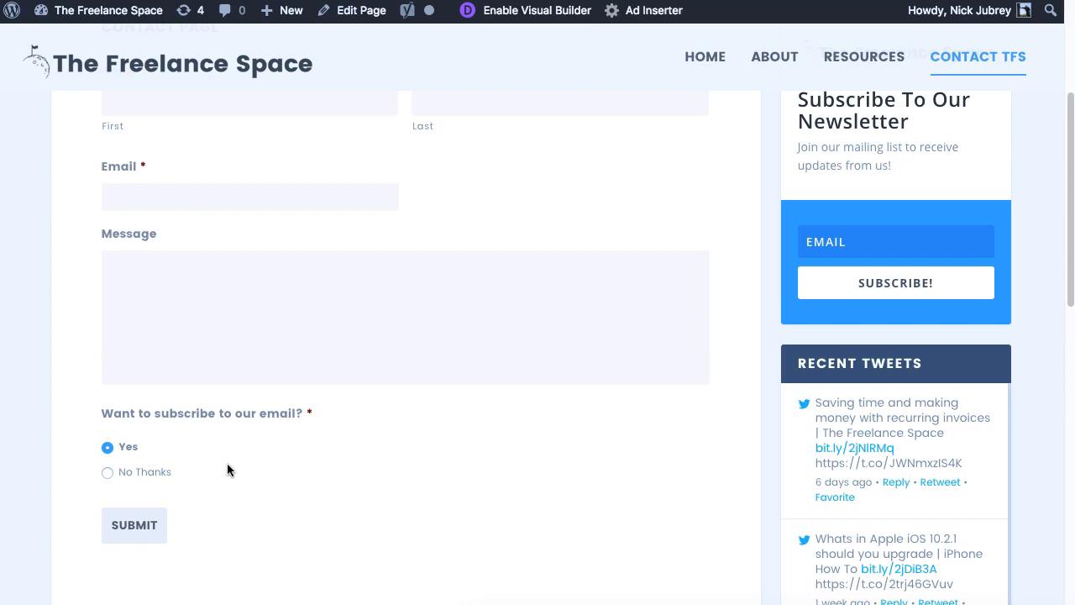
pyautogui.moveTo(134, 485)
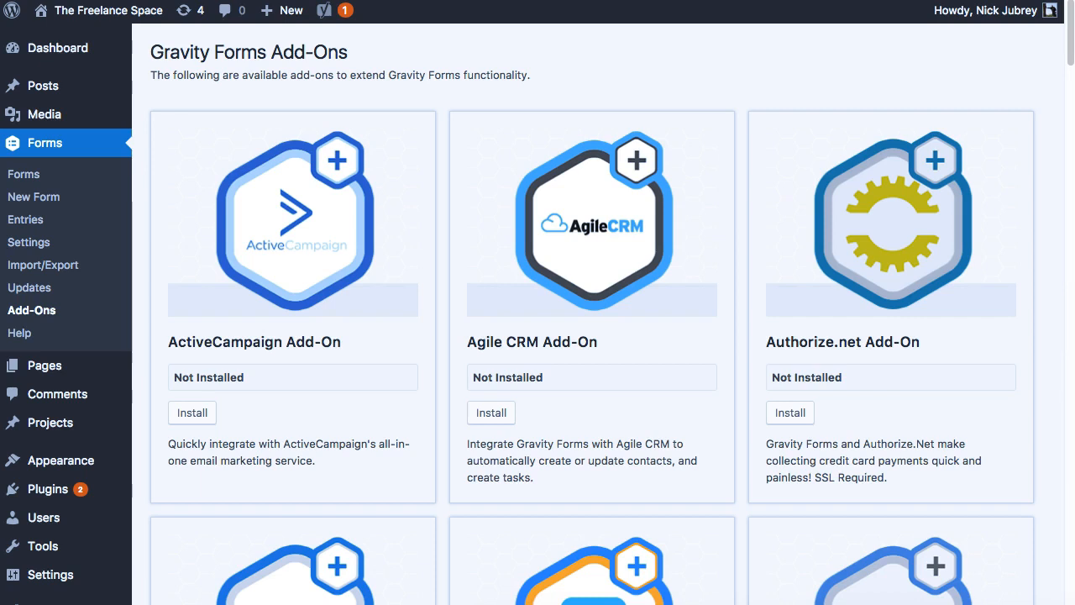
pyautogui.moveTo(765, 174)
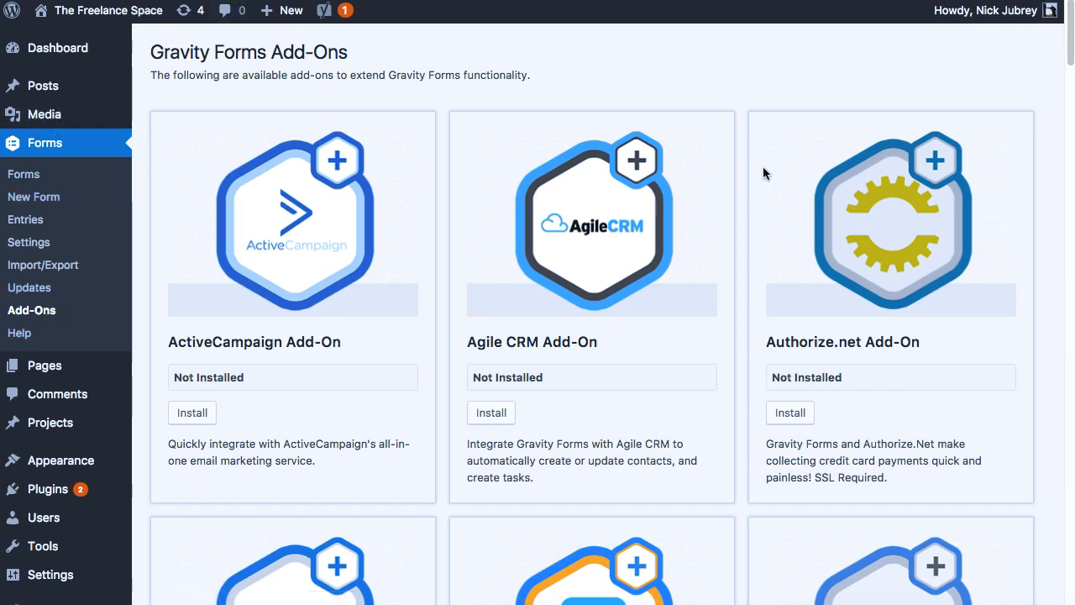
pyautogui.scroll(-3)
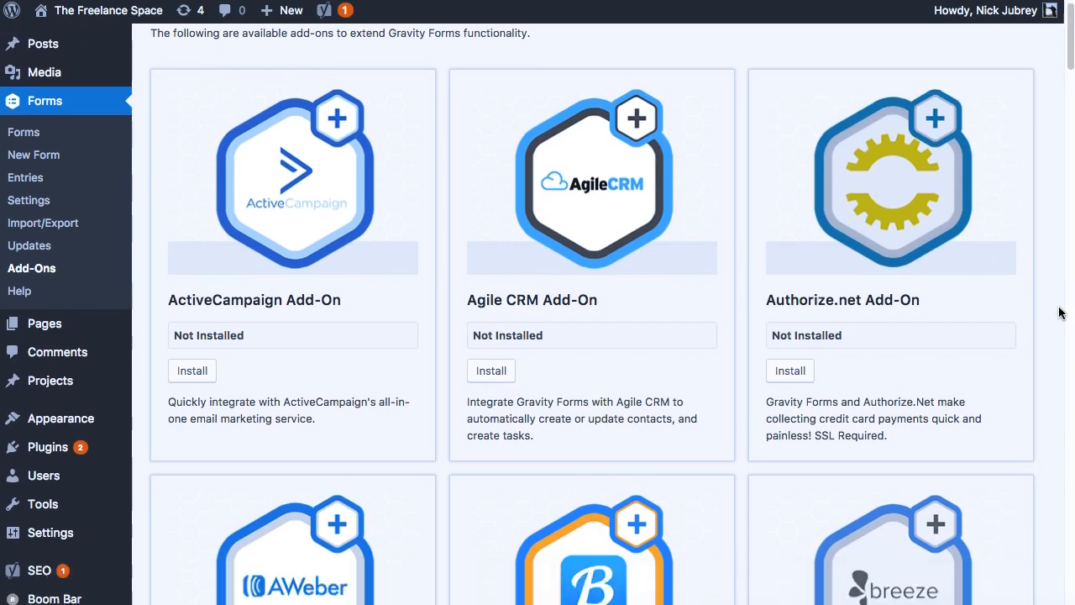
pyautogui.scroll(-3)
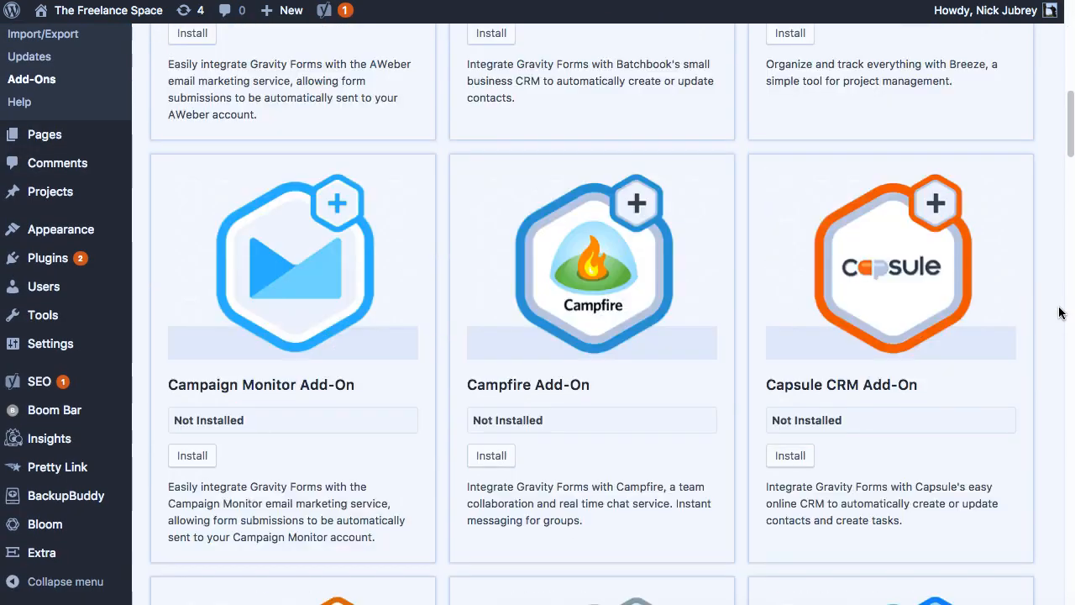
pyautogui.scroll(-3)
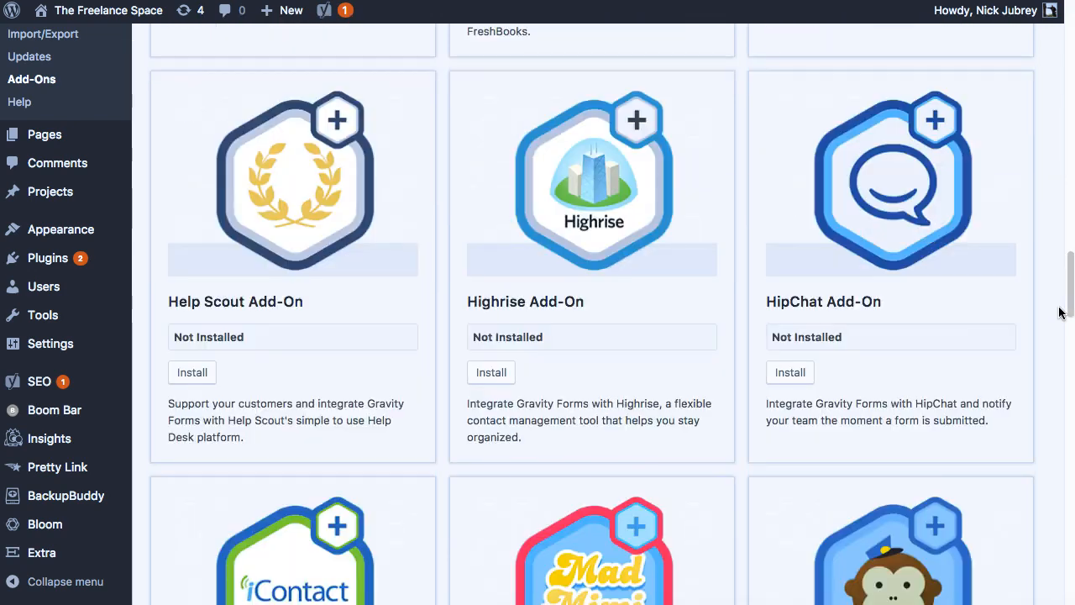
pyautogui.scroll(-3)
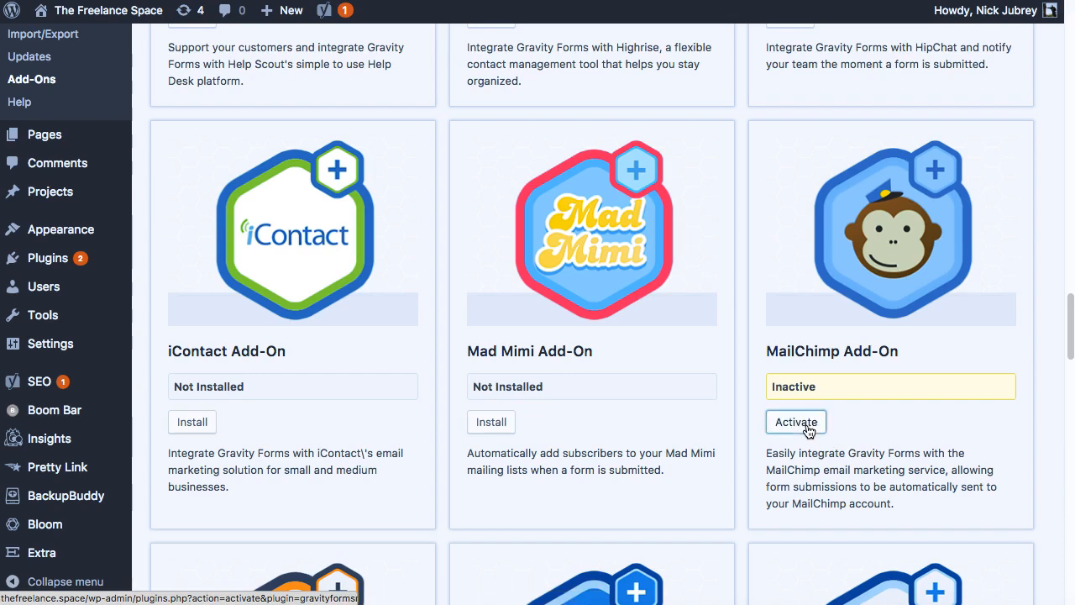
pyautogui.click(795, 422)
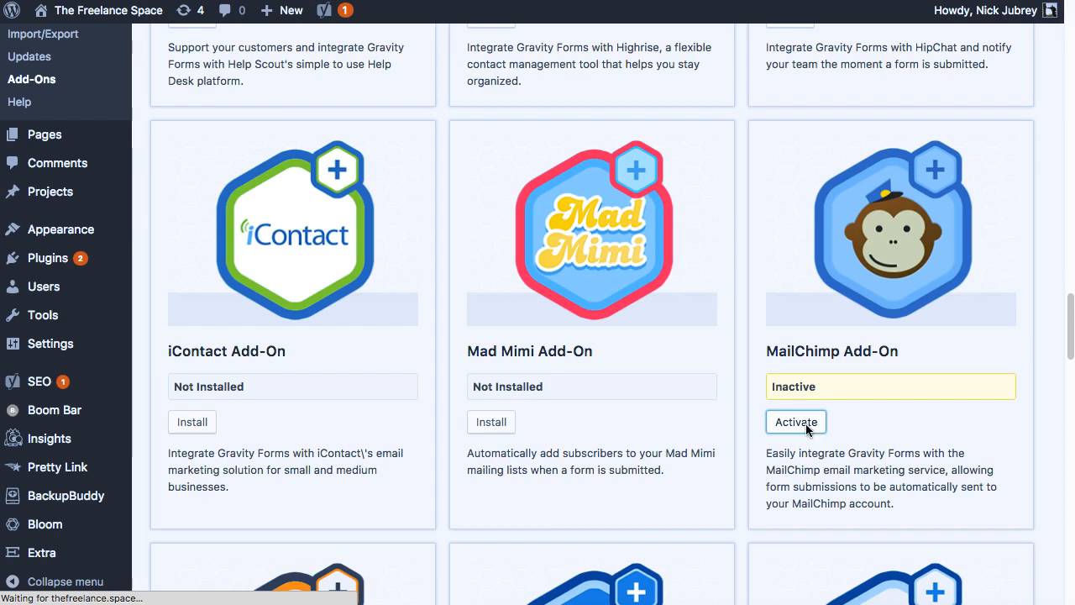
pyautogui.click(796, 422)
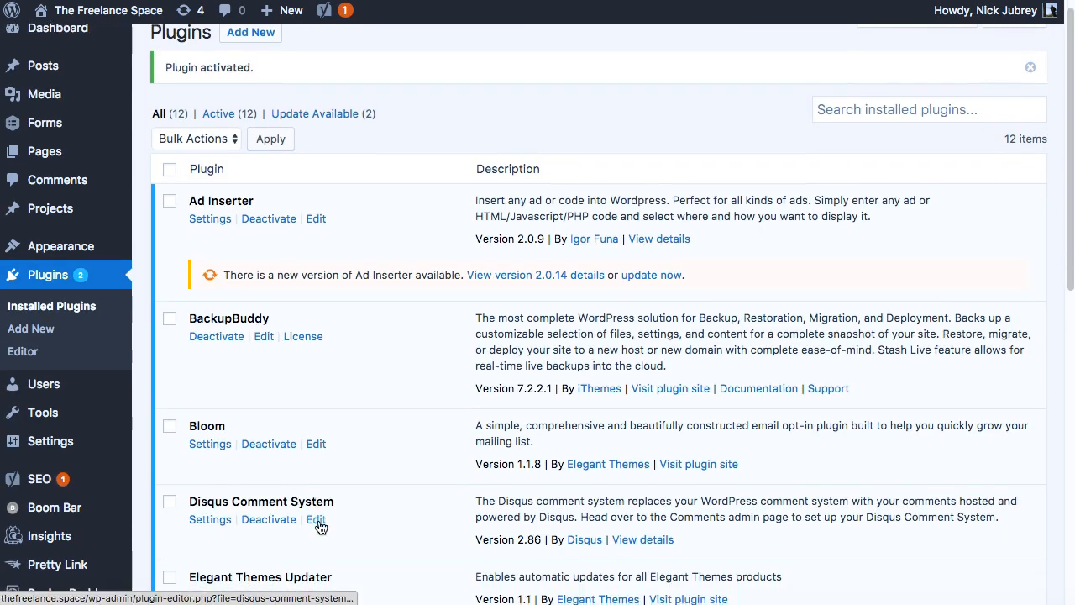
pyautogui.scroll(-3)
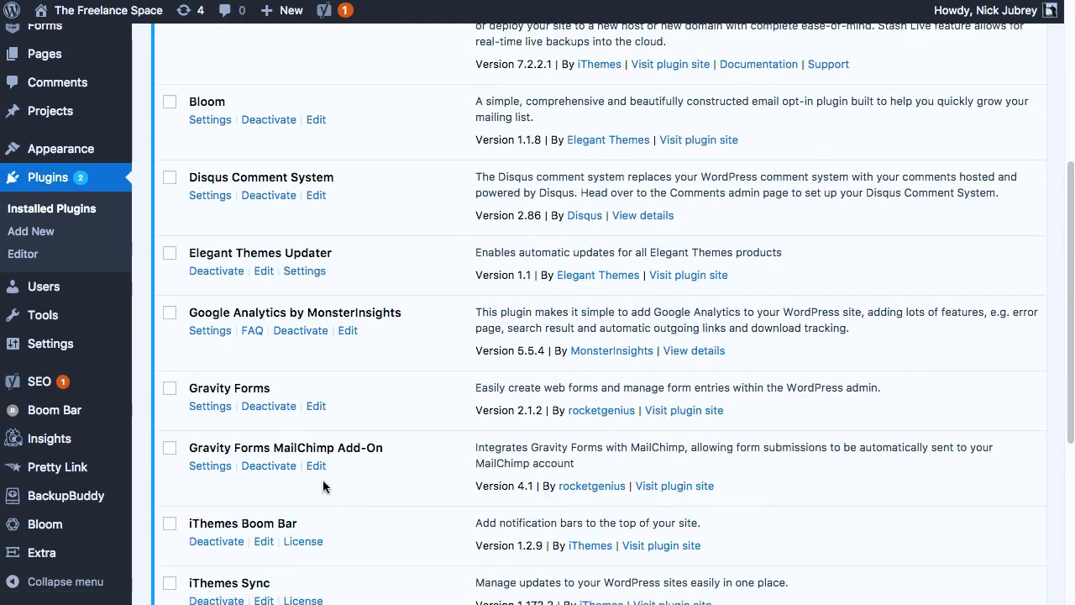
pyautogui.moveTo(209, 466)
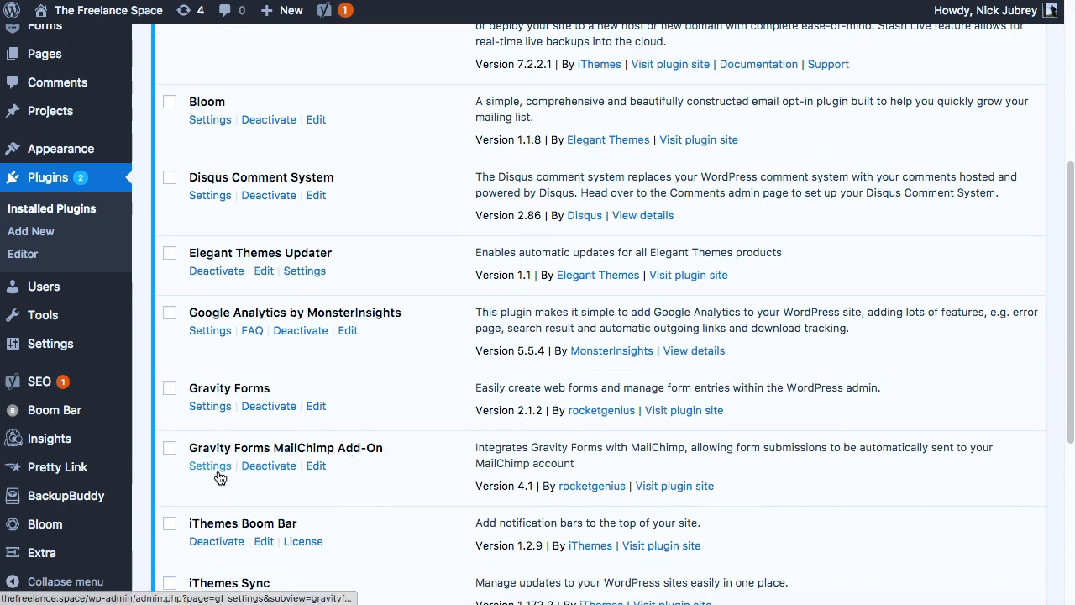
pyautogui.click(211, 465)
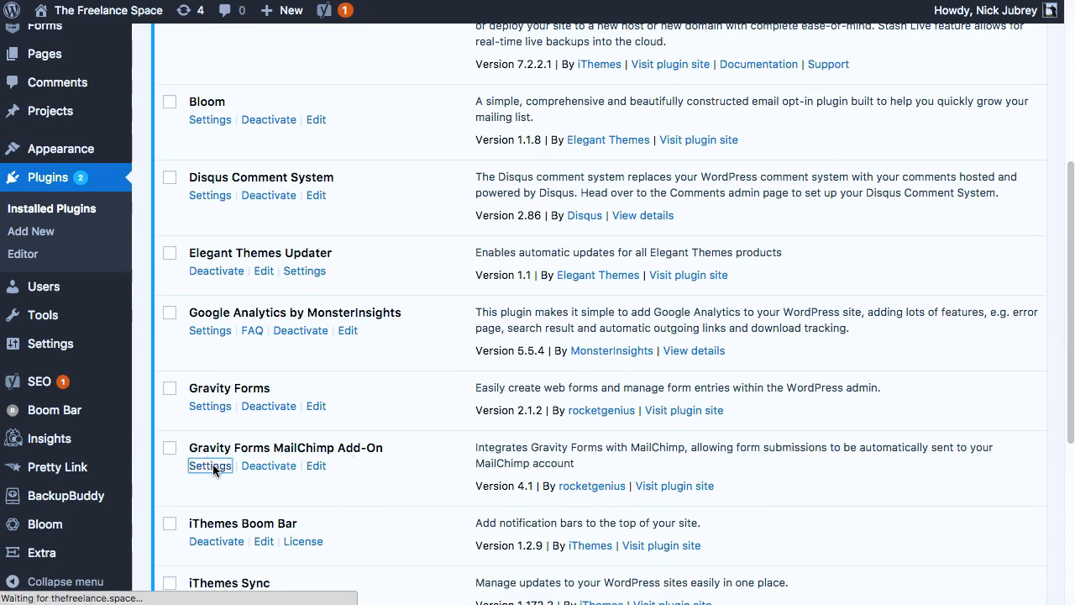
# - Open the MailChimp add-on settings and confirm the API key shows as validated
pyautogui.click(210, 466)
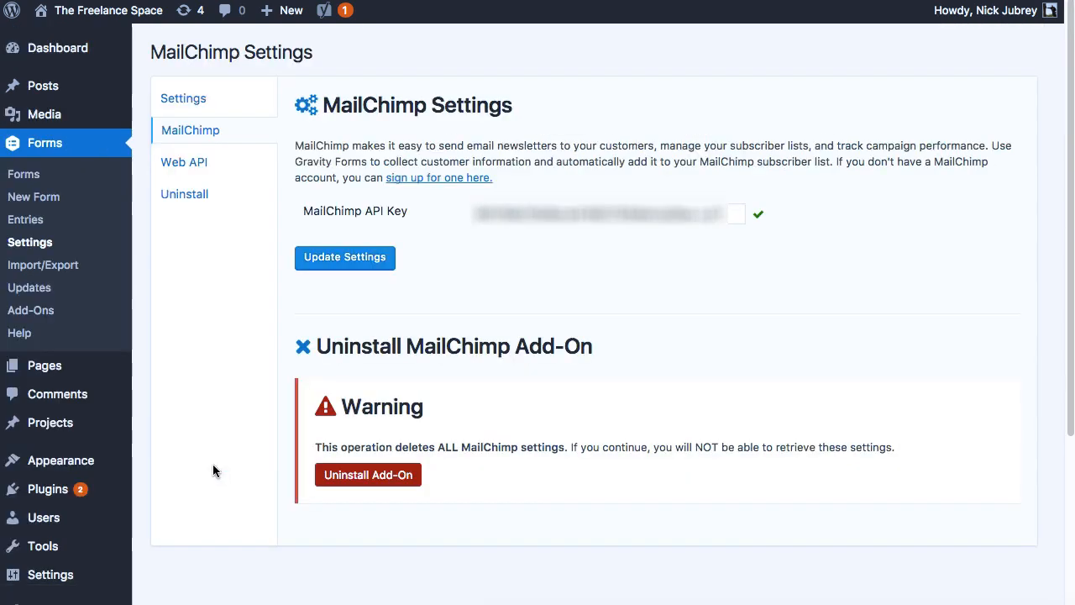
pyautogui.moveTo(465, 212)
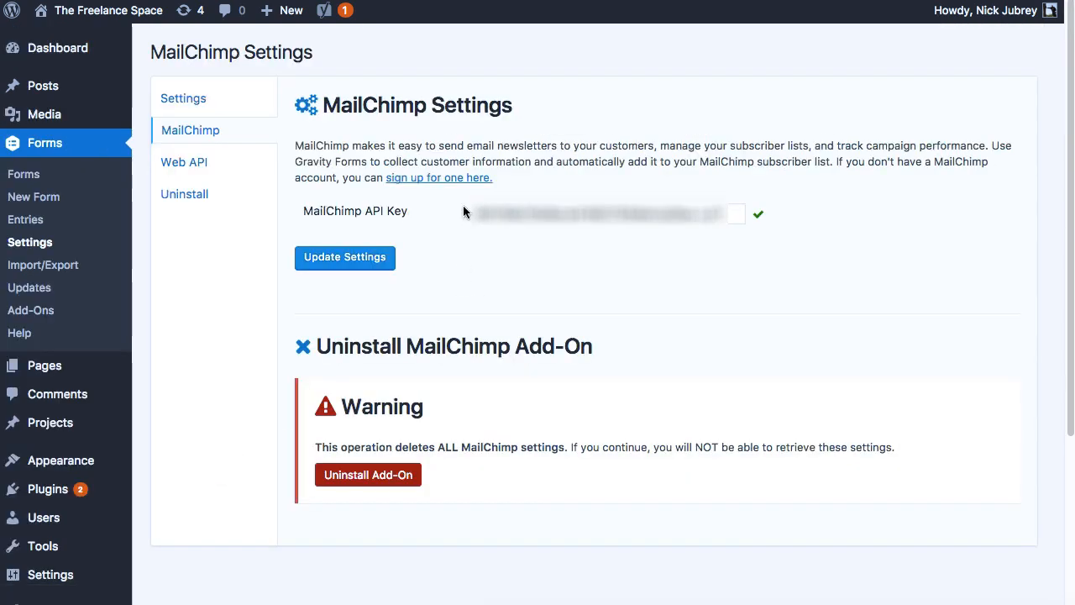
pyautogui.moveTo(750, 213)
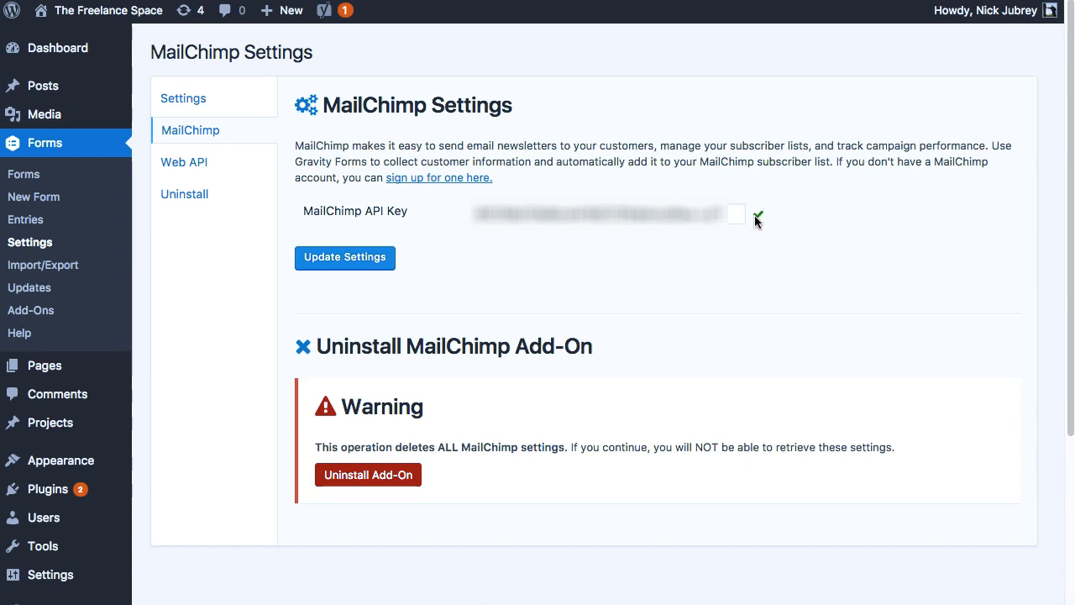
pyautogui.moveTo(455, 224)
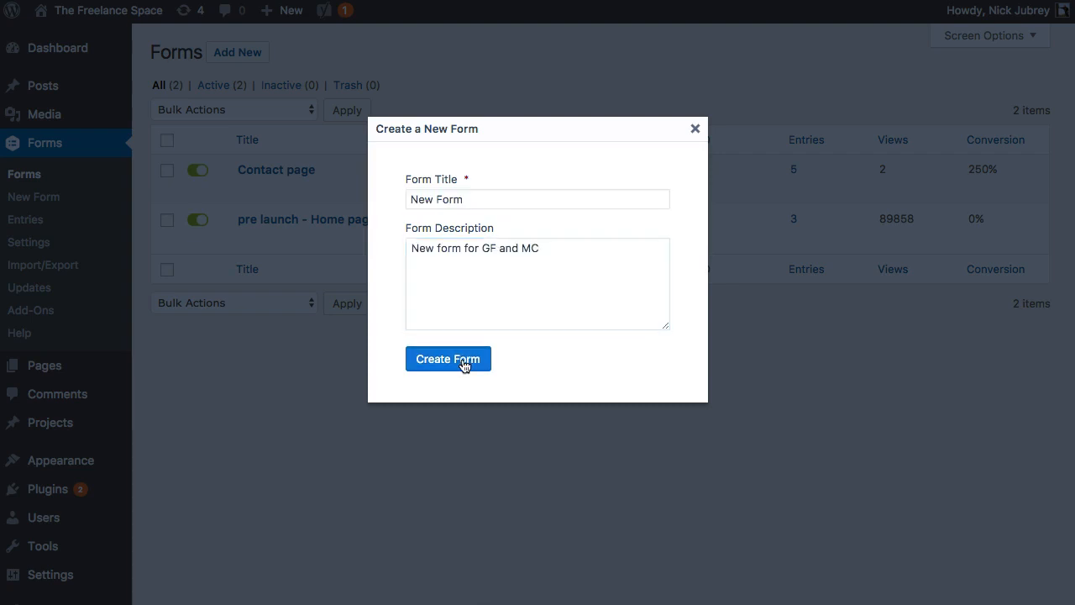
# - Create the form 'New Form' with description 'New form for GF and MC'
pyautogui.click(448, 359)
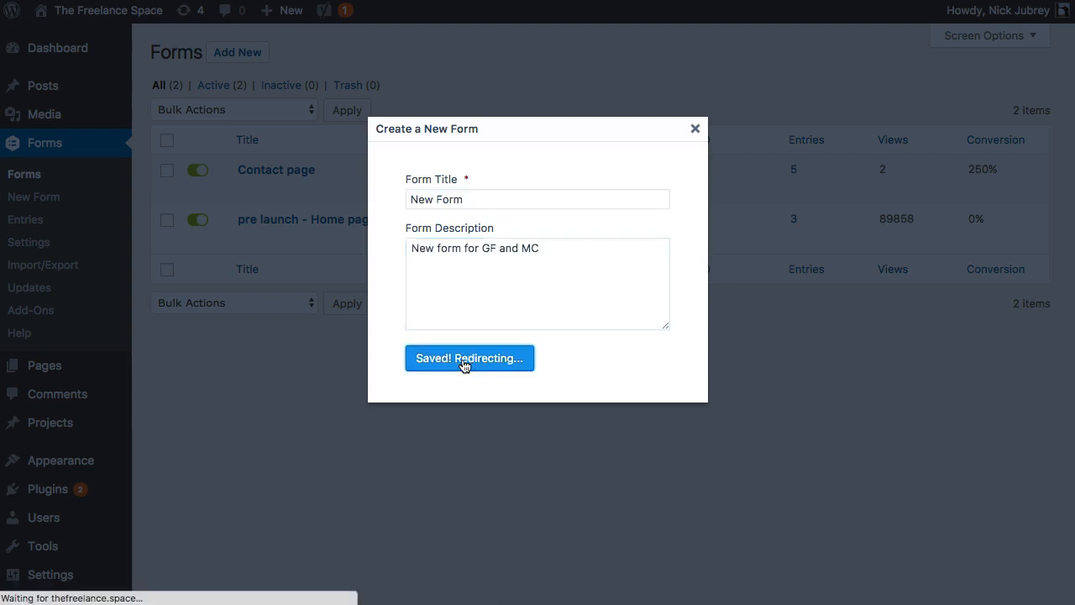
pyautogui.click(468, 358)
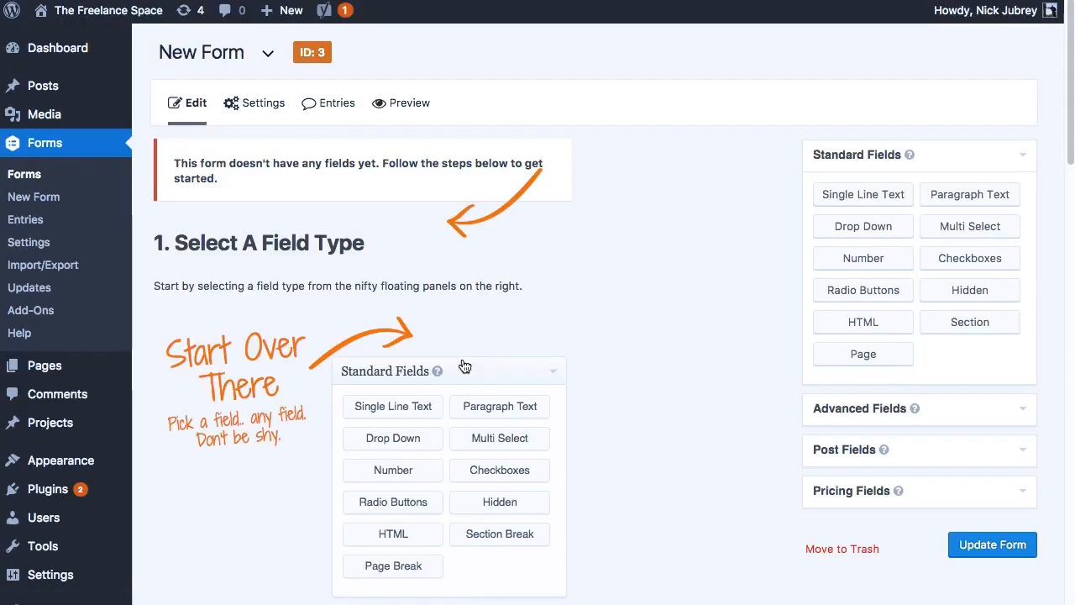
pyautogui.moveTo(461, 359)
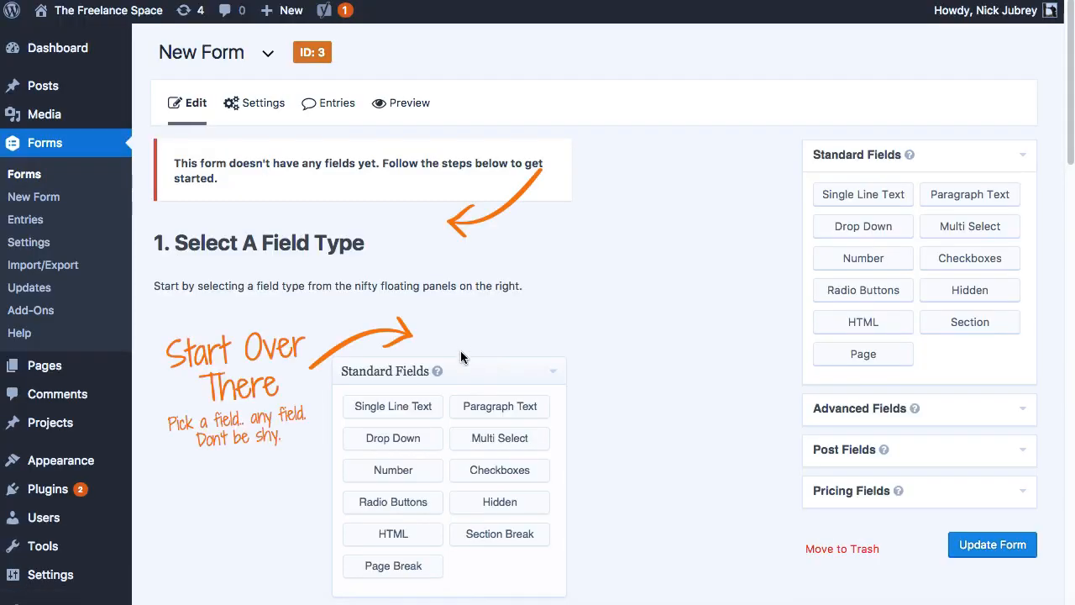
pyautogui.moveTo(600, 345)
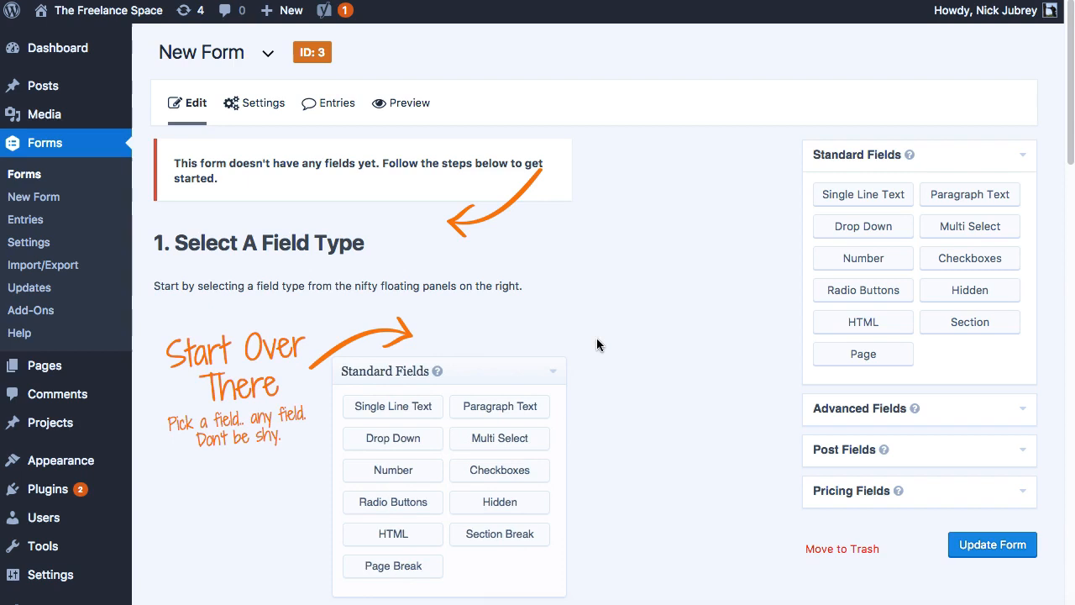
# - Add an untitled Single Line Text field, a First/Last Name field and an Email field
pyautogui.scroll(-3)
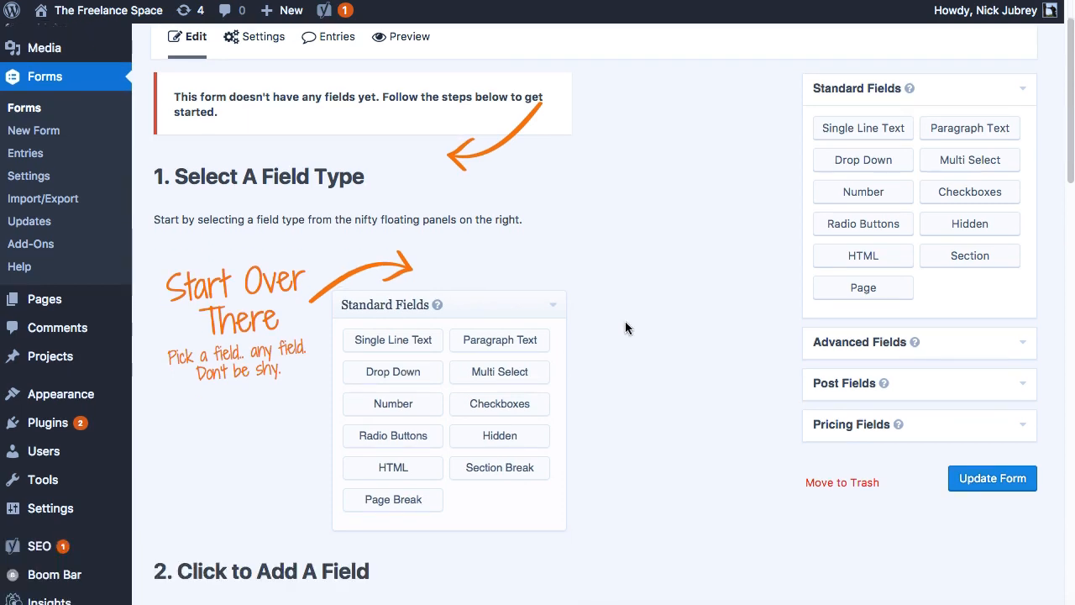
pyautogui.moveTo(679, 252)
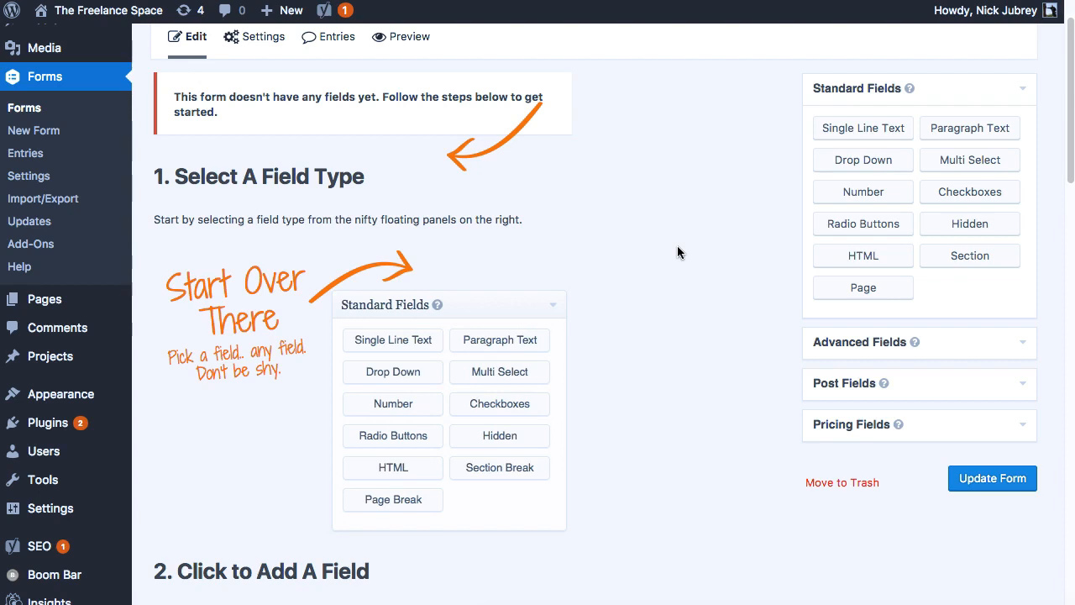
pyautogui.moveTo(863, 127)
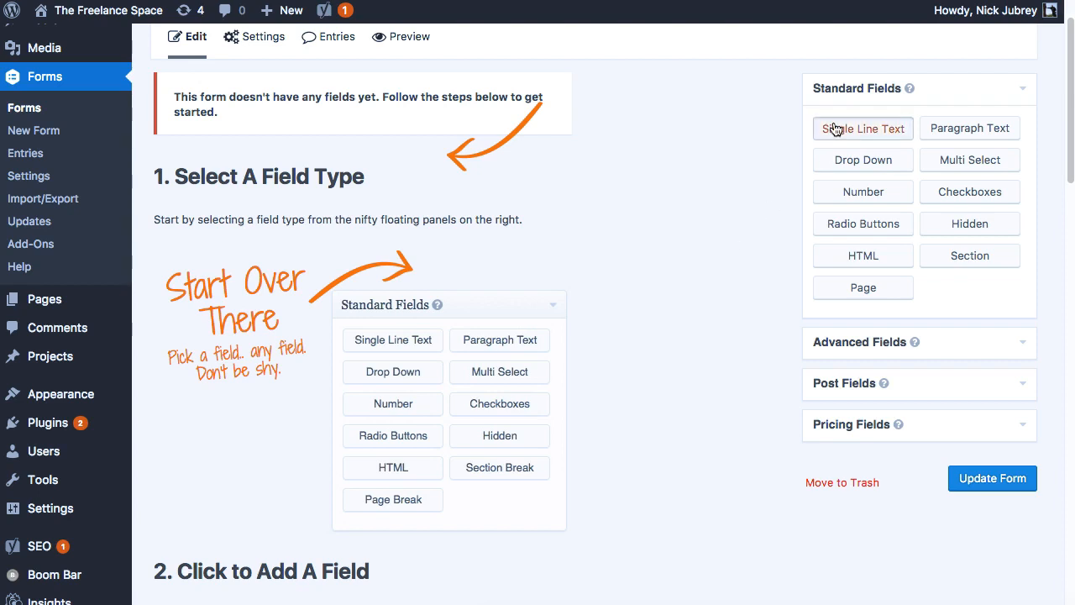
pyautogui.click(863, 128)
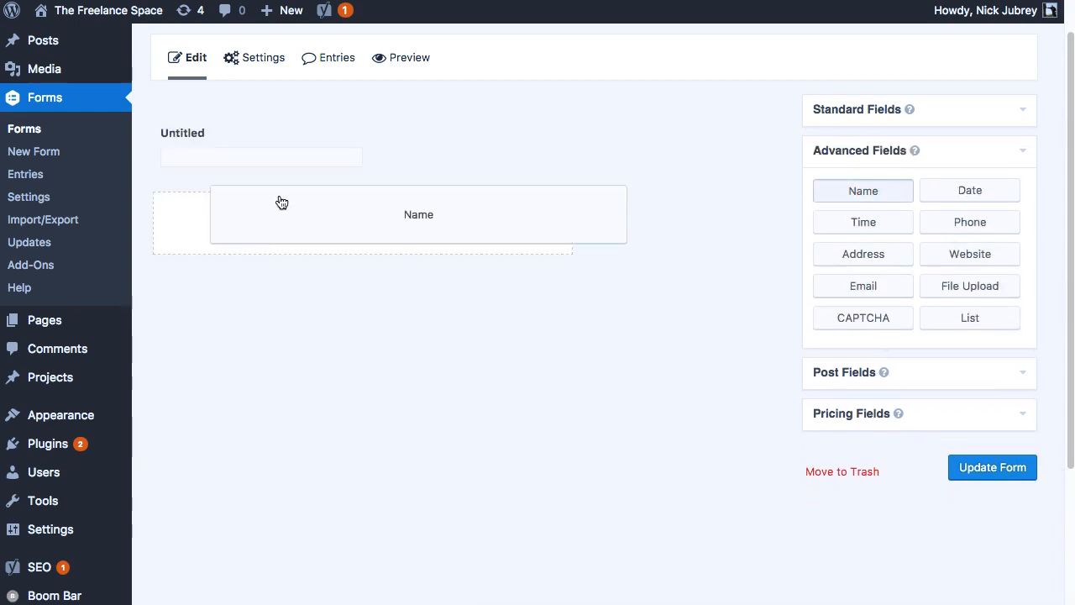
pyautogui.click(863, 189)
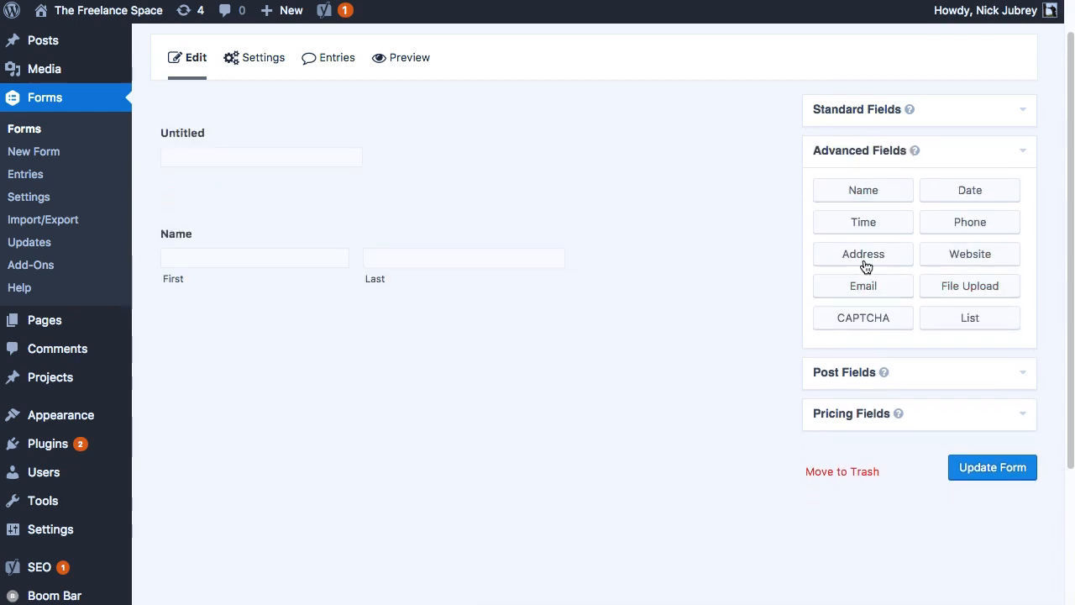
pyautogui.click(862, 253)
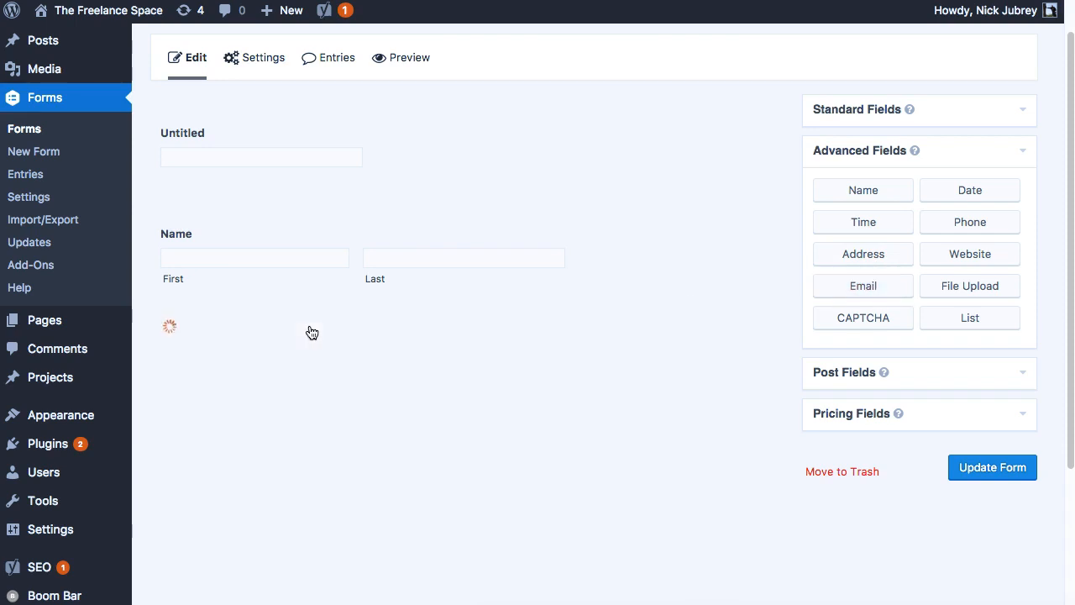
pyautogui.scroll(-3)
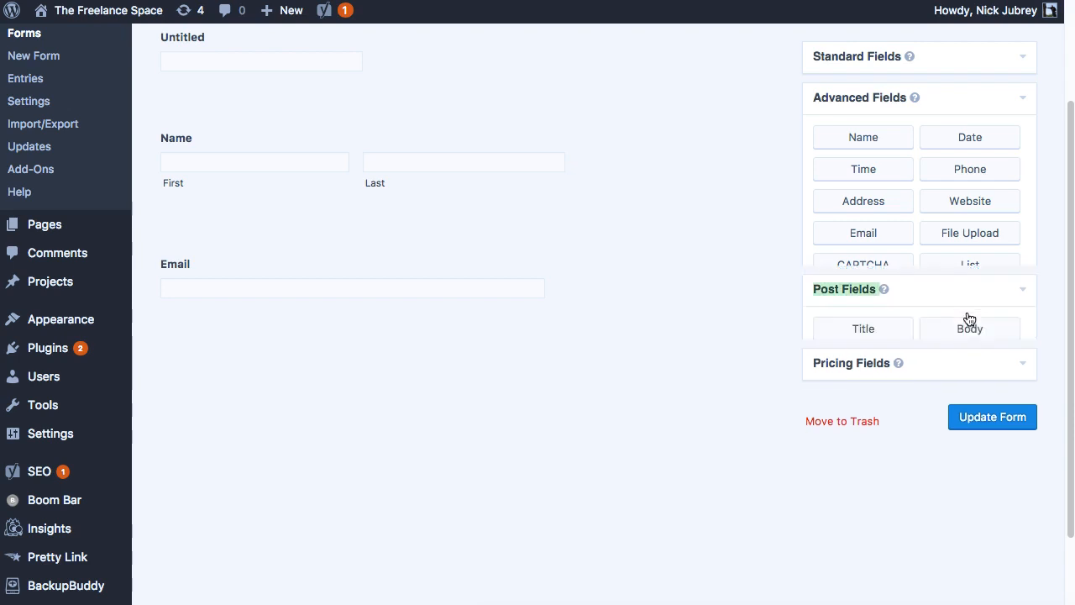
# - Add a Post Custom Field below Email as radio buttons with two choices
pyautogui.click(859, 97)
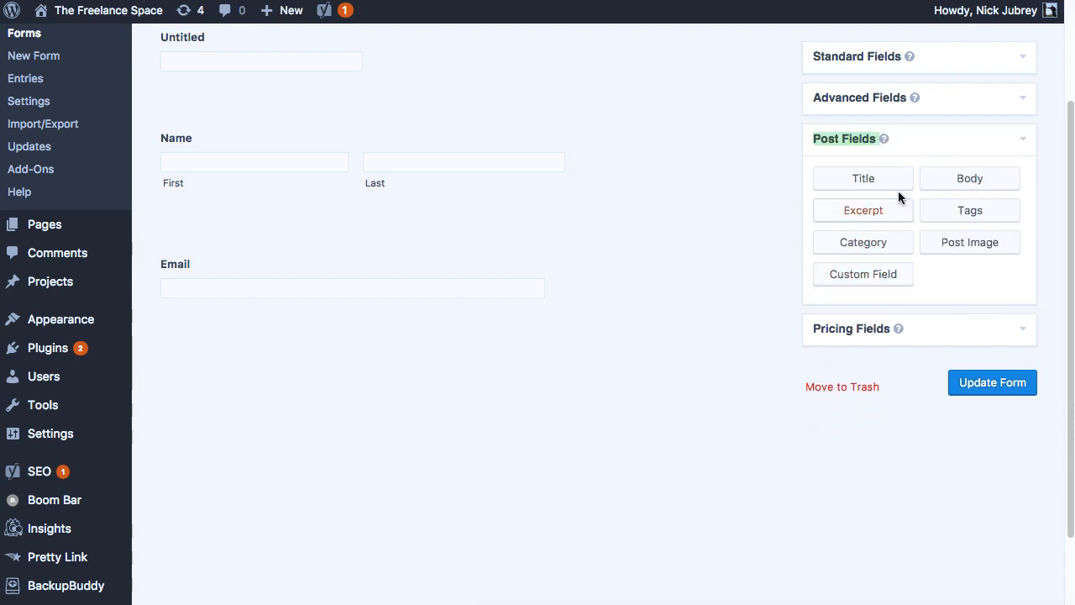
pyautogui.moveTo(863, 274)
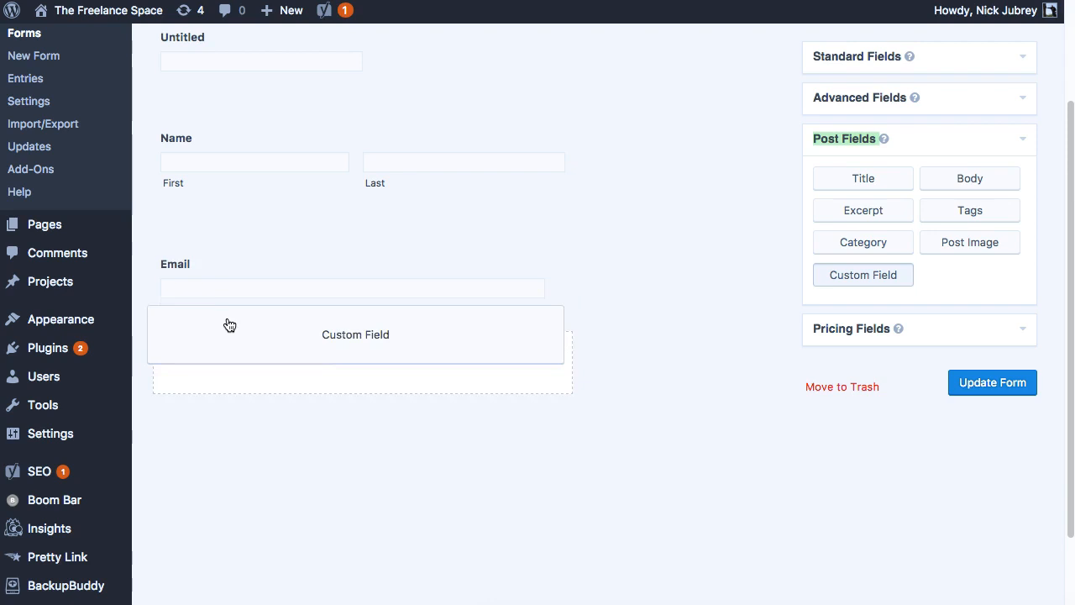
pyautogui.click(863, 274)
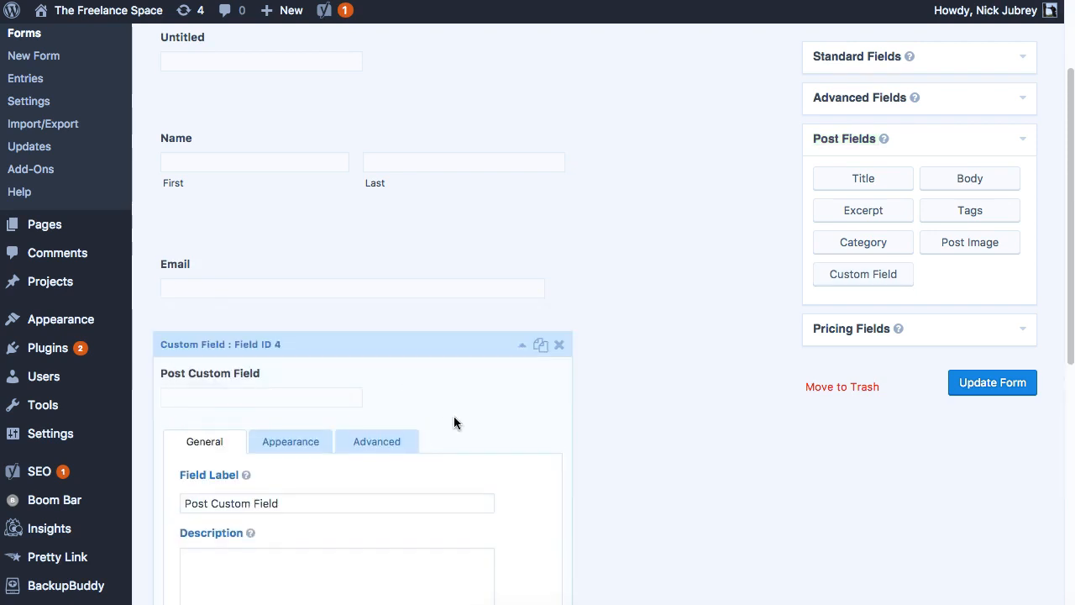
pyautogui.scroll(-3)
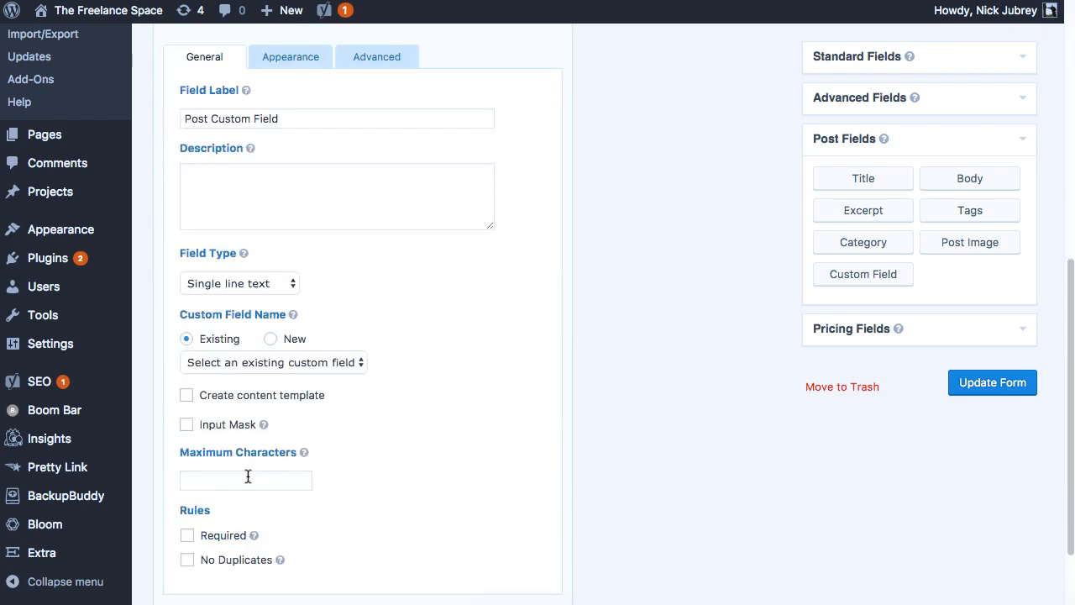
pyautogui.click(240, 283)
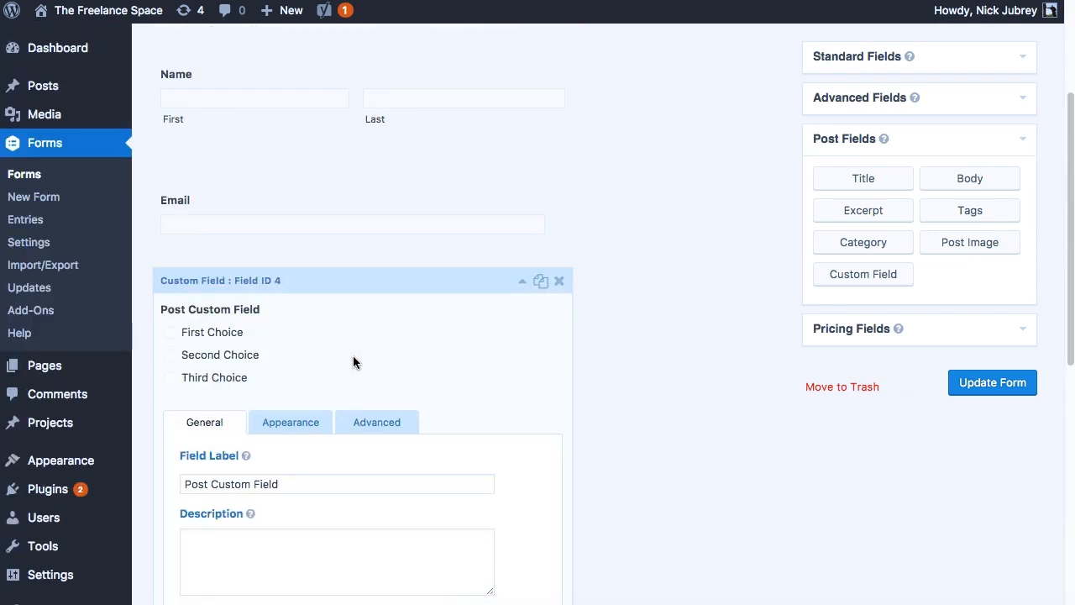
pyautogui.scroll(-3)
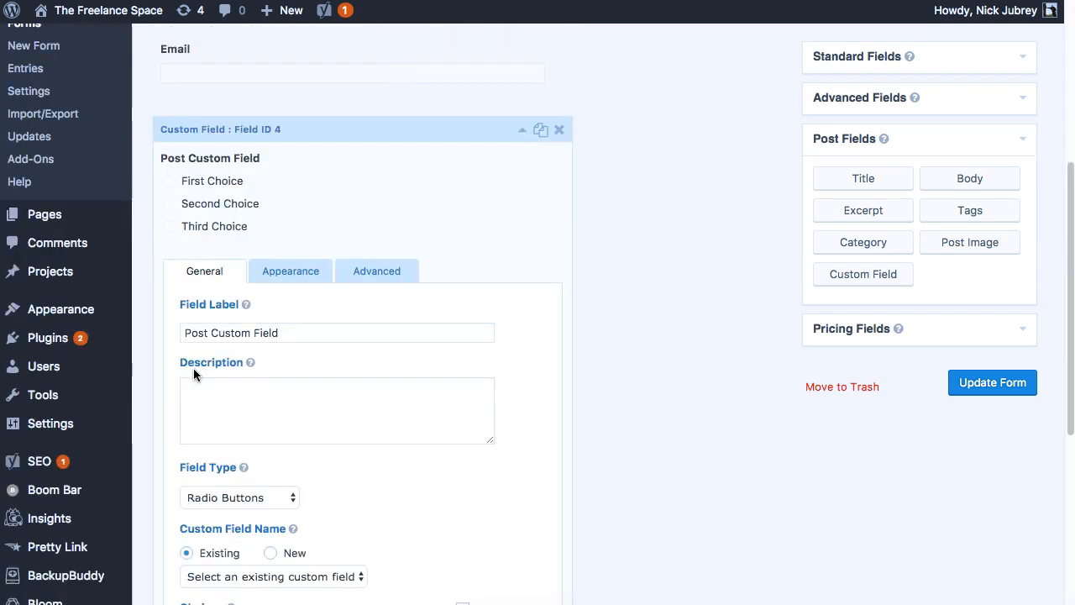
pyautogui.scroll(-3)
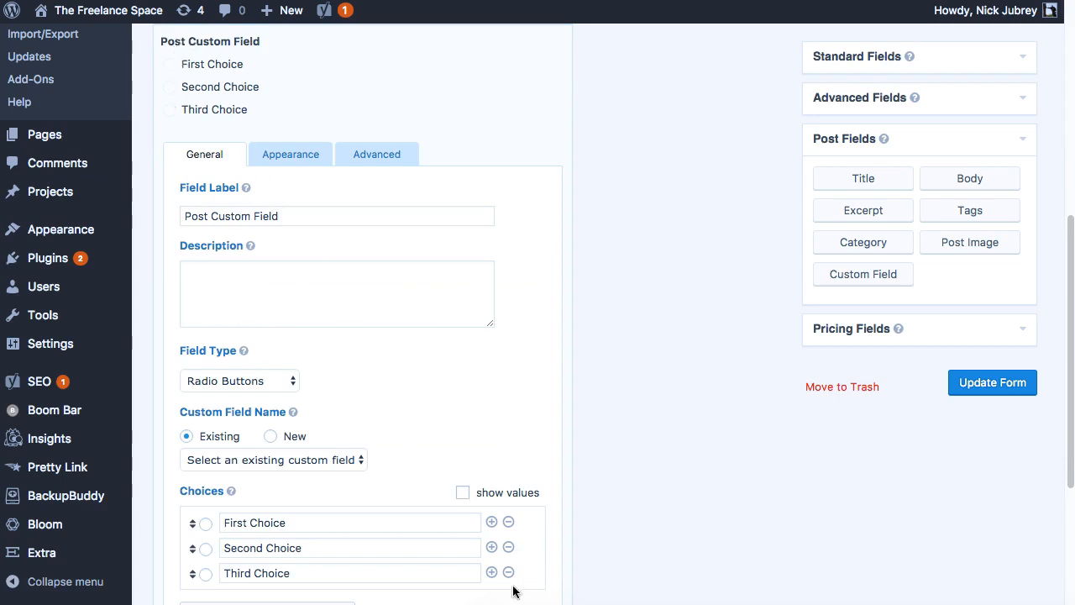
pyautogui.click(508, 573)
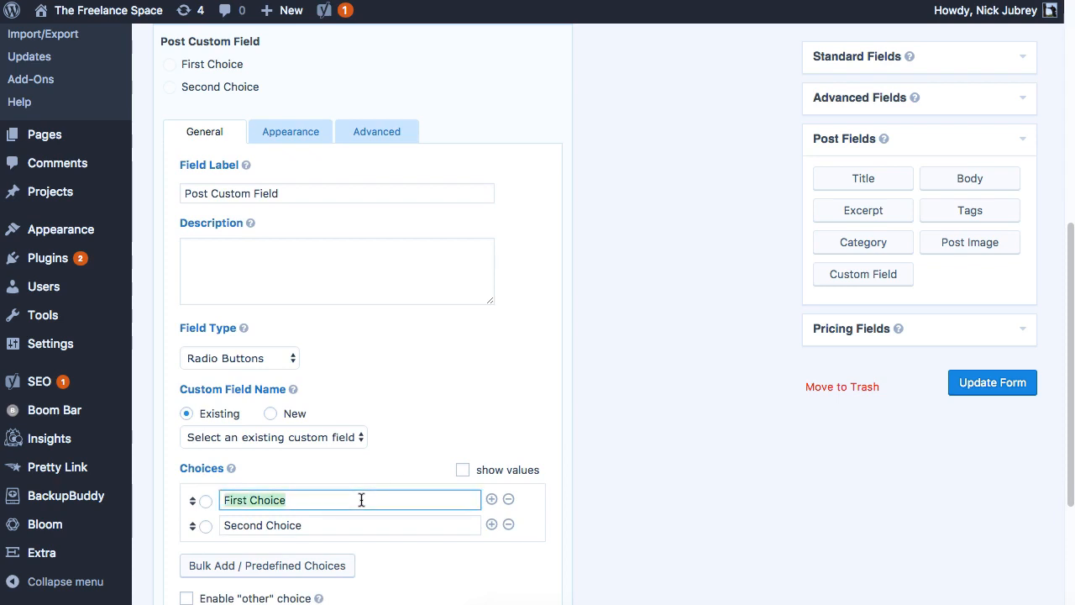
# - Name the choices Yes and no, with description 'Promise it will be great'
pyautogui.write('Yes')
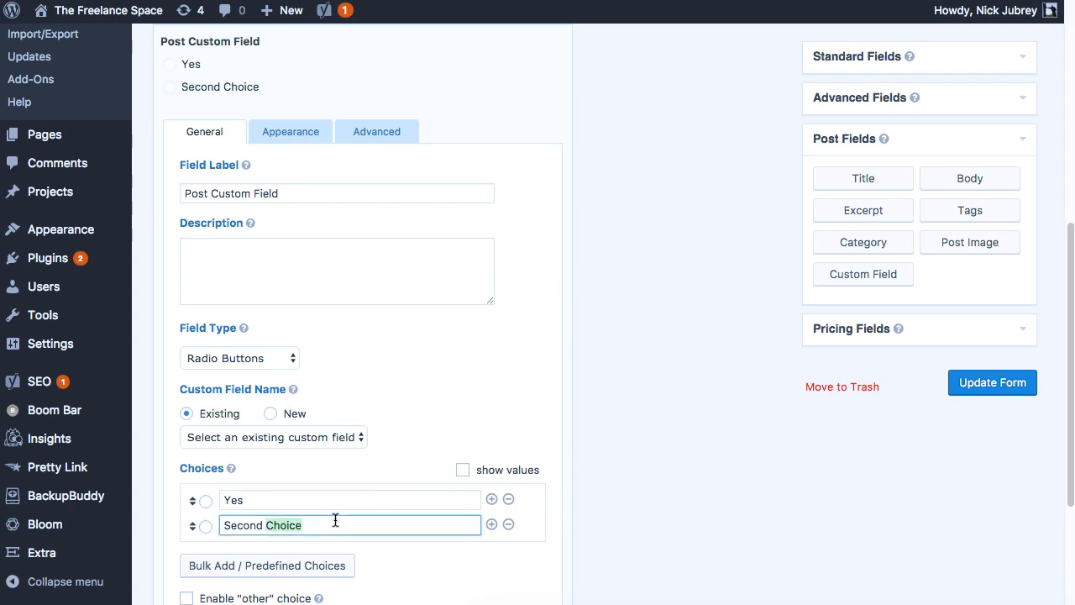
pyautogui.write('no')
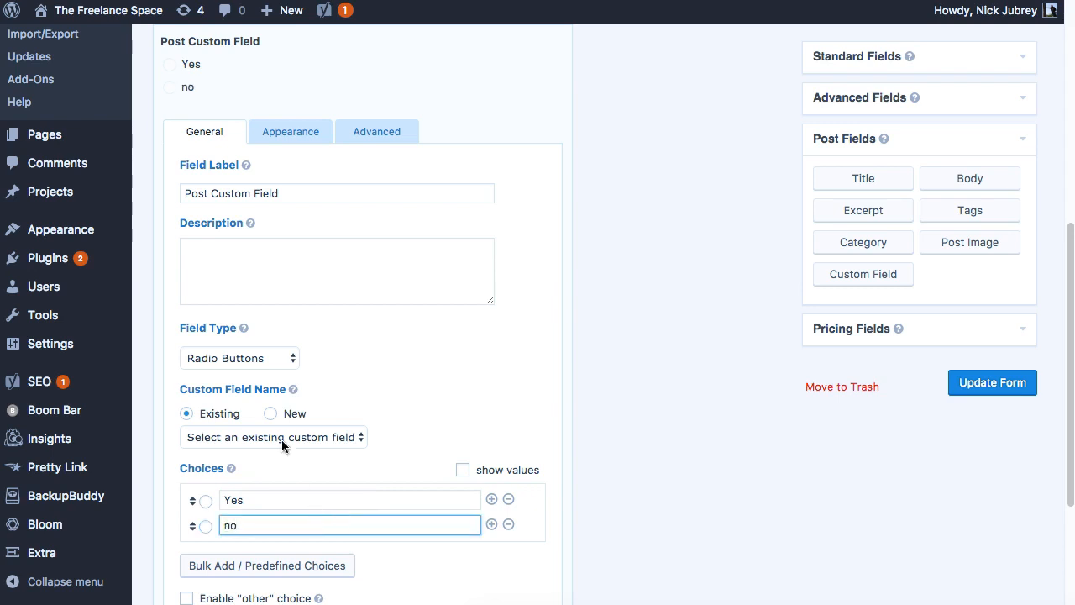
pyautogui.write('Promise it wi')
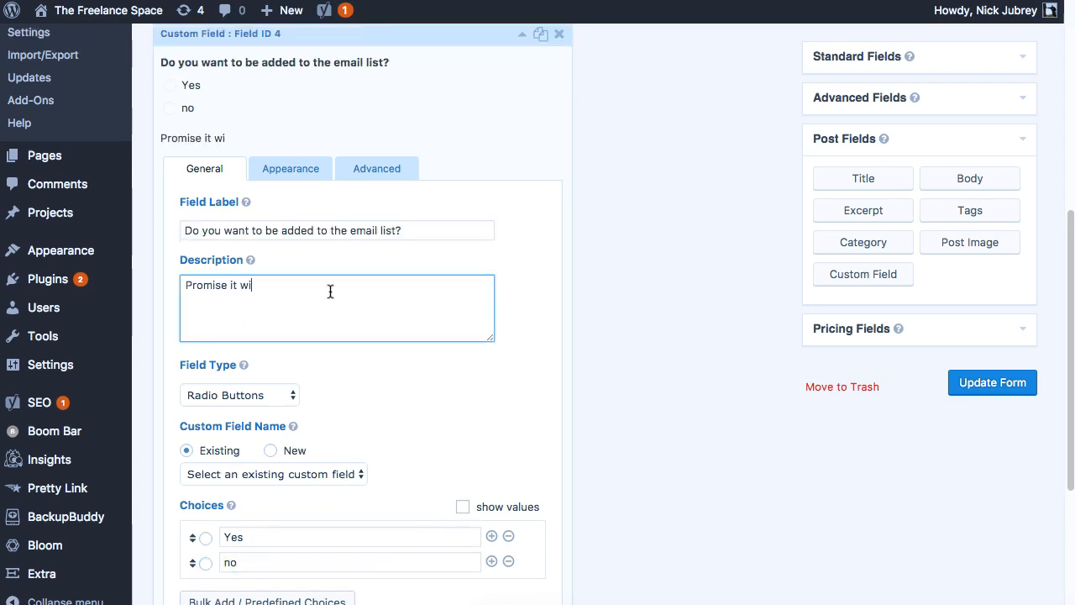
pyautogui.write('ll be great')
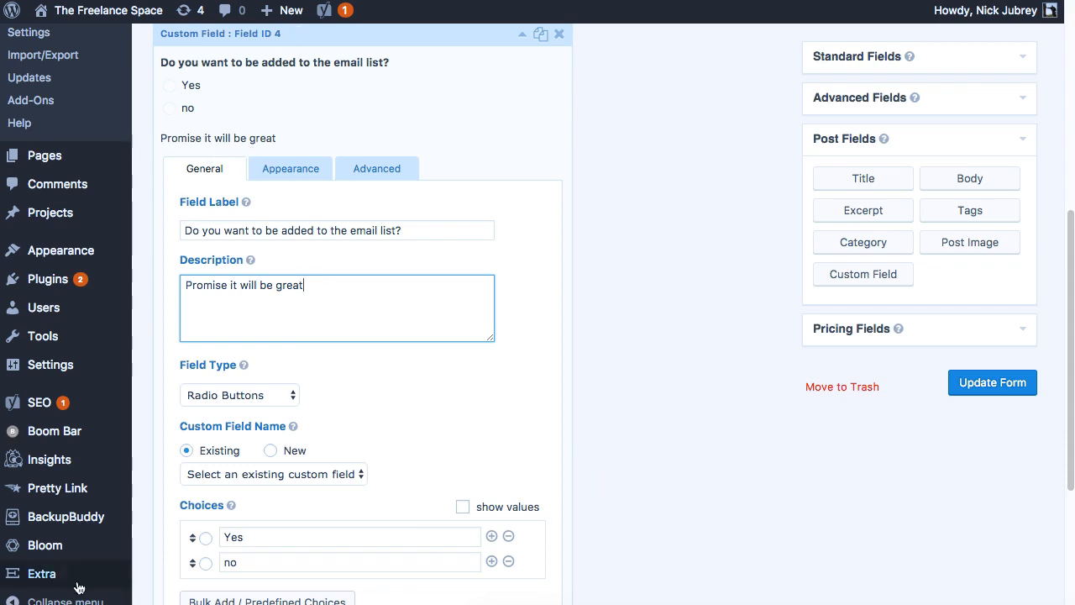
# - Preselect Yes, mark the question required, and update the form
pyautogui.scroll(-3)
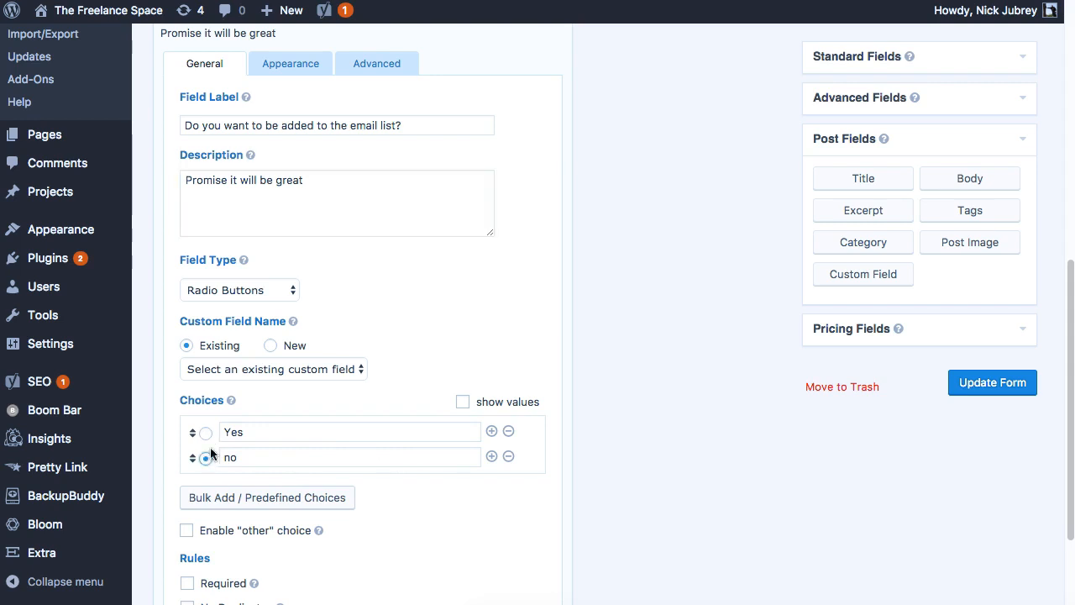
pyautogui.click(206, 432)
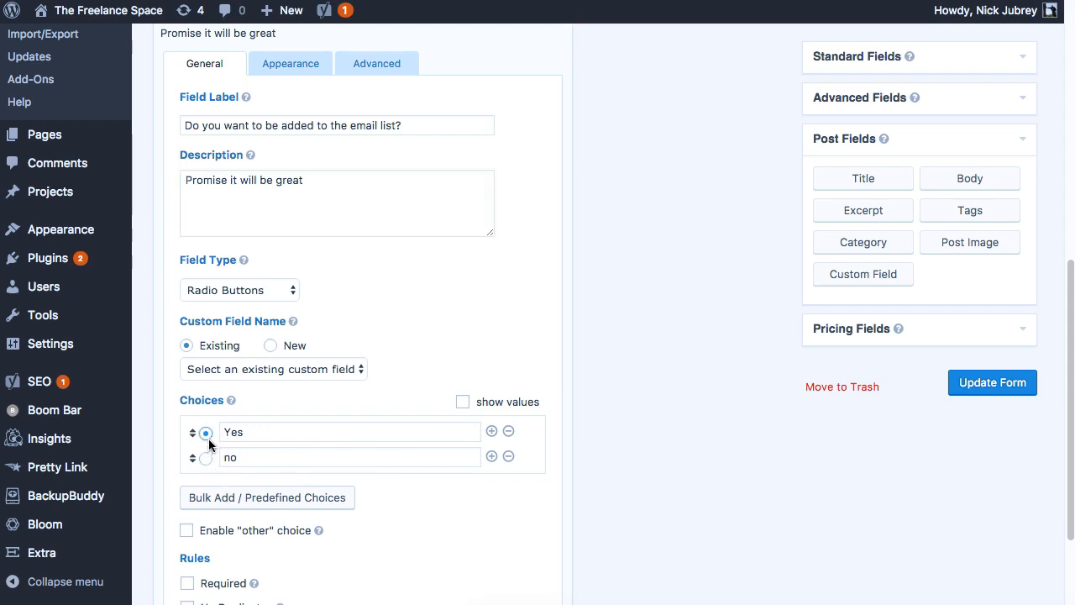
pyautogui.scroll(-3)
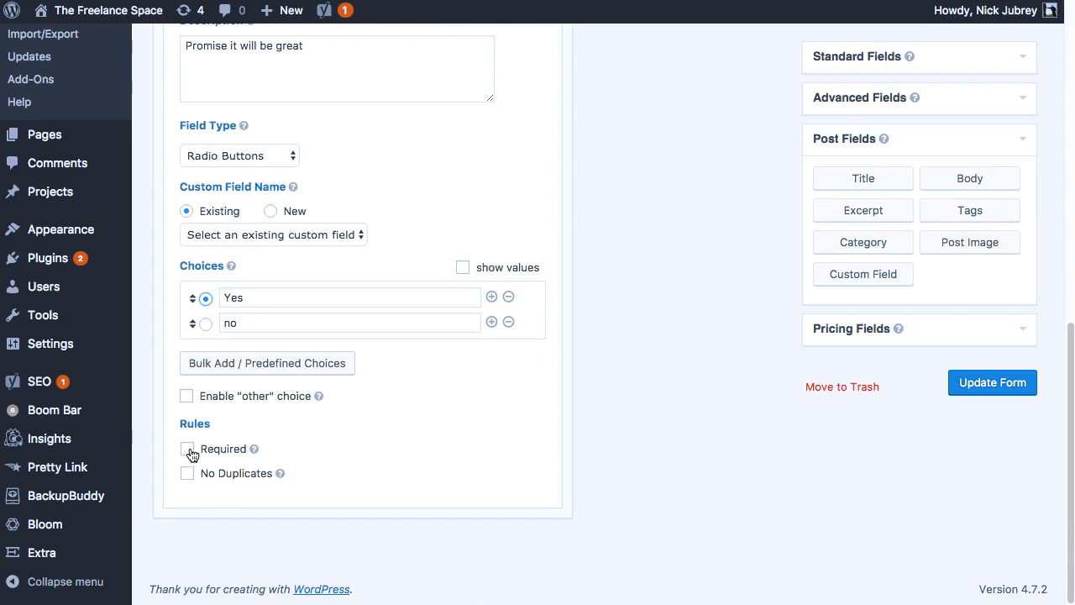
pyautogui.click(186, 448)
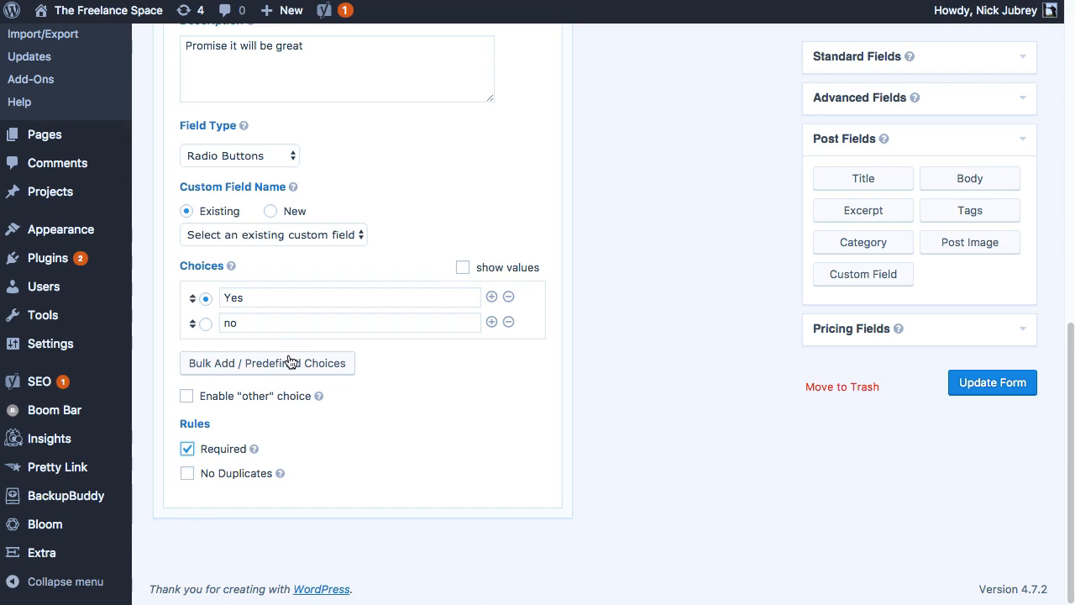
pyautogui.scroll(-3)
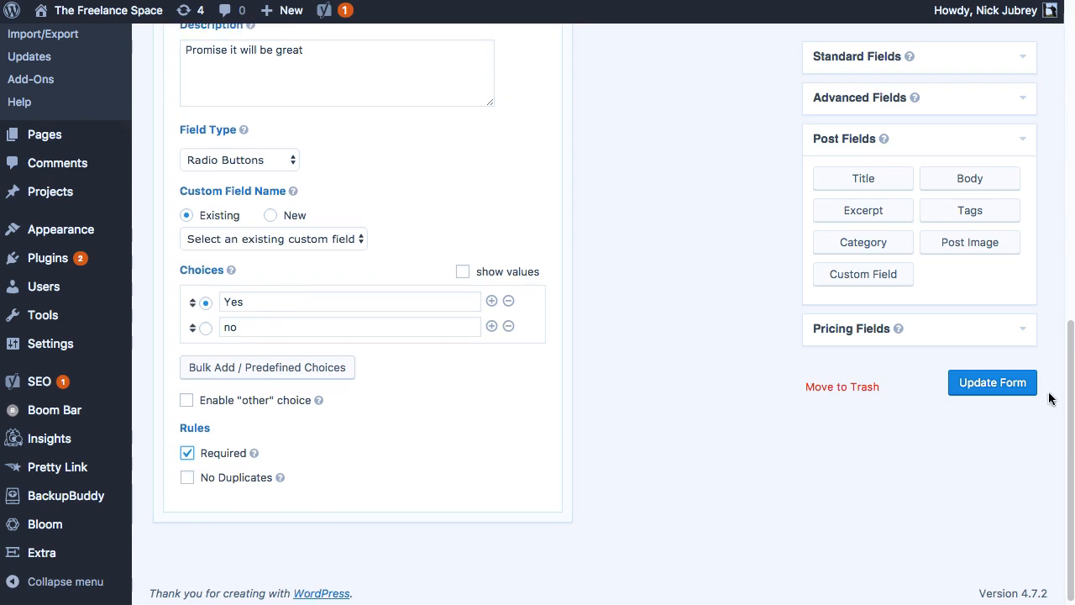
pyautogui.click(993, 382)
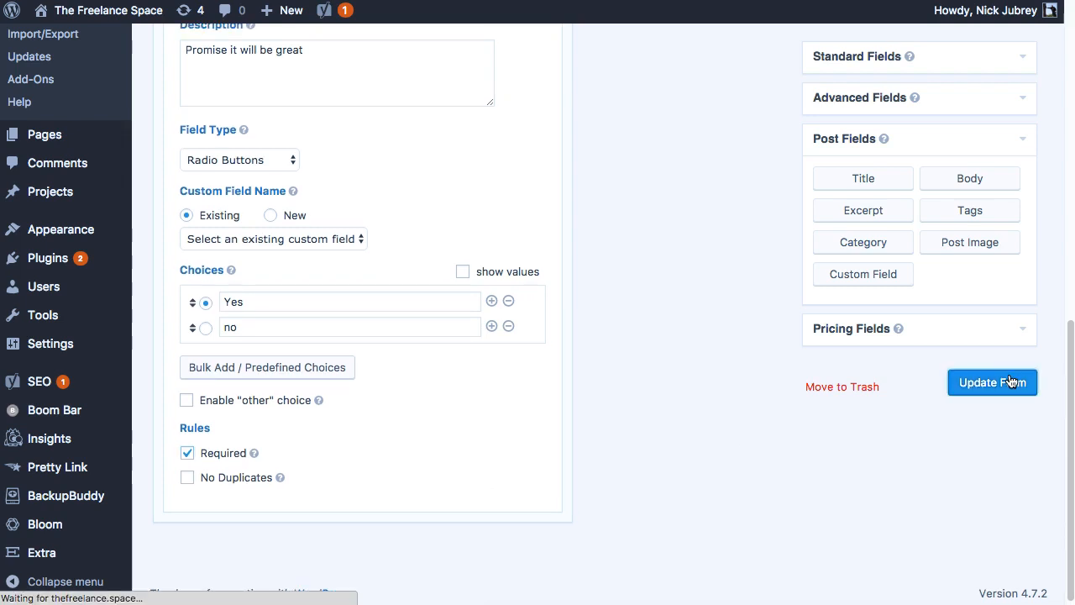
# - Start a new MailChimp feed for the form targeting The Freelance Space Newsletter
pyautogui.click(993, 382)
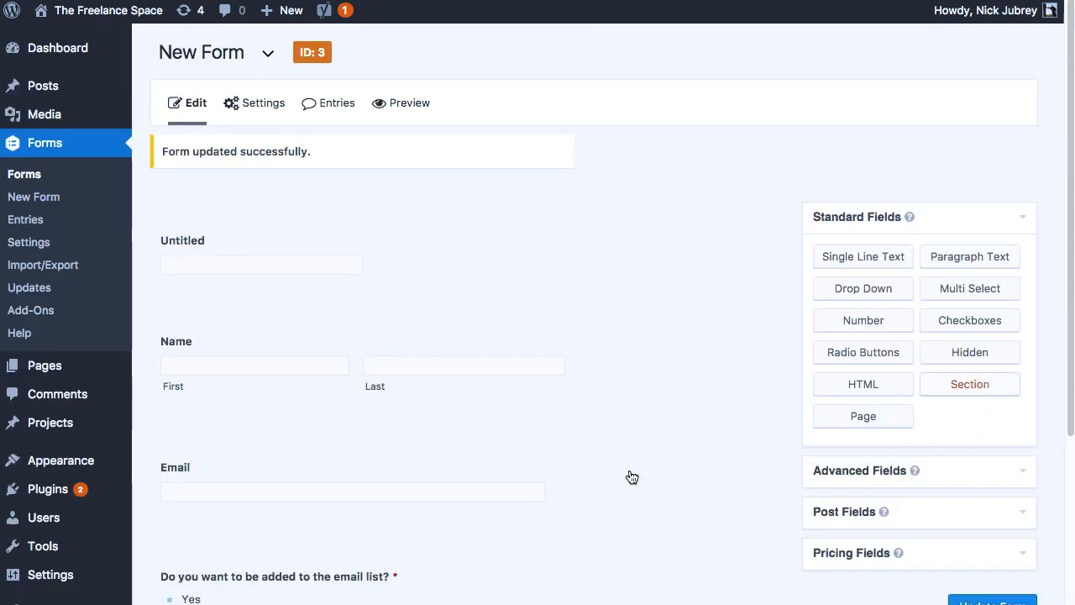
pyautogui.click(263, 103)
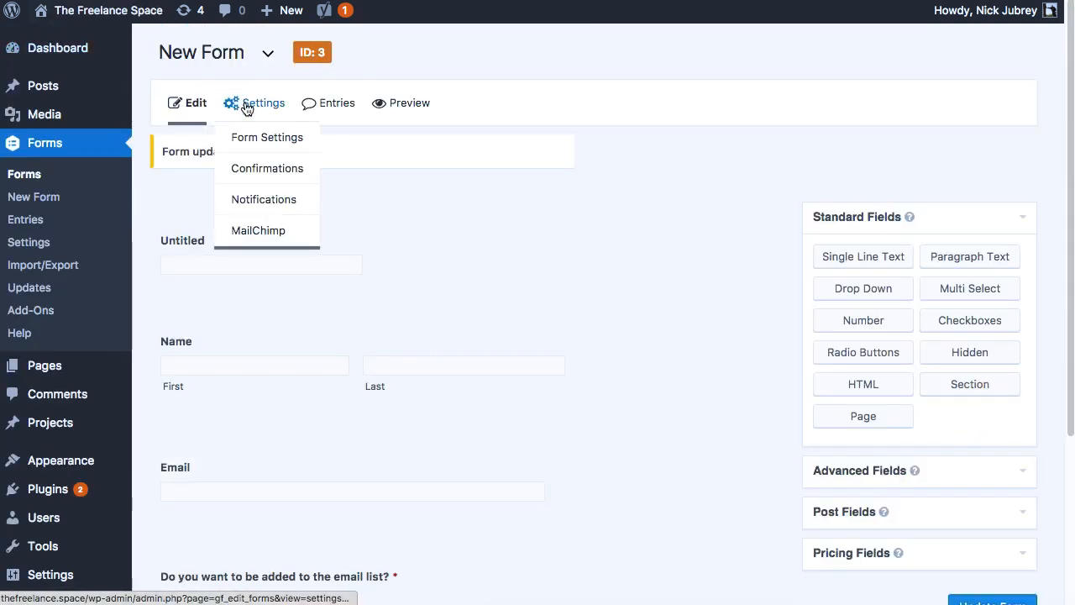
pyautogui.click(268, 137)
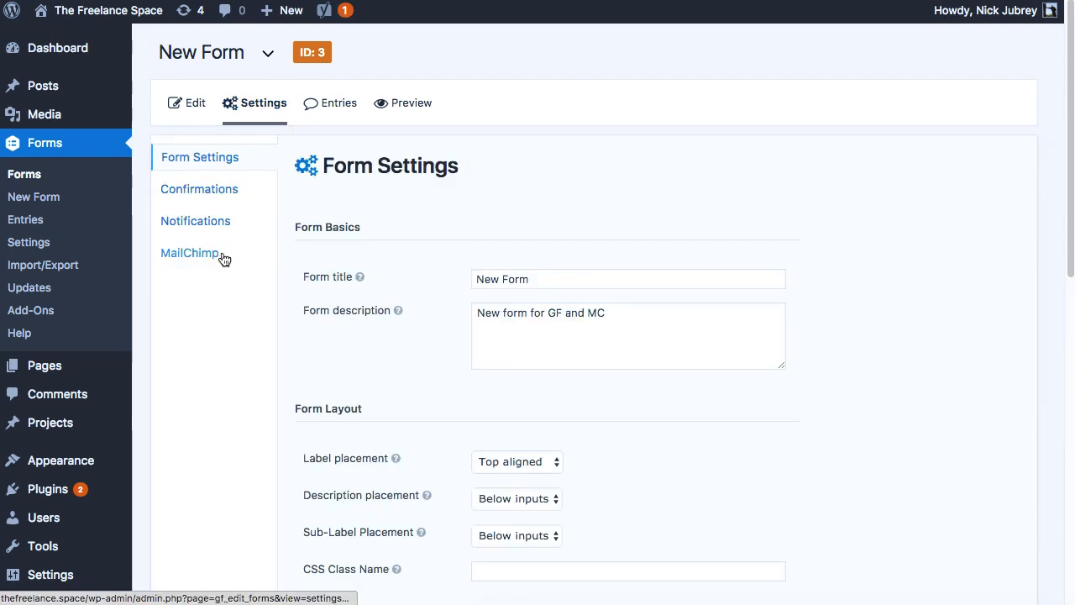
pyautogui.click(190, 253)
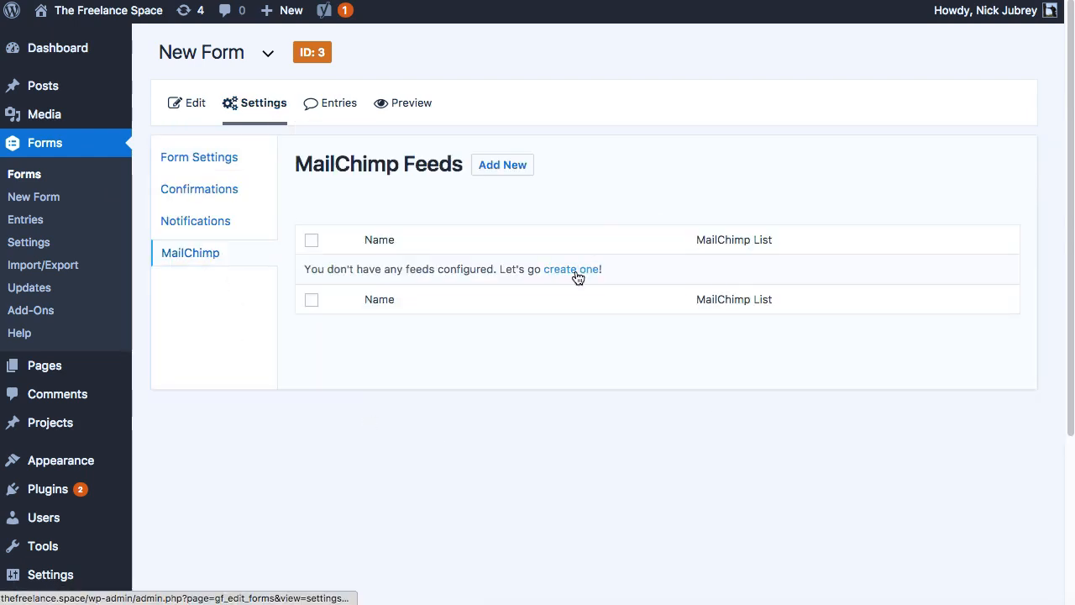
pyautogui.click(572, 269)
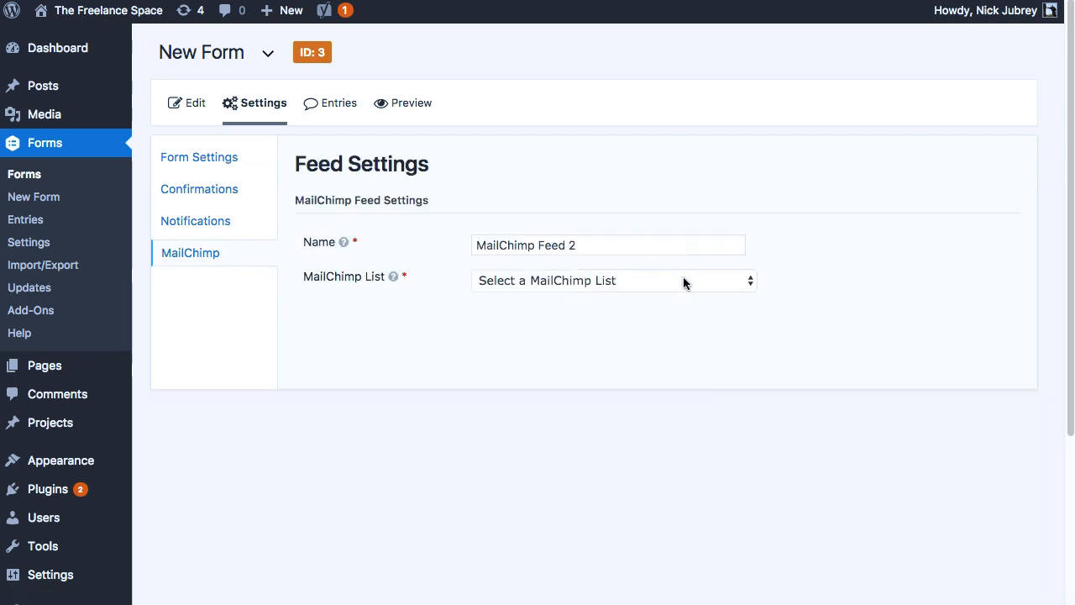
pyautogui.click(612, 281)
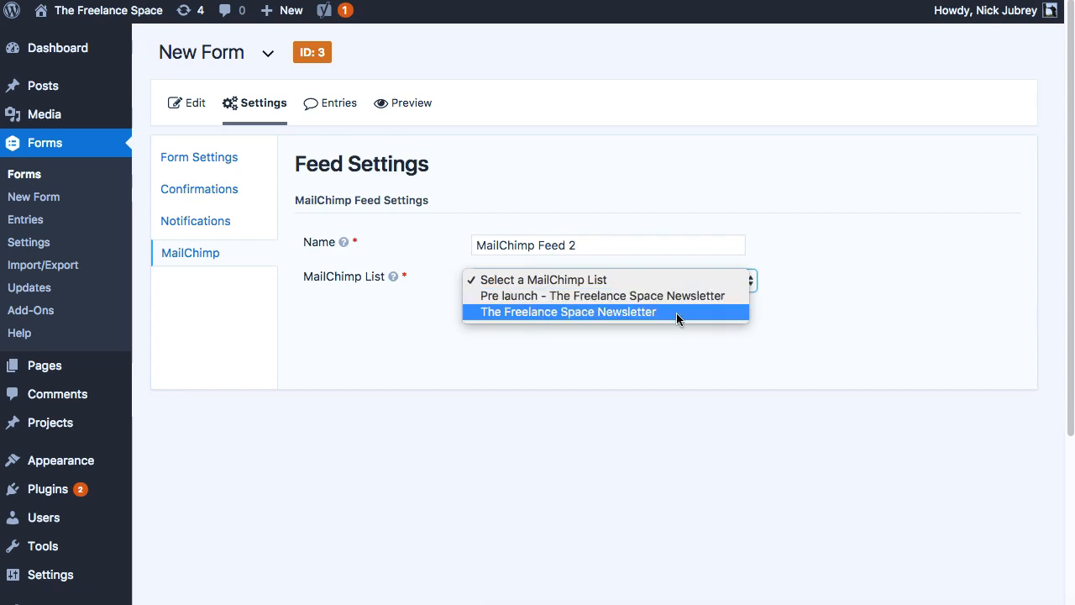
pyautogui.moveTo(672, 315)
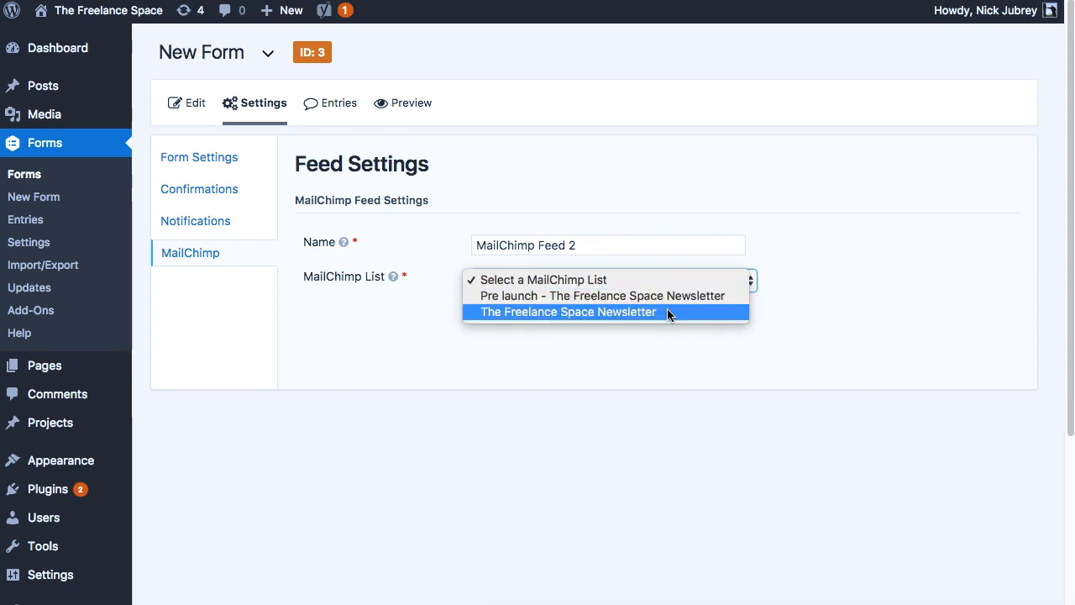
pyautogui.click(568, 311)
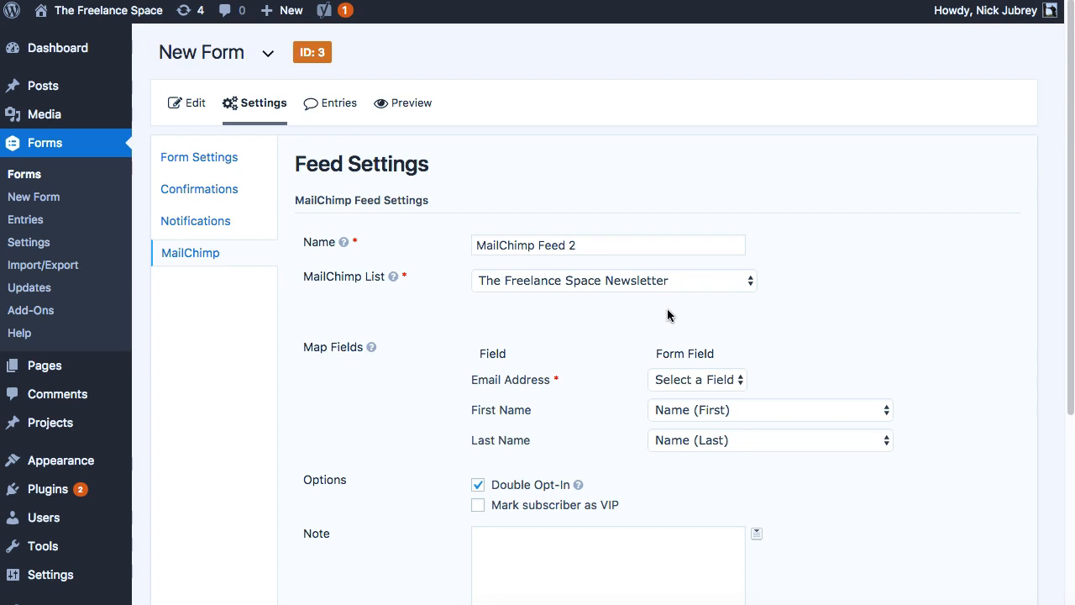
pyautogui.scroll(-3)
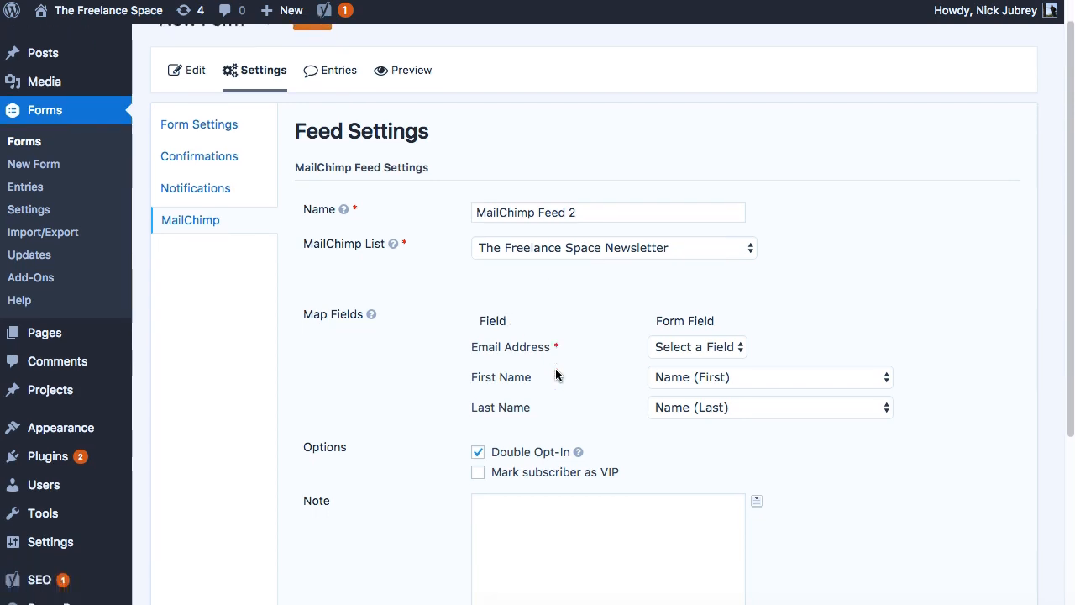
pyautogui.scroll(-3)
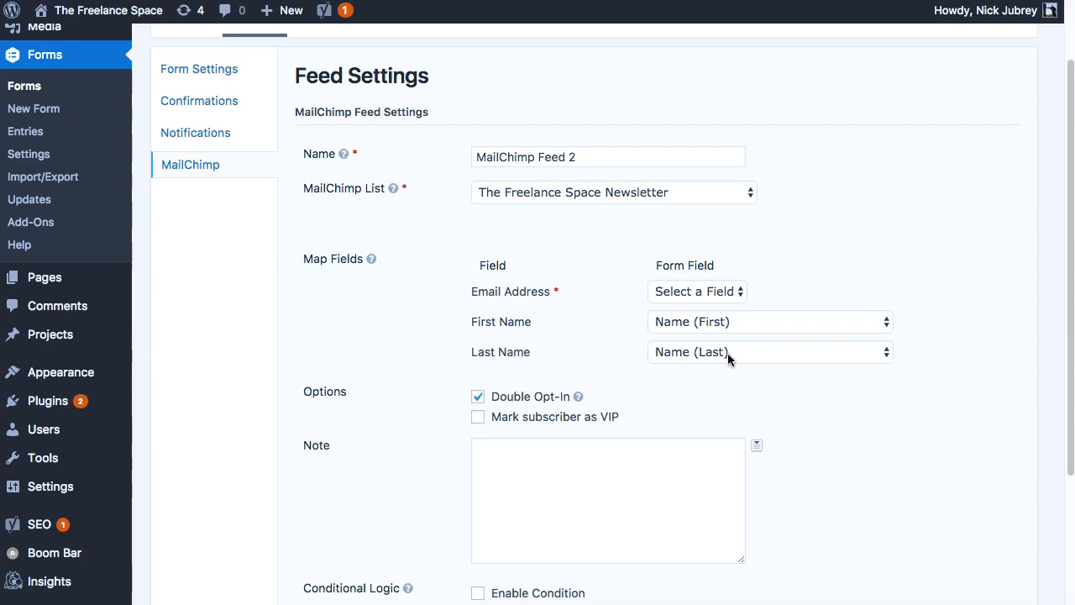
# - Map Email Address to the Email field and keep double opt-in enabled
pyautogui.click(698, 291)
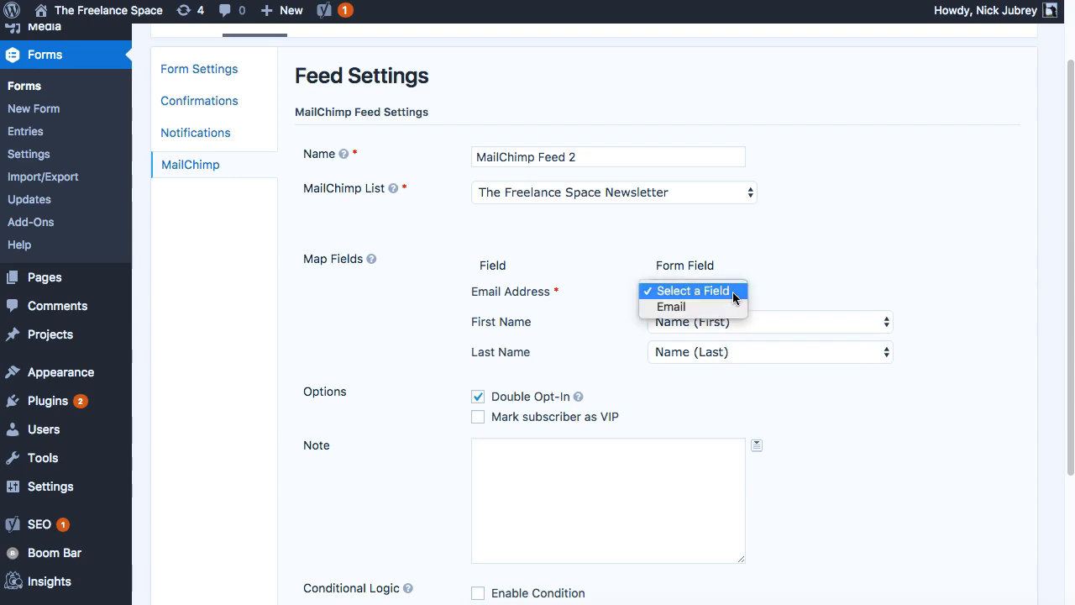
pyautogui.click(670, 306)
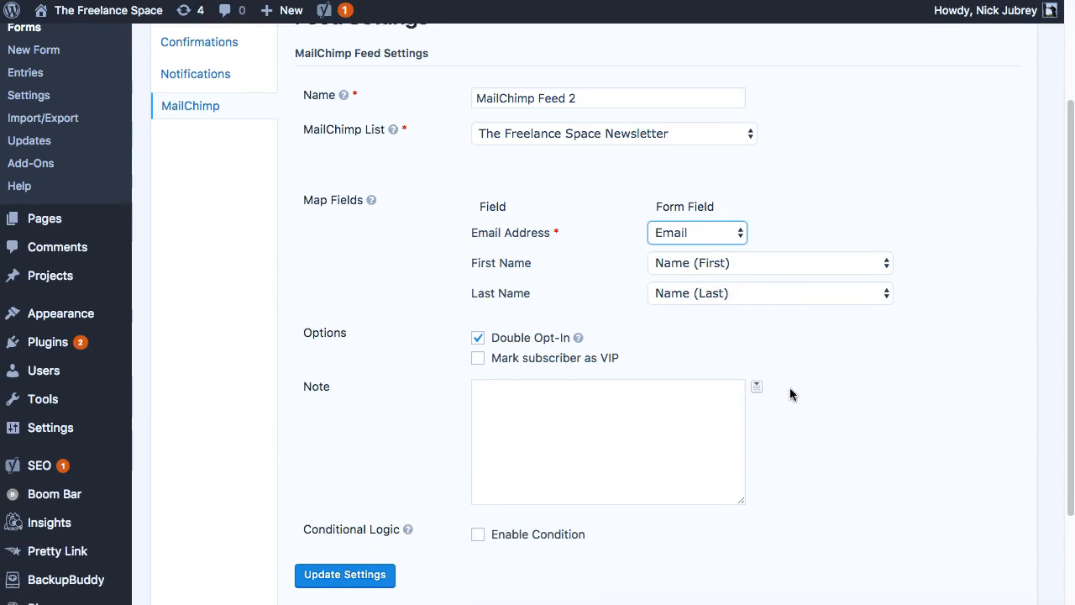
pyautogui.scroll(-3)
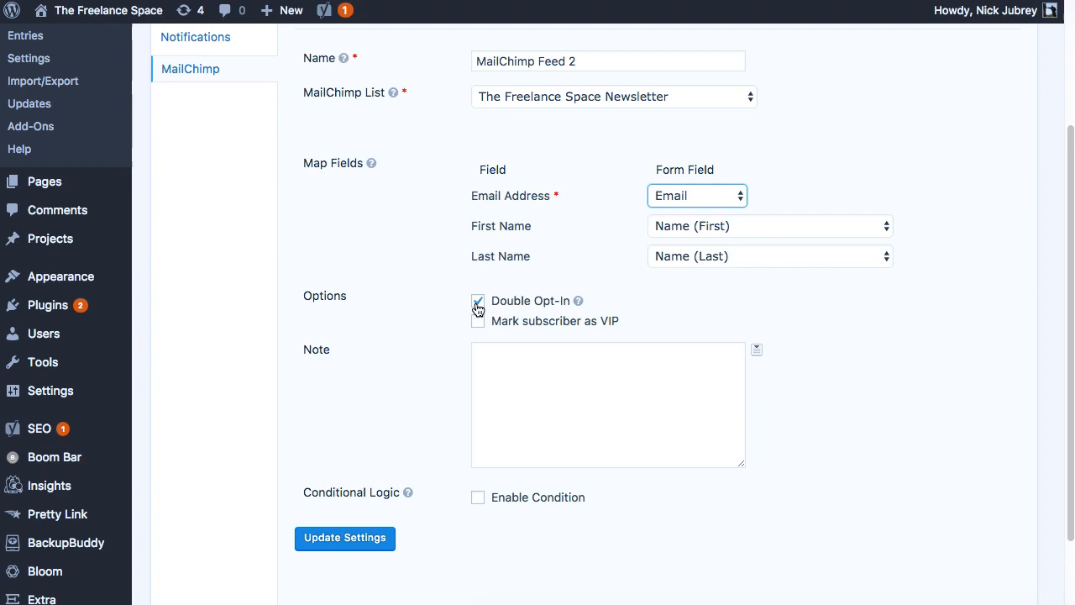
pyautogui.click(477, 301)
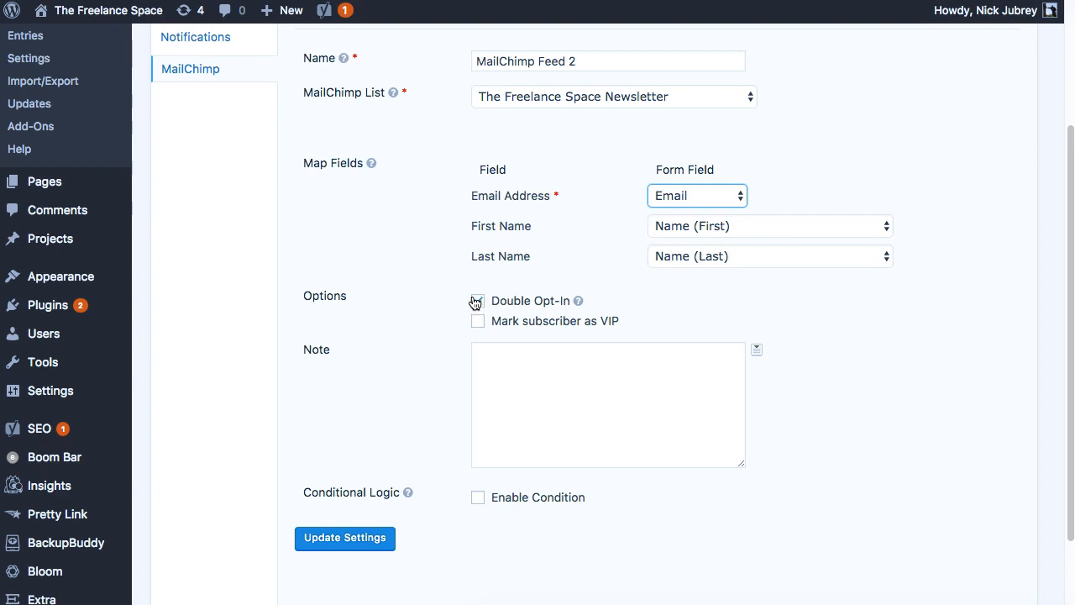
pyautogui.click(477, 300)
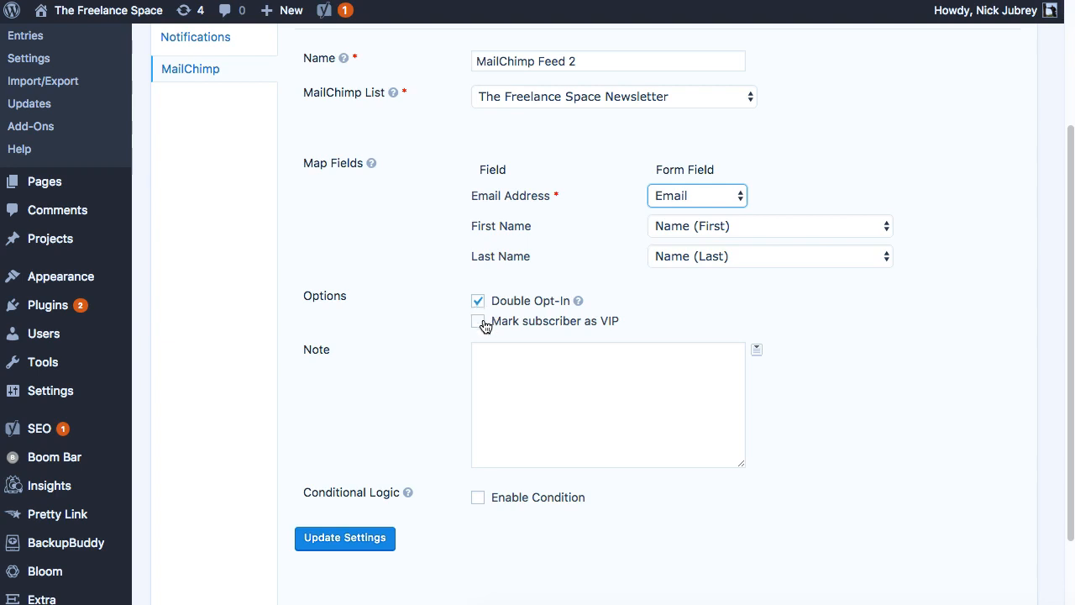
pyautogui.scroll(-3)
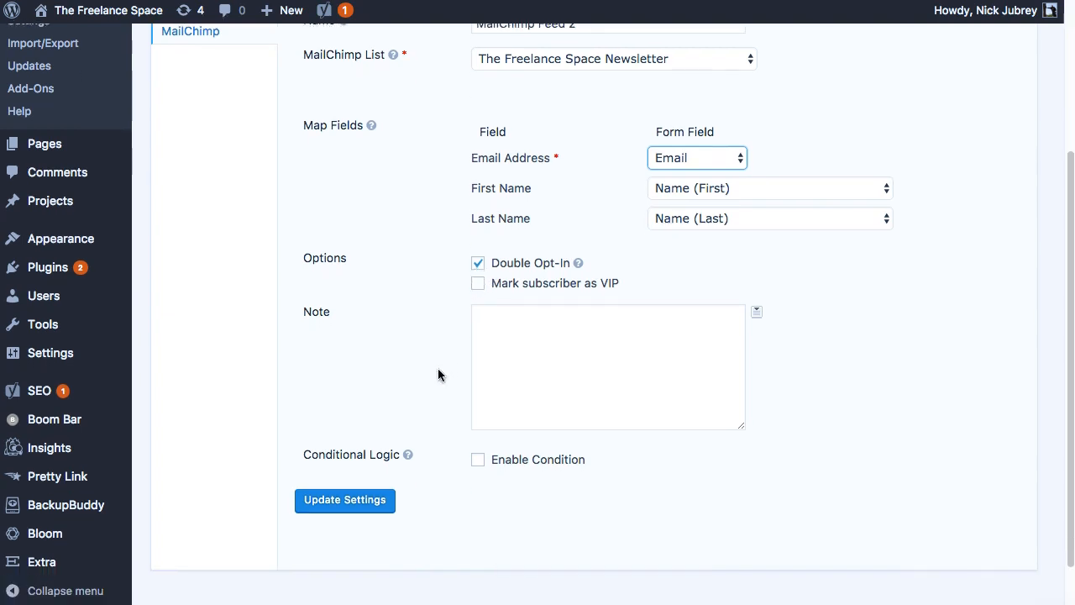
pyautogui.scroll(-3)
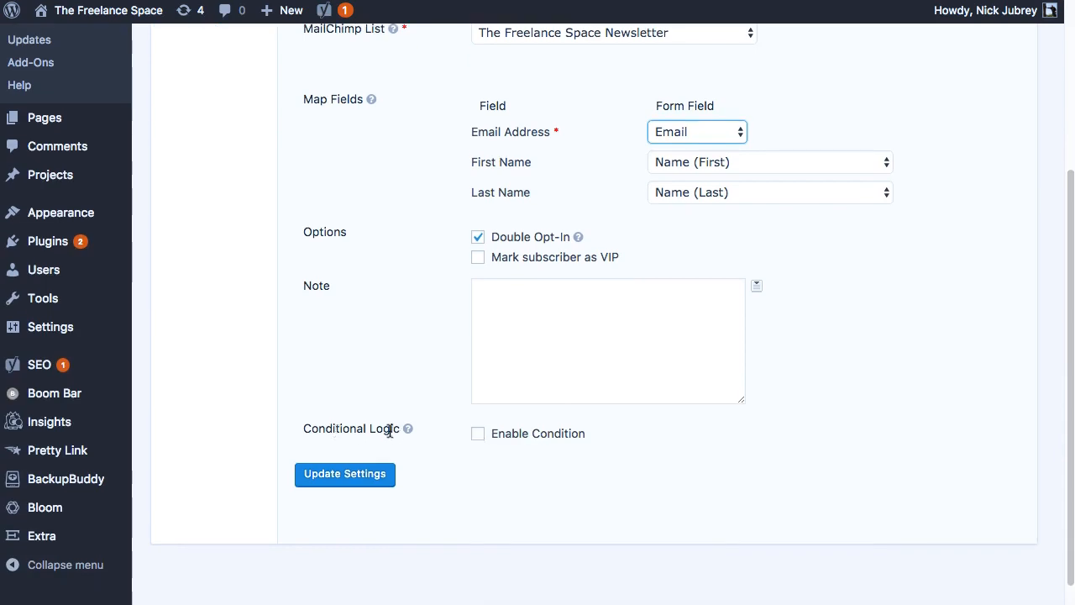
# - Enable the feed condition: 'Do you want to be added to the email list?' is Yes
pyautogui.click(478, 434)
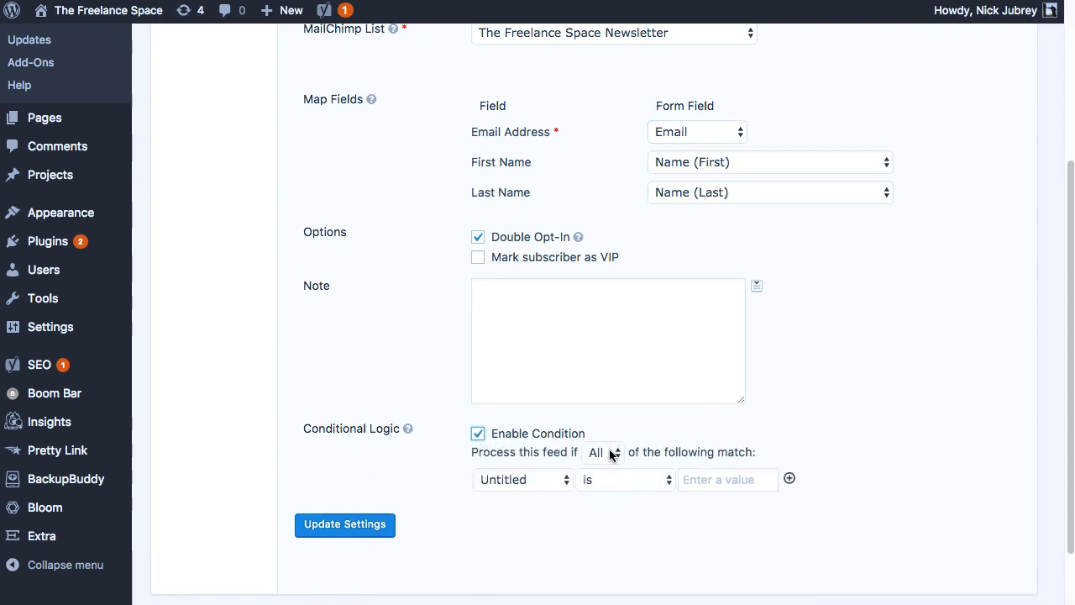
pyautogui.click(602, 452)
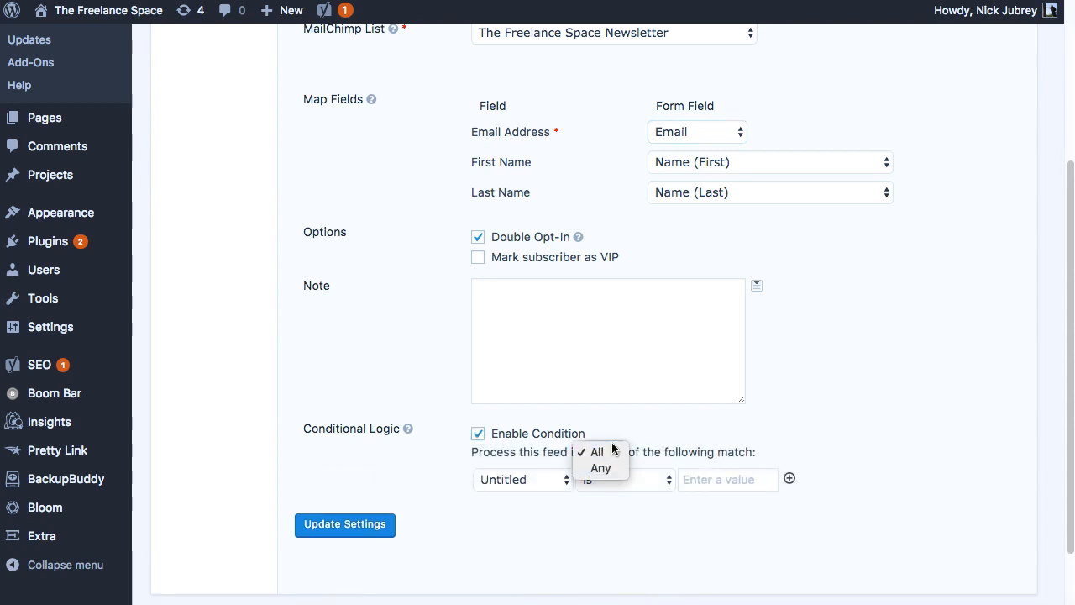
pyautogui.click(523, 479)
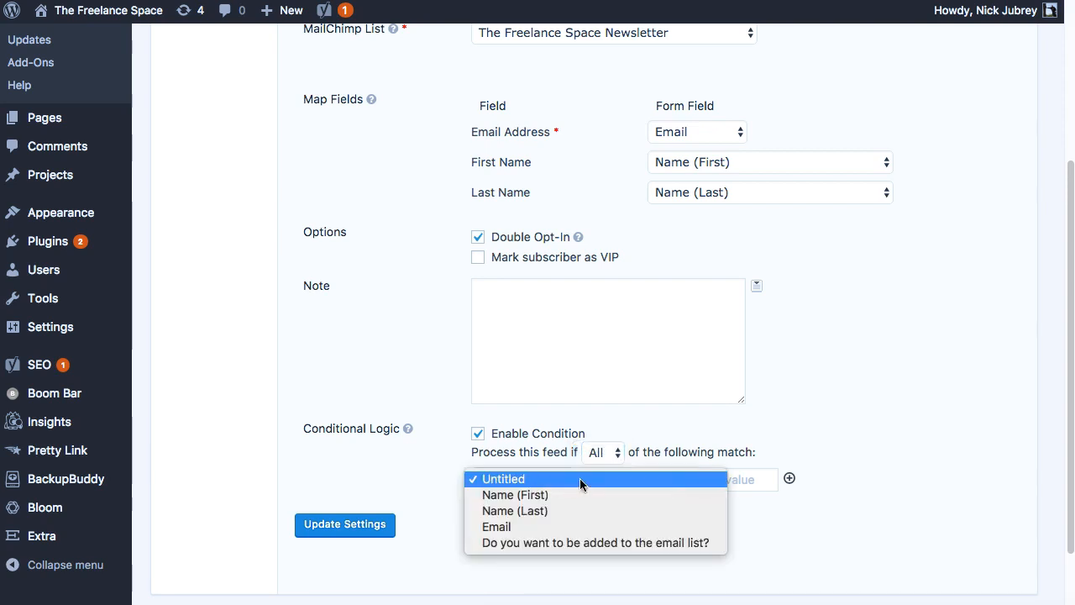
pyautogui.moveTo(596, 543)
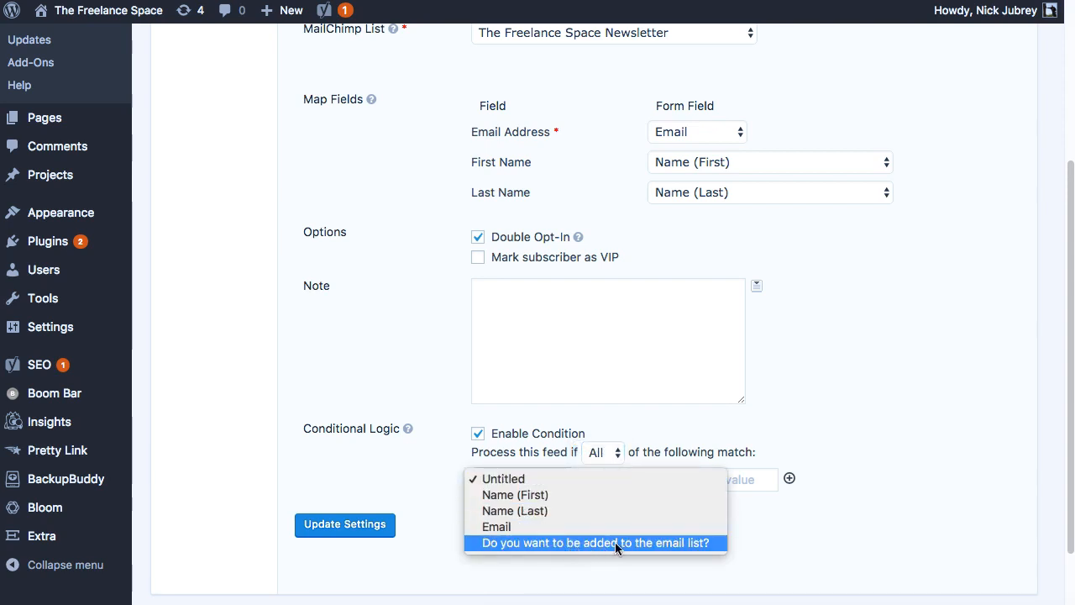
pyautogui.click(595, 542)
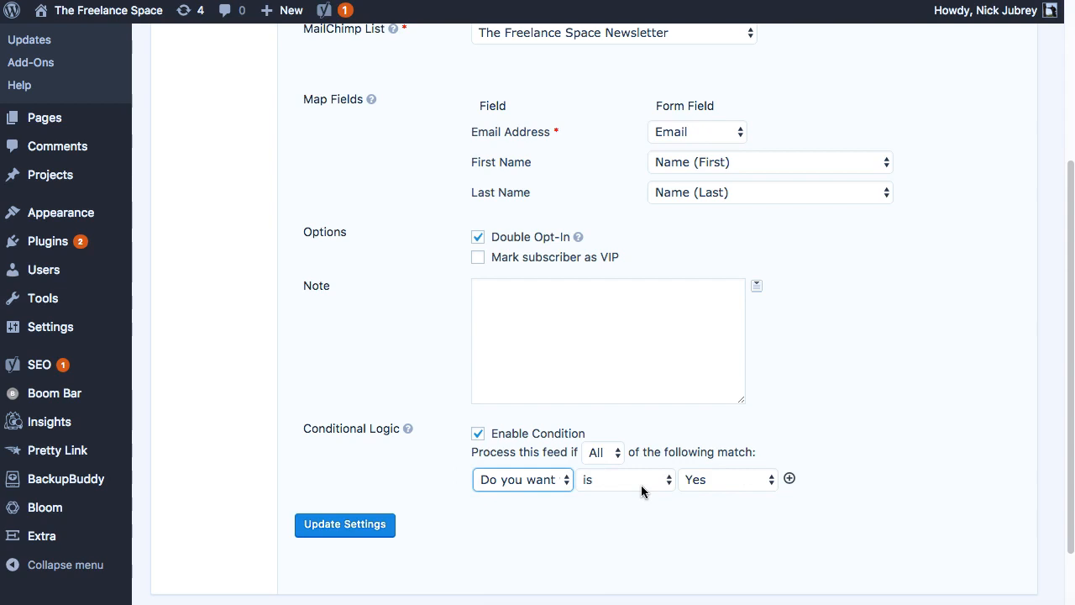
pyautogui.moveTo(789, 478)
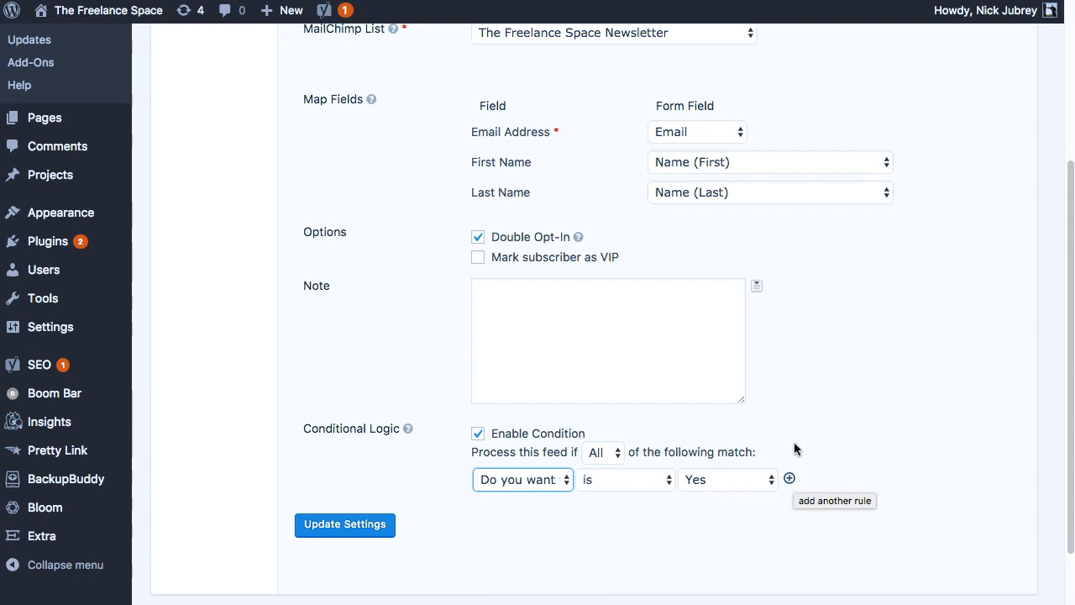
pyautogui.scroll(-3)
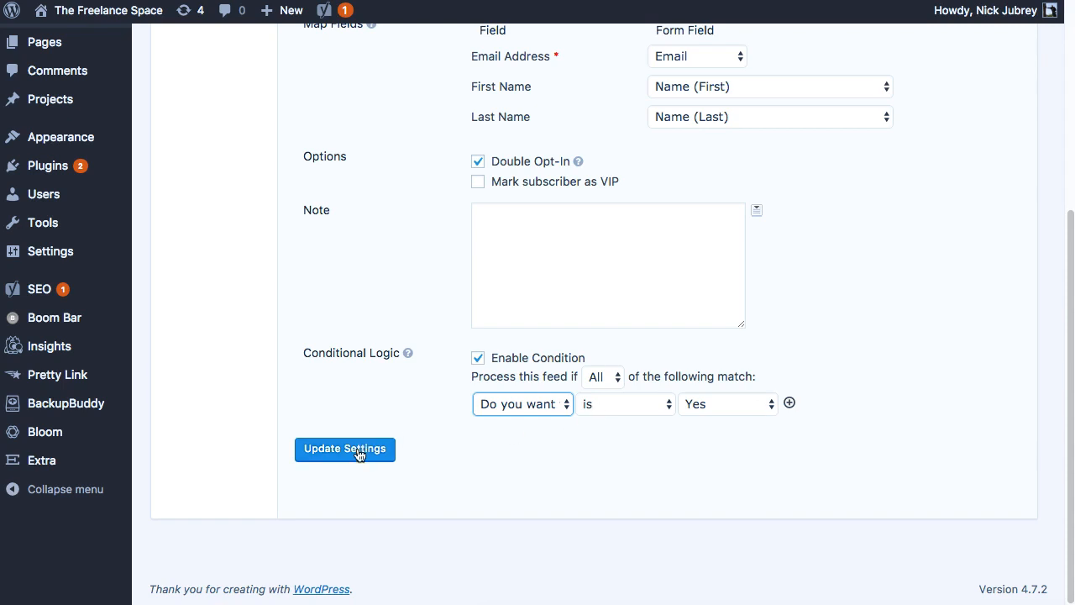
# - Update the feed settings and get the 'Feed updated successfully' notice
pyautogui.click(344, 449)
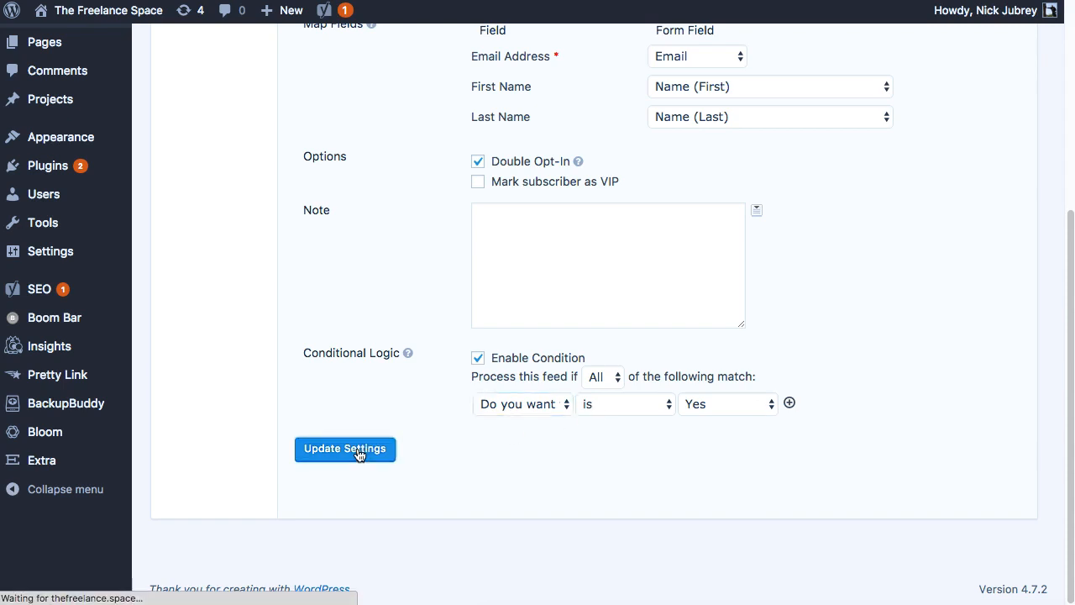
pyautogui.click(344, 448)
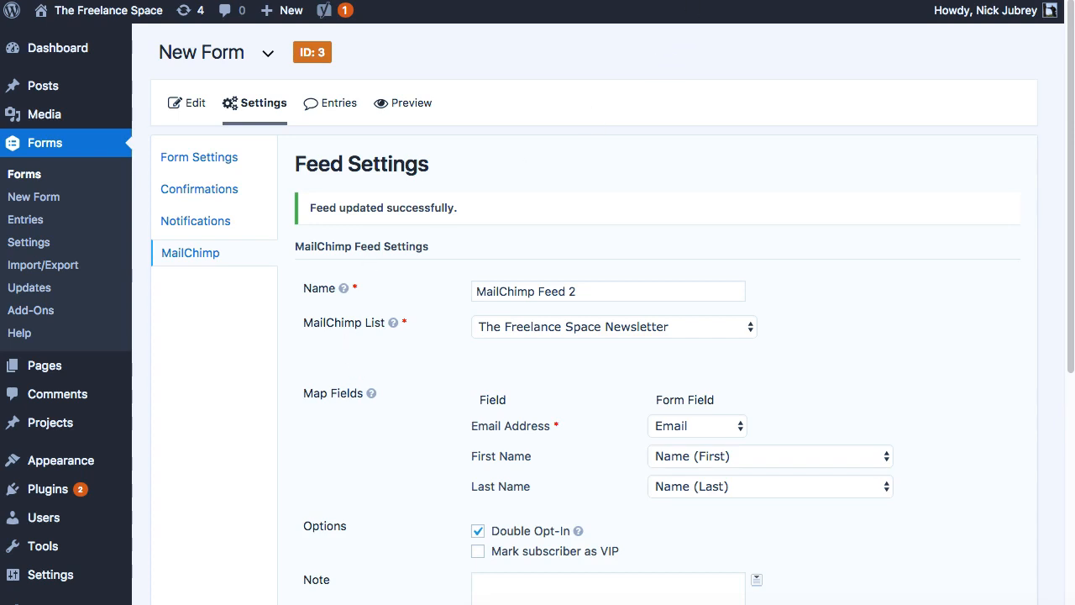
pyautogui.moveTo(80, 140)
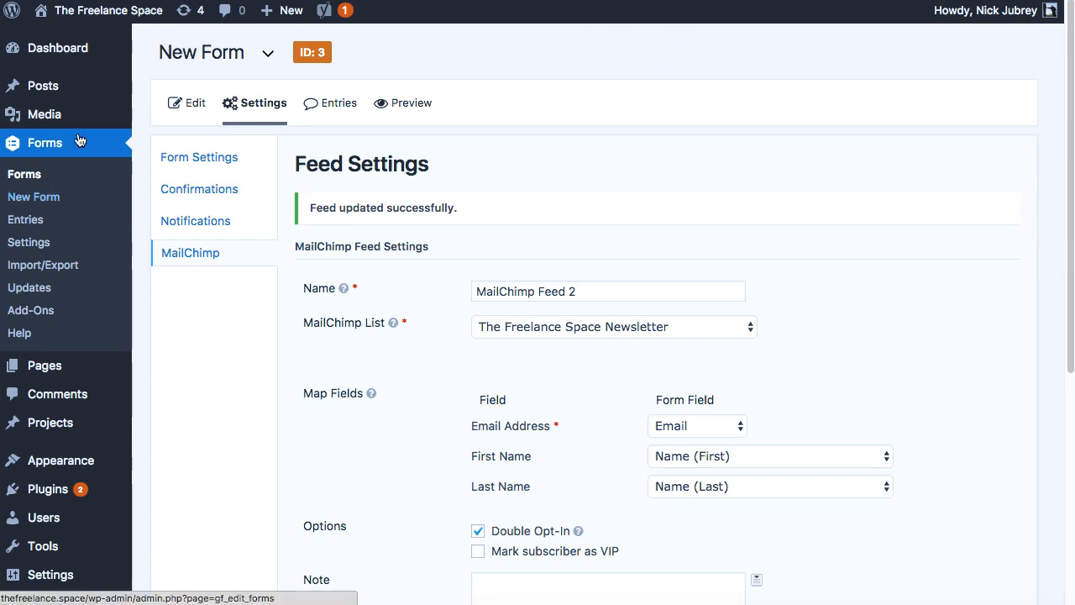
pyautogui.moveTo(44, 364)
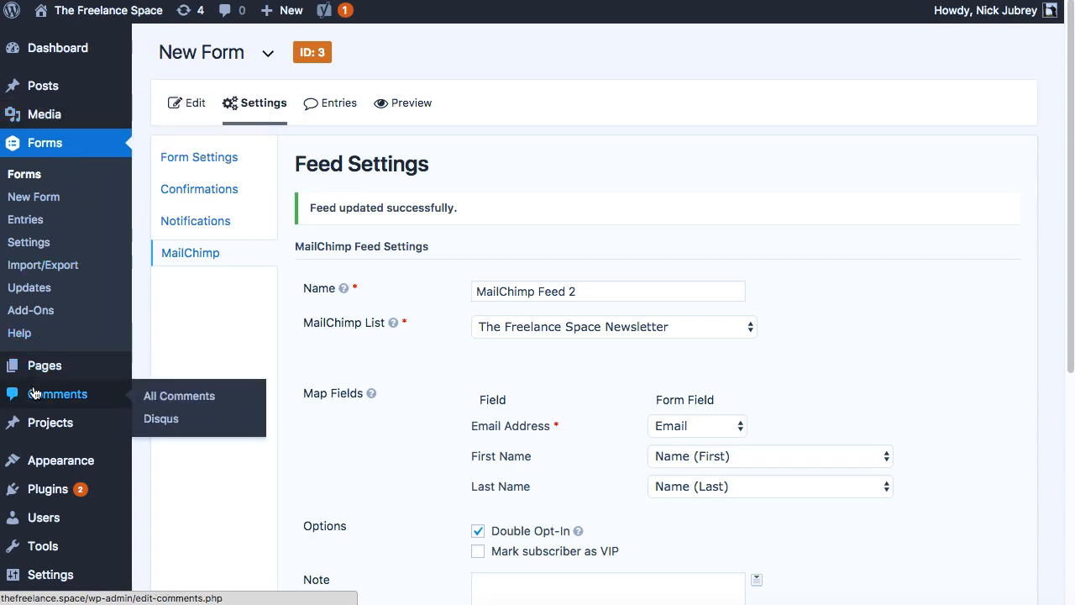
pyautogui.moveTo(43, 85)
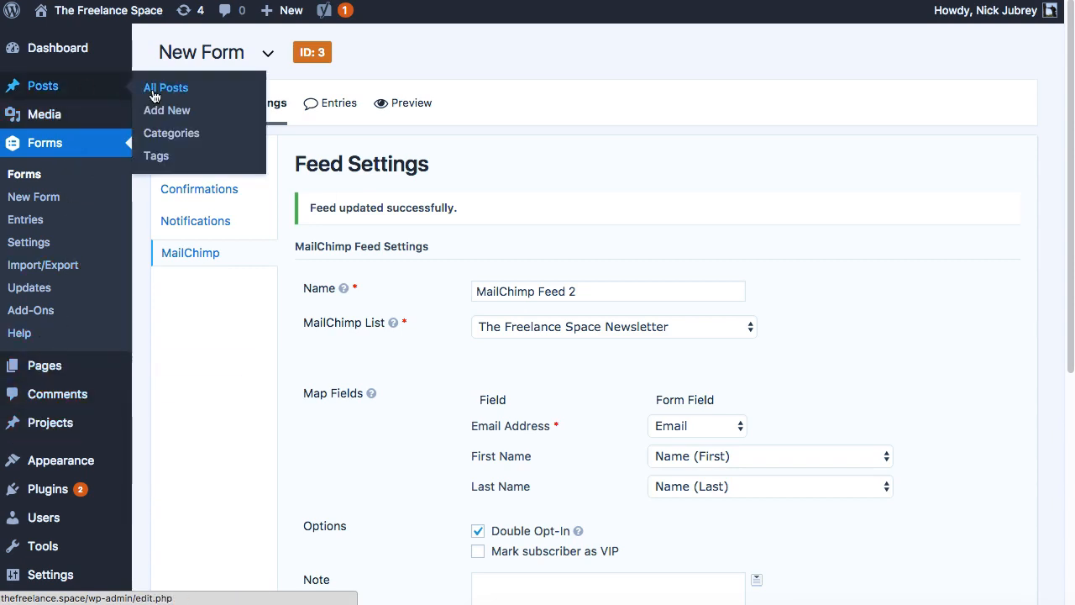
# - Start a new blog post titled 'GF MC TEST'
pyautogui.click(167, 110)
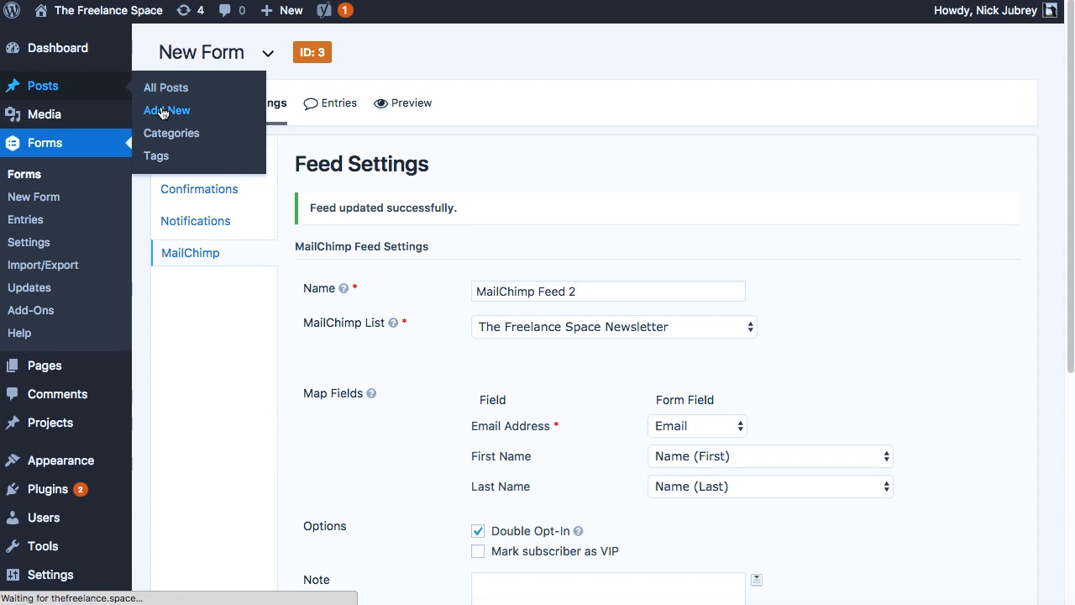
pyautogui.click(166, 110)
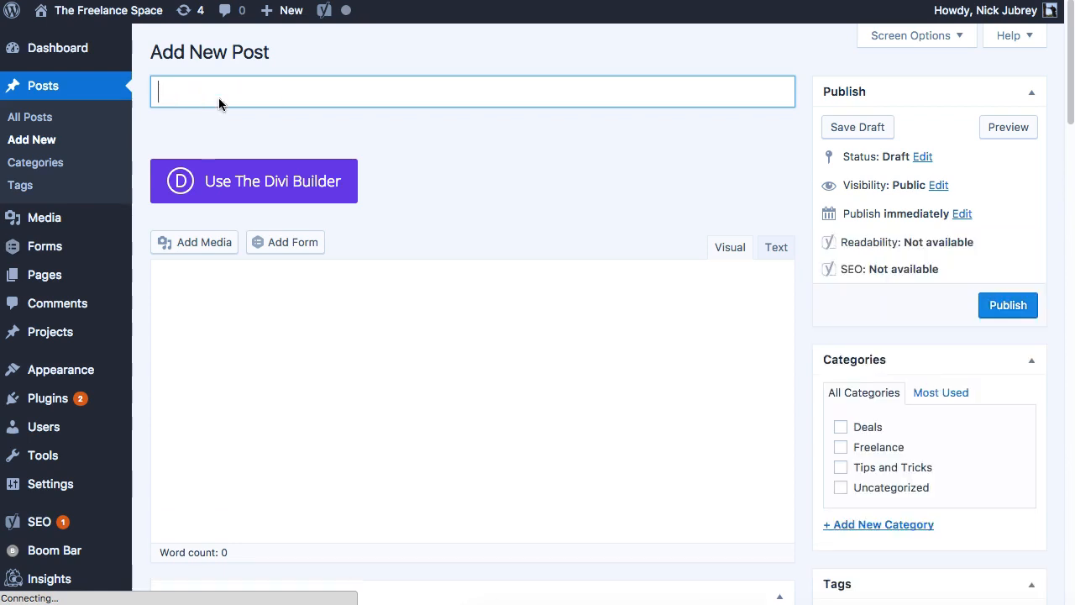
pyautogui.write('GF')
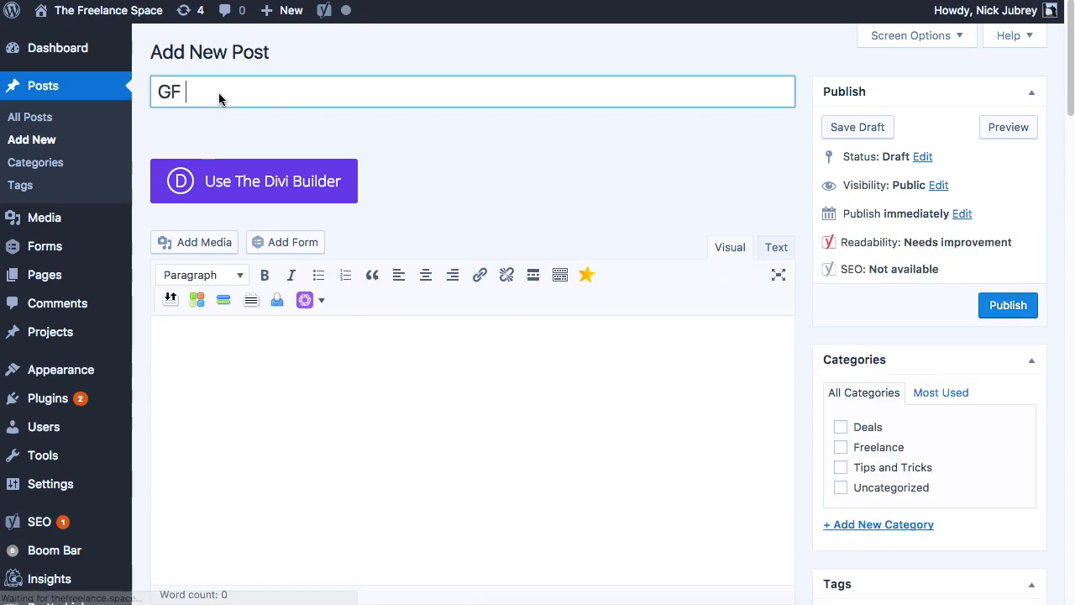
pyautogui.write('MC TEST')
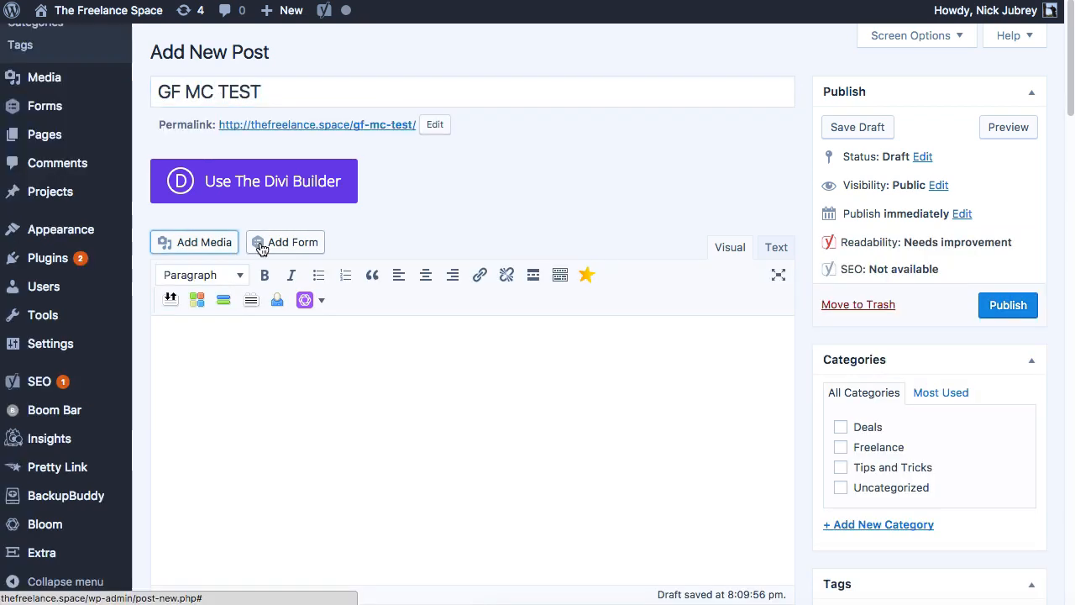
# - Insert New Form into the post and publish it
pyautogui.click(284, 242)
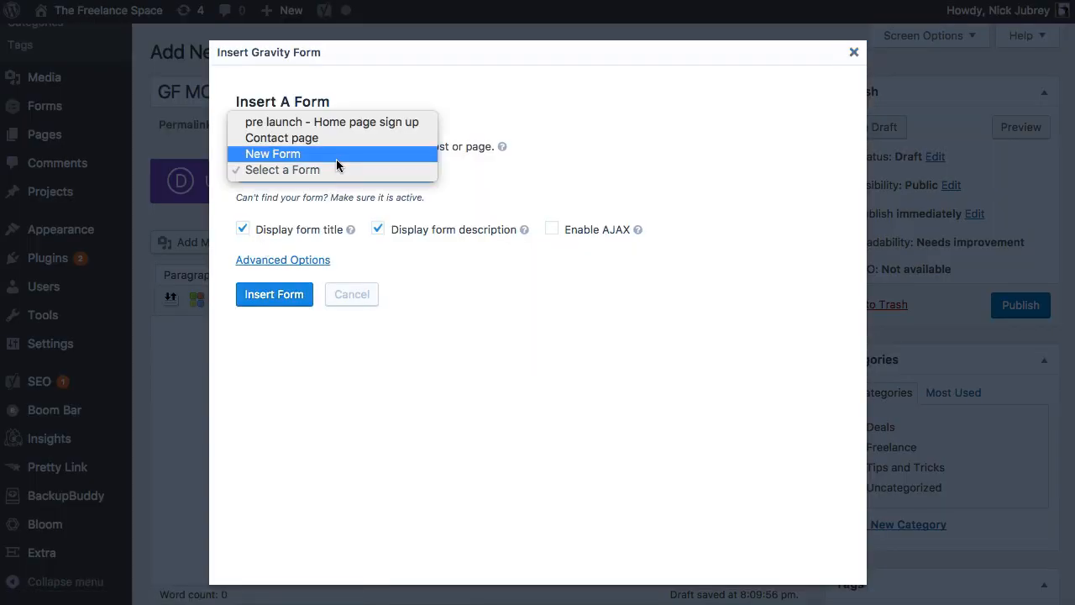
pyautogui.click(272, 153)
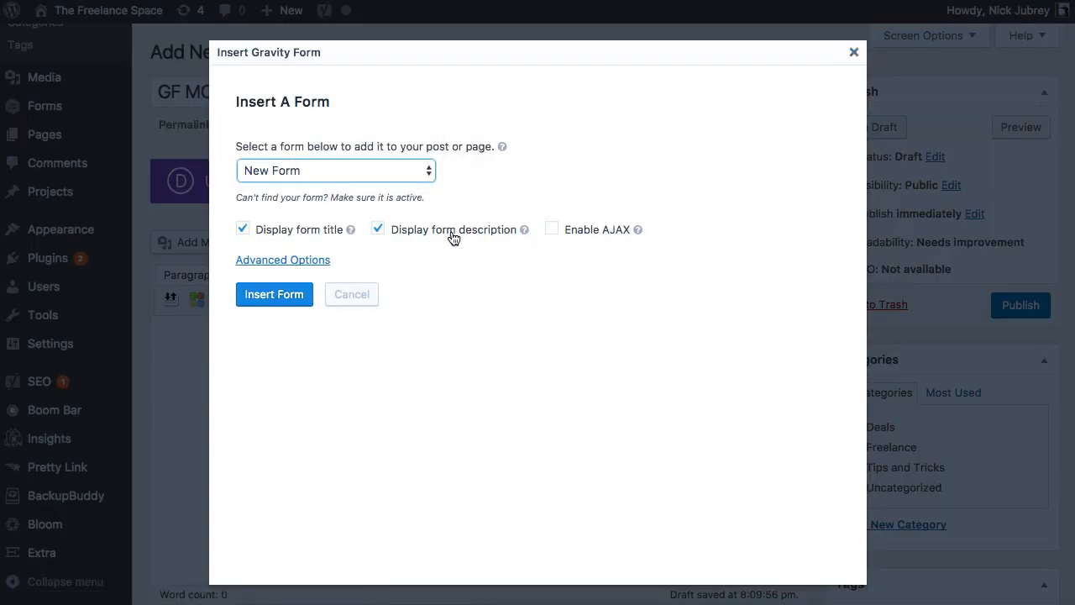
pyautogui.click(274, 294)
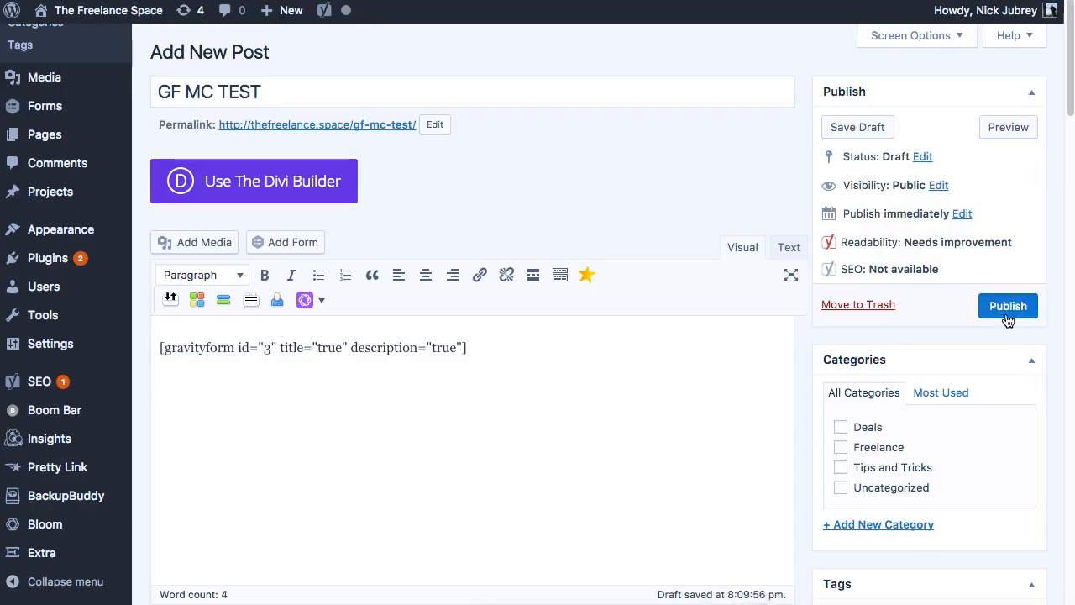
pyautogui.click(1009, 305)
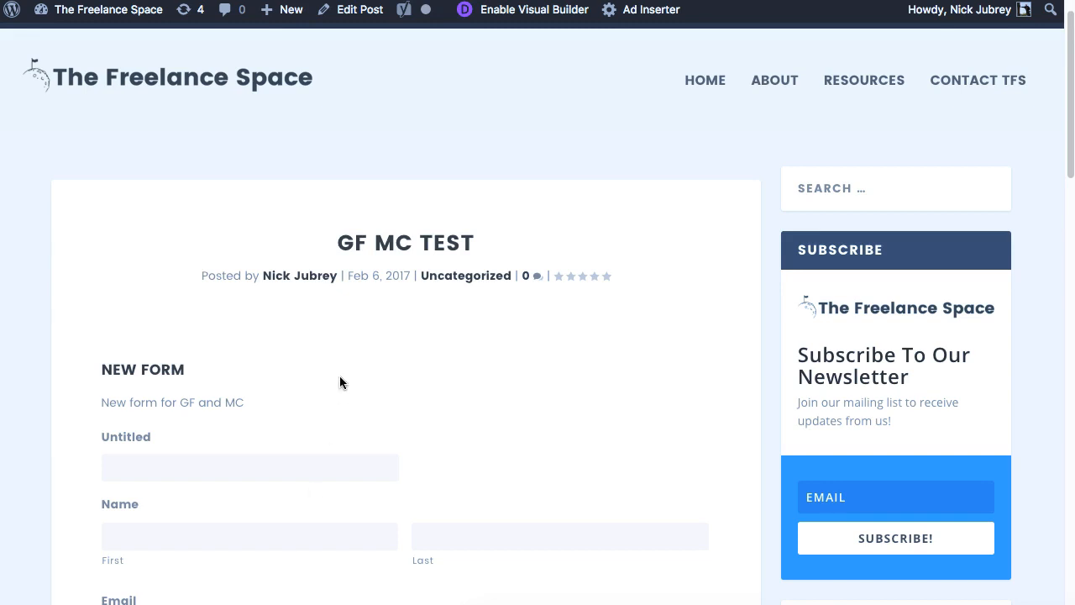
# - Scroll the live GF MC TEST post down to the email-list question and submit button
pyautogui.scroll(-3)
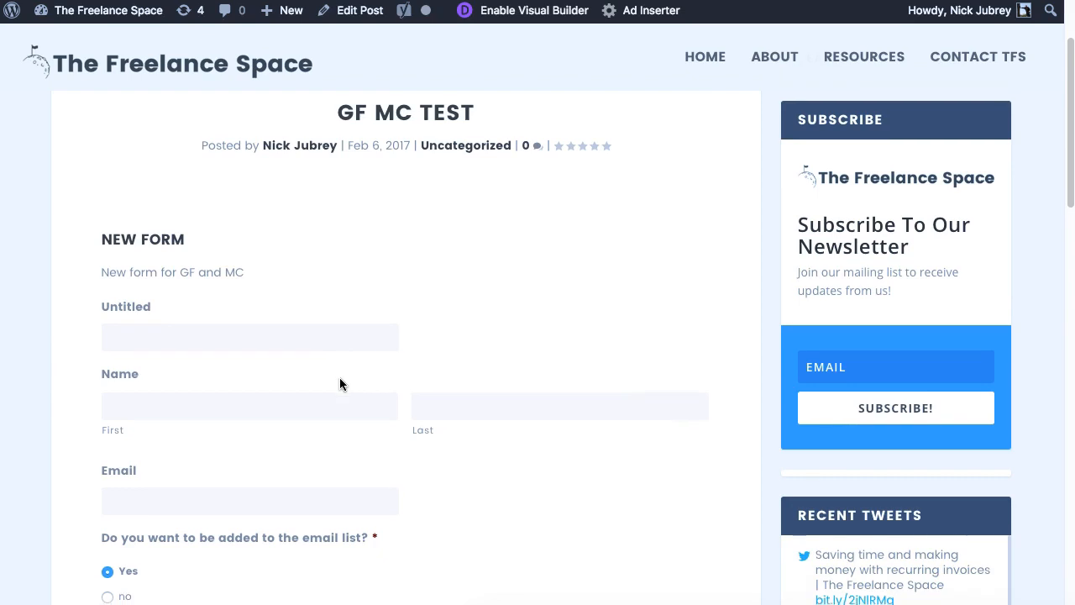
pyautogui.scroll(-3)
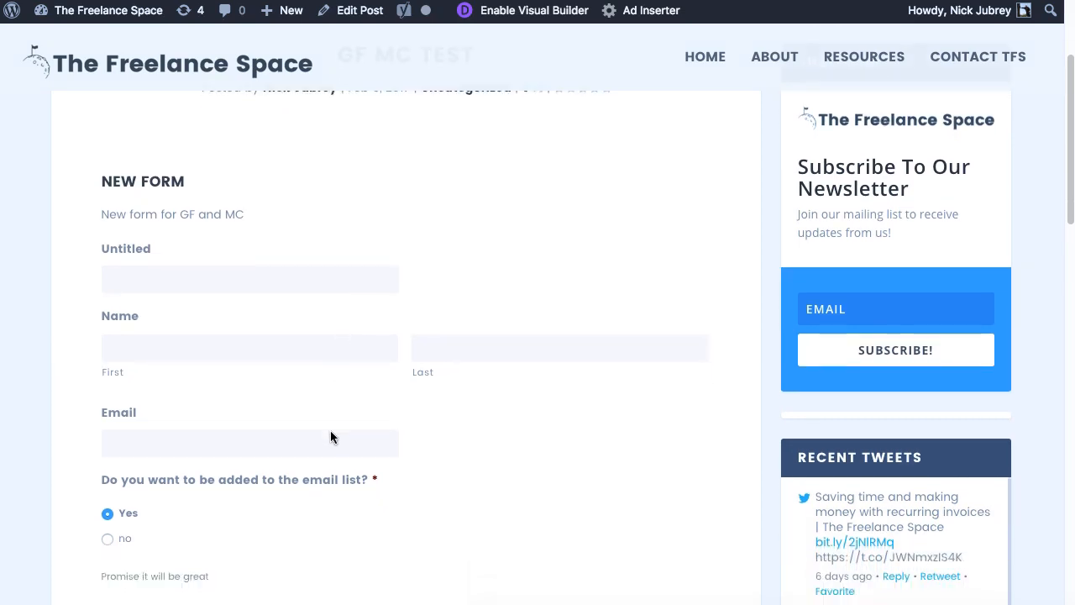
pyautogui.scroll(-3)
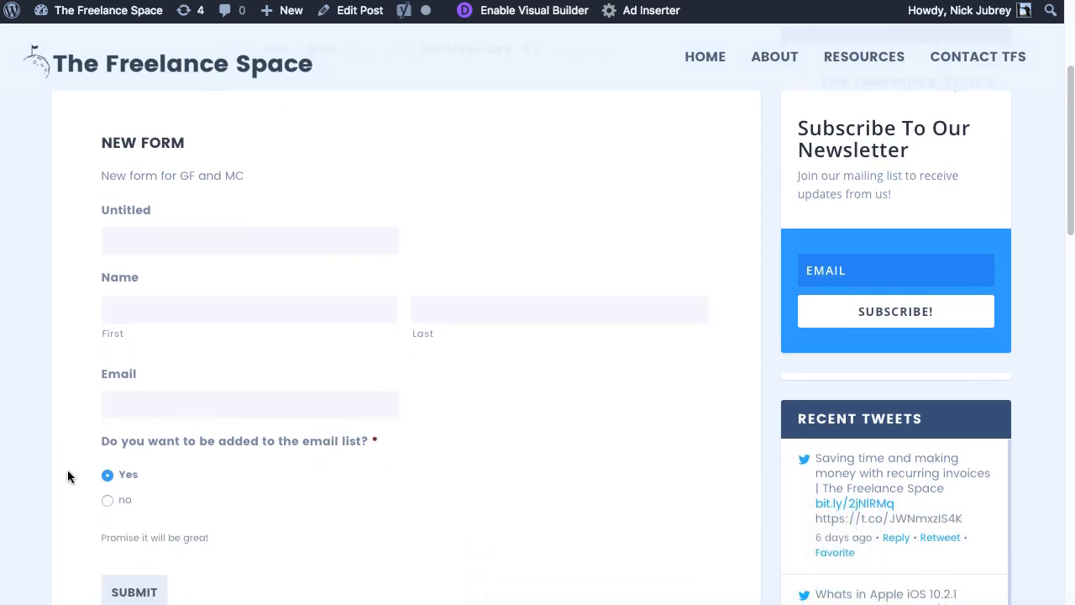
pyautogui.moveTo(236, 204)
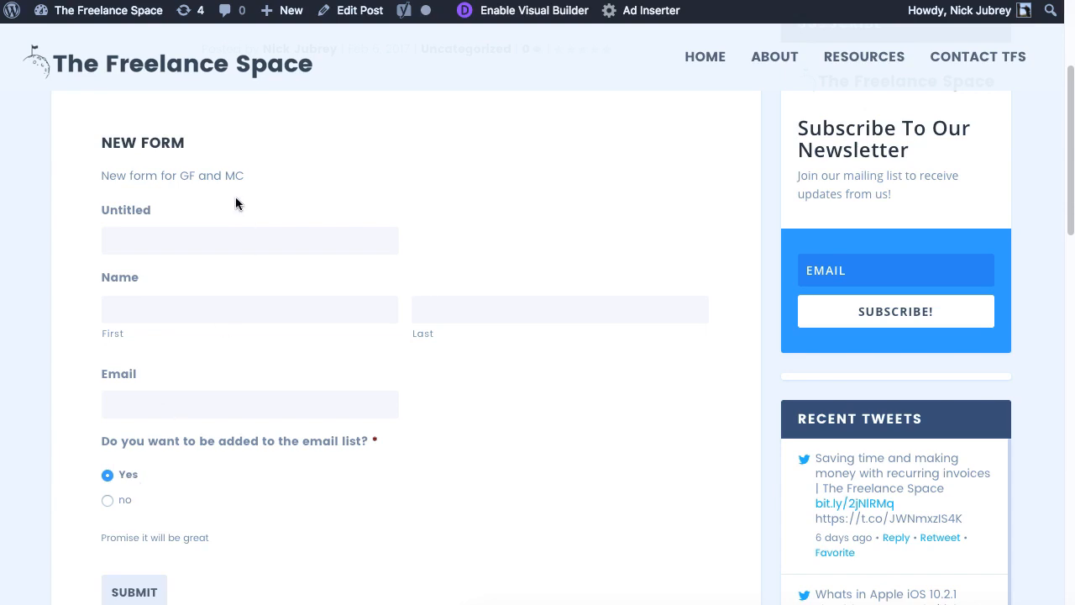
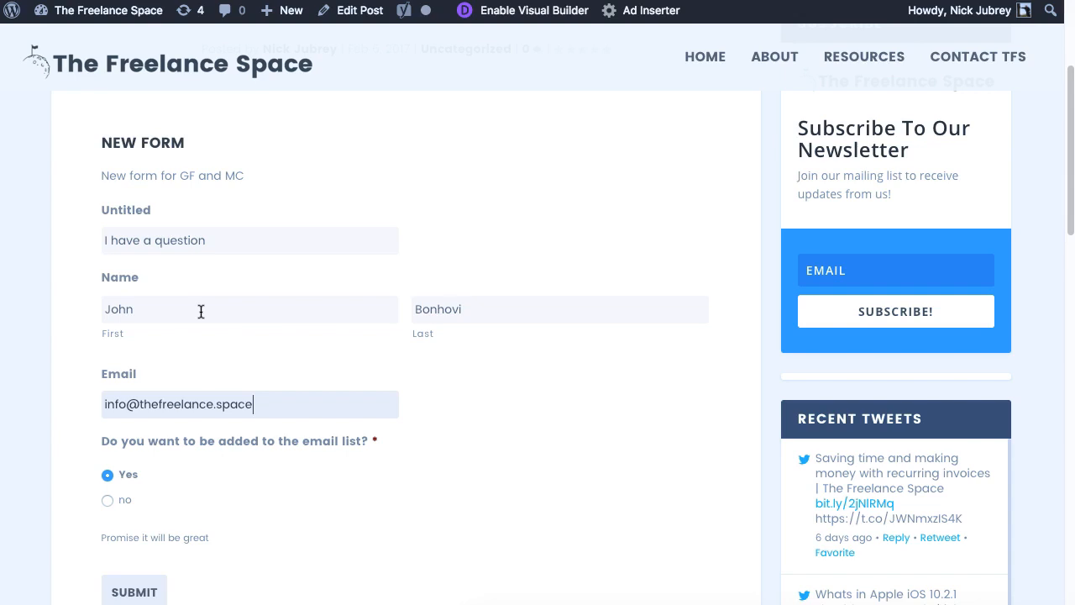
pyautogui.moveTo(217, 266)
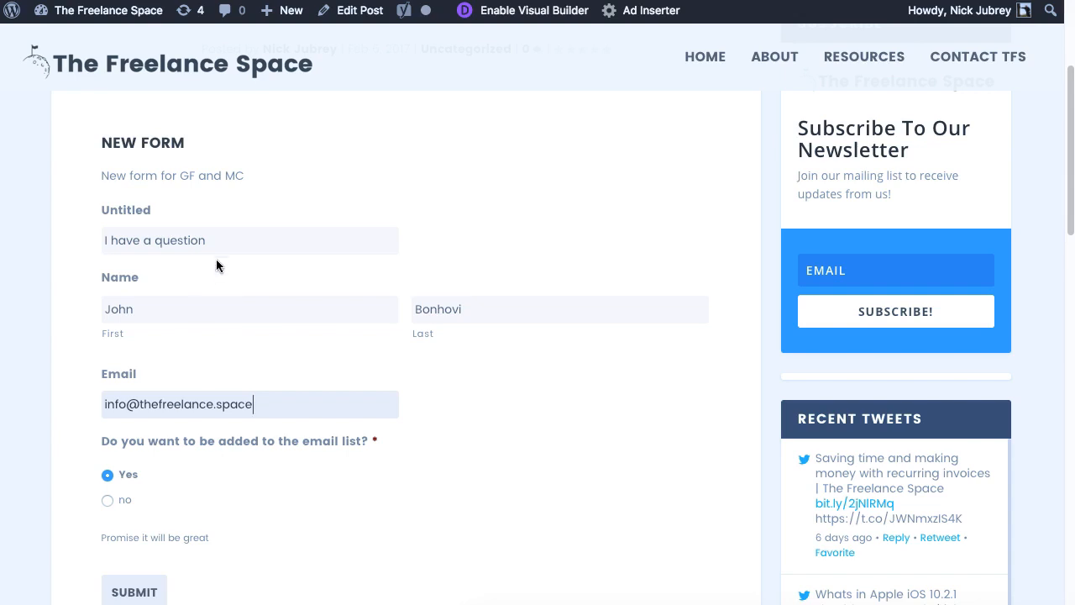
pyautogui.moveTo(208, 301)
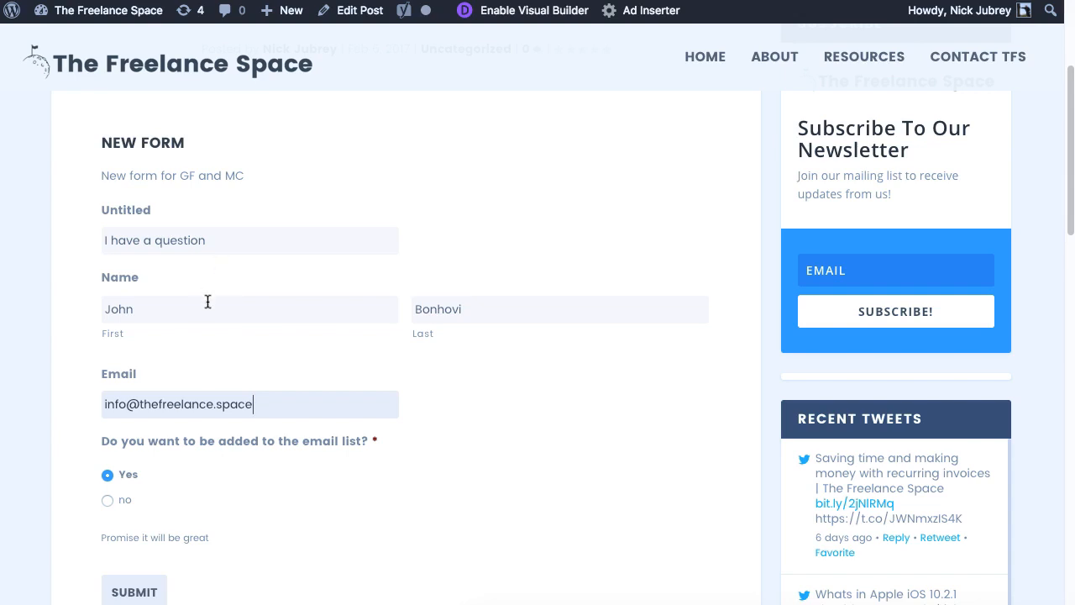
pyautogui.moveTo(208, 309)
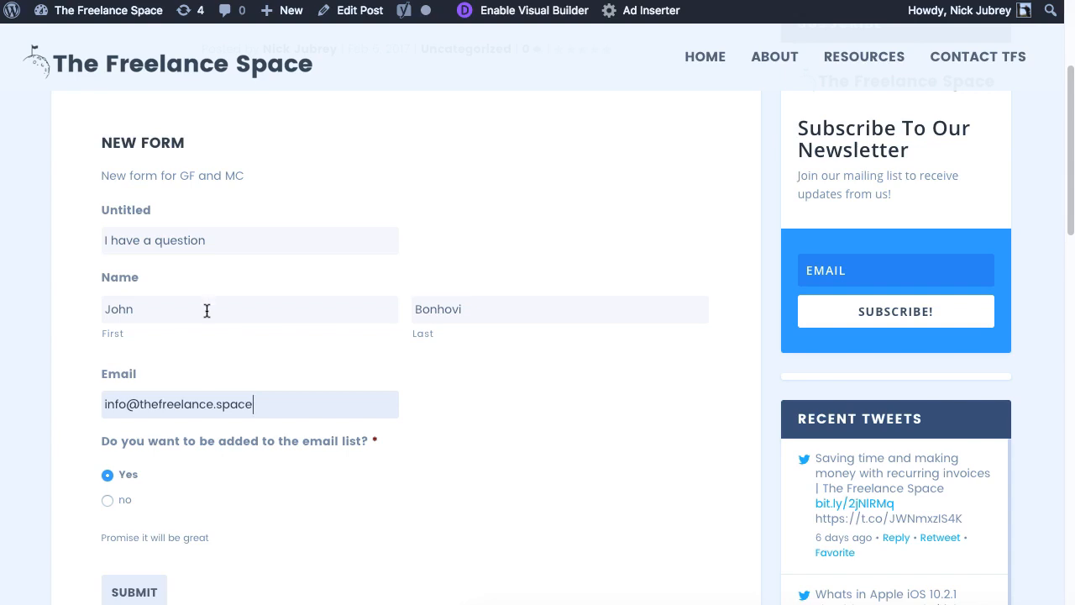
pyautogui.moveTo(226, 392)
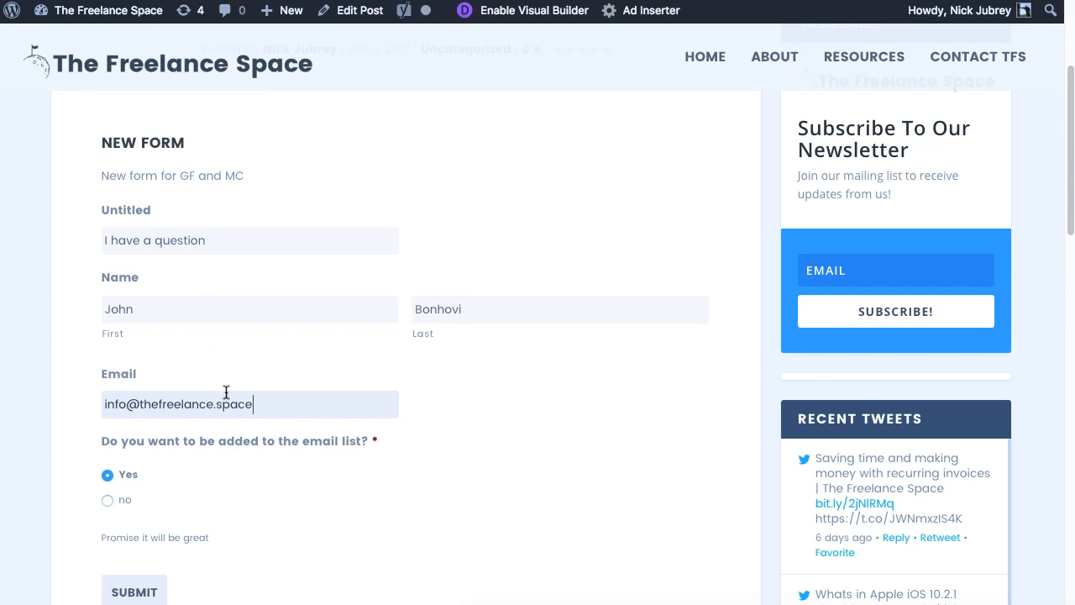
pyautogui.moveTo(224, 397)
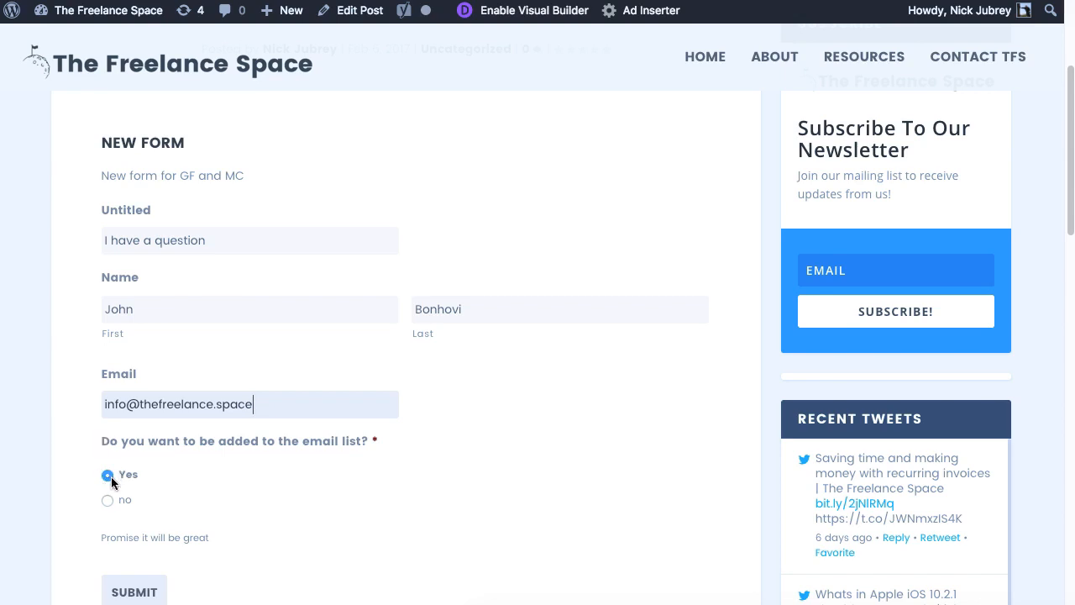
pyautogui.moveTo(142, 584)
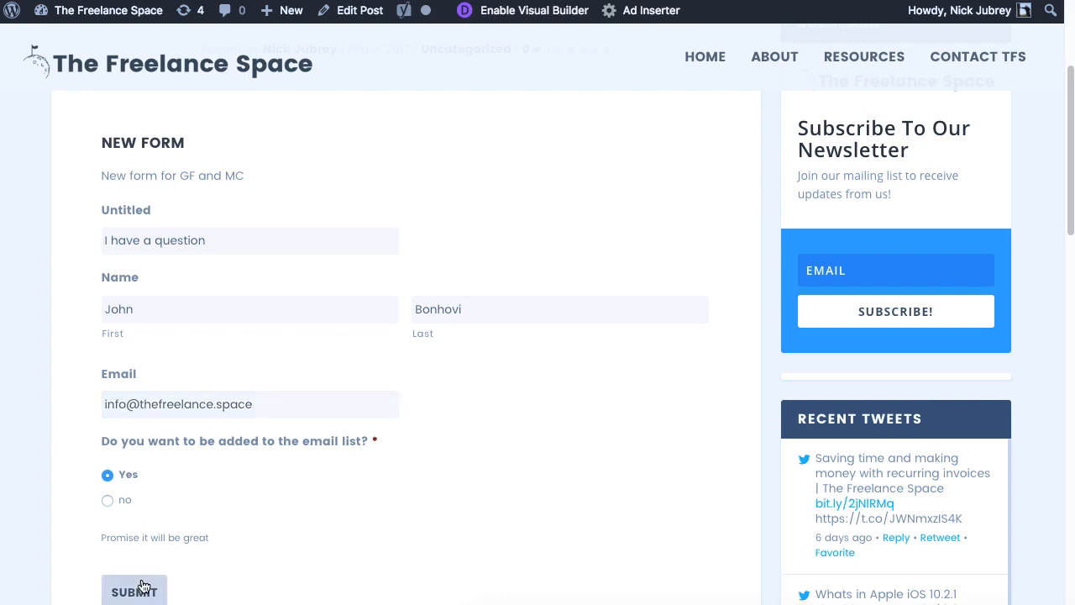
pyautogui.click(134, 591)
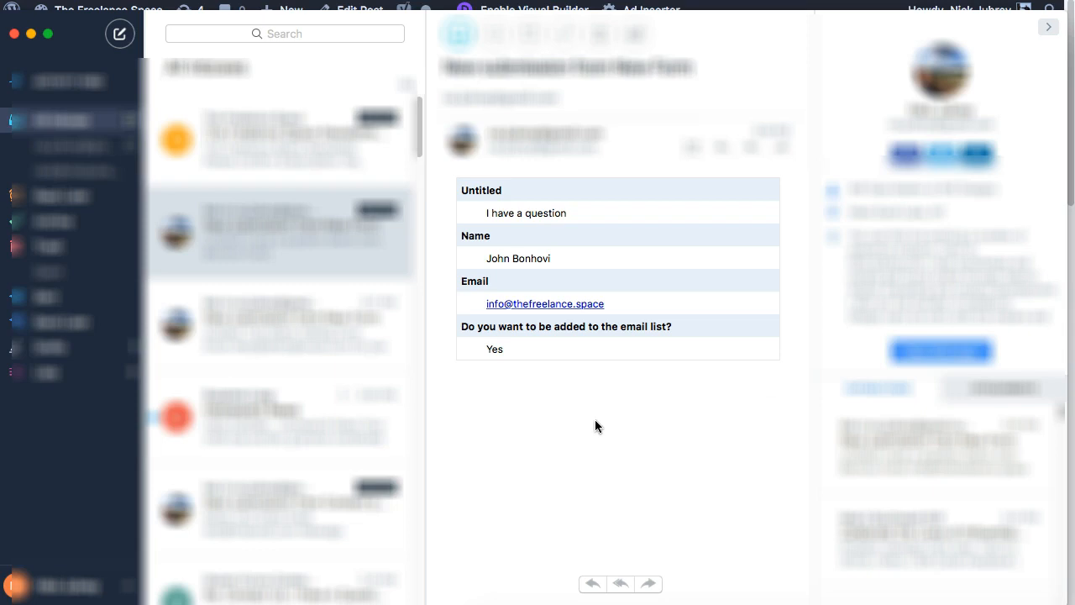
pyautogui.moveTo(461, 69)
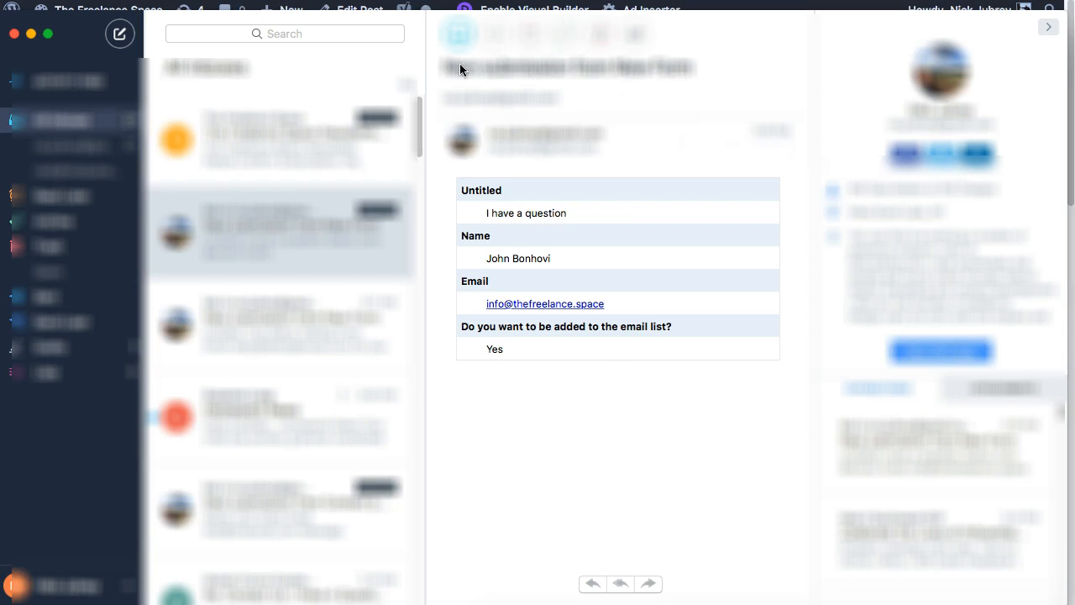
pyautogui.moveTo(640, 85)
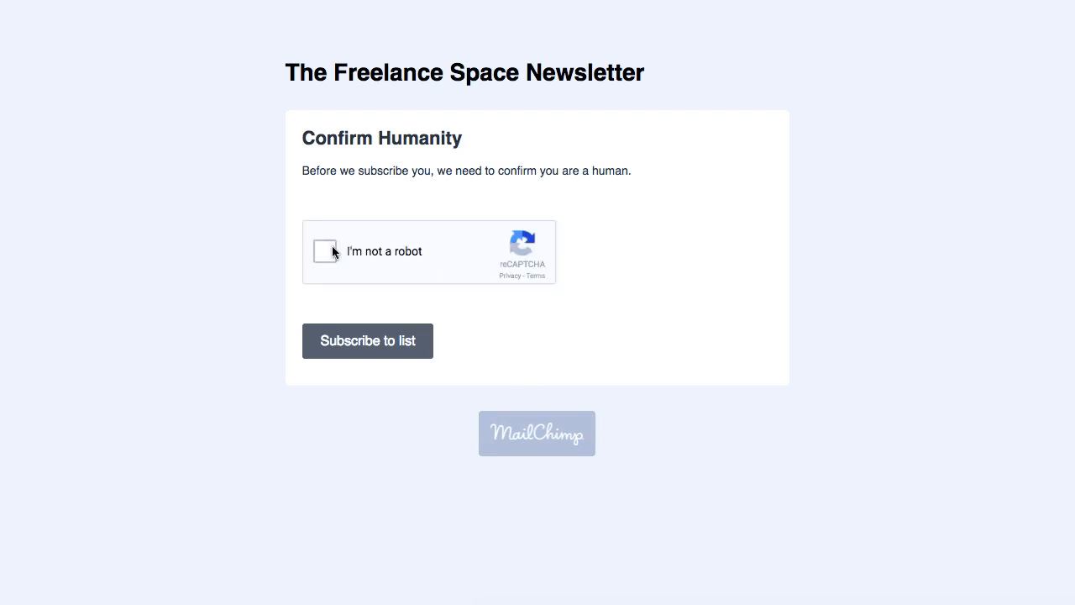
# - Pass the reCAPTCHA check and subscribe to the Freelance Space Newsletter list
pyautogui.click(325, 250)
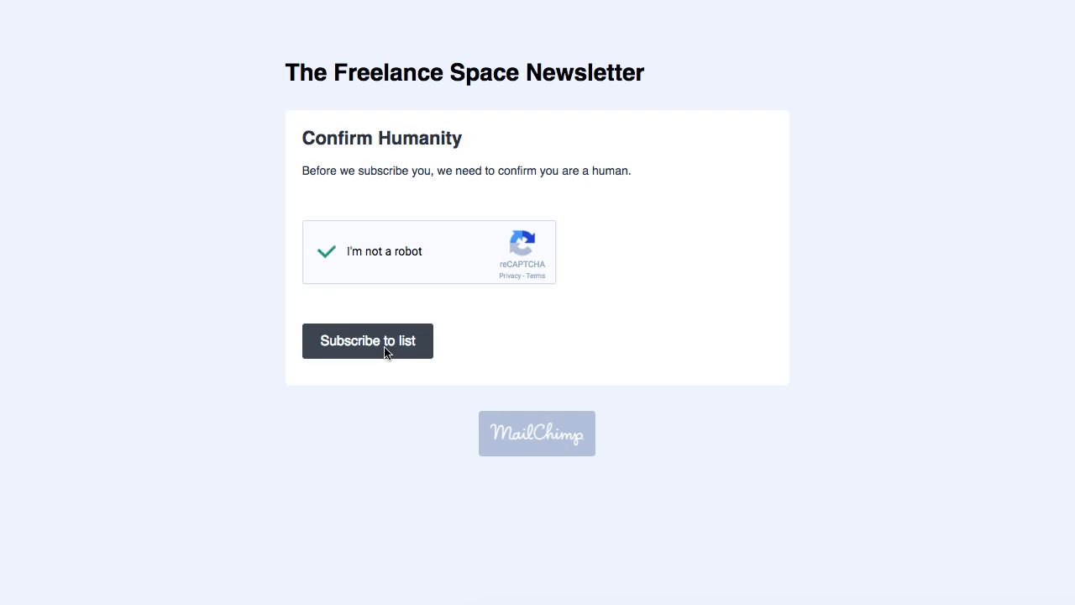
pyautogui.click(368, 341)
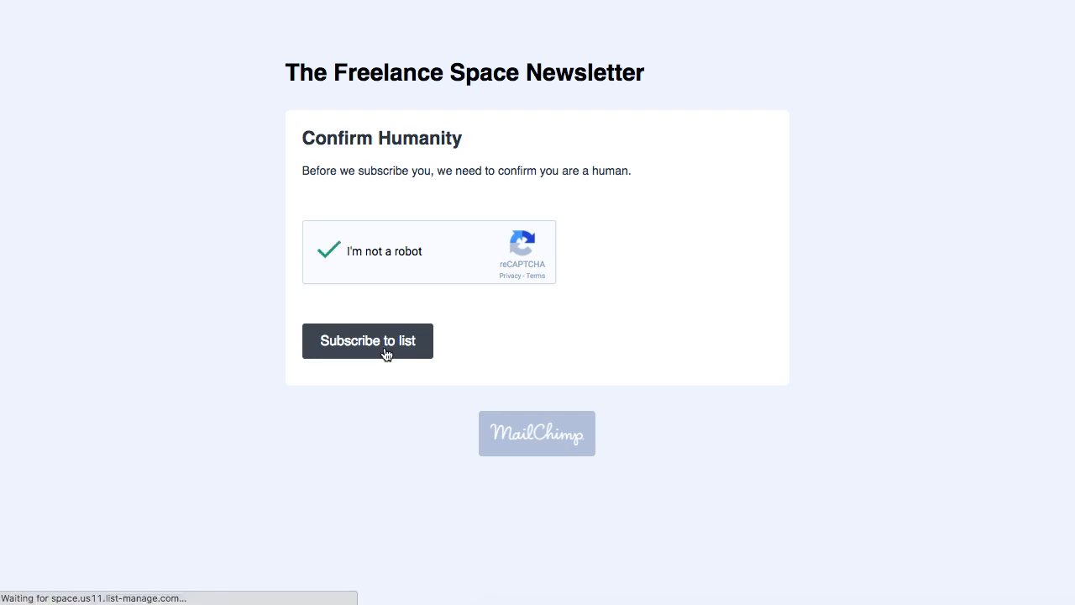
pyautogui.click(368, 340)
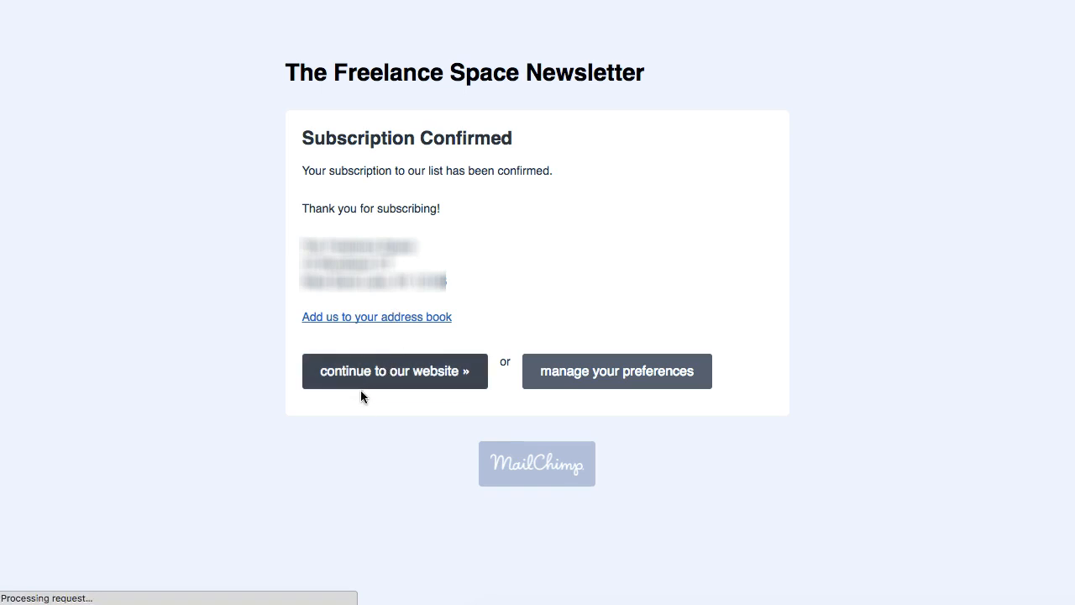
pyautogui.click(395, 371)
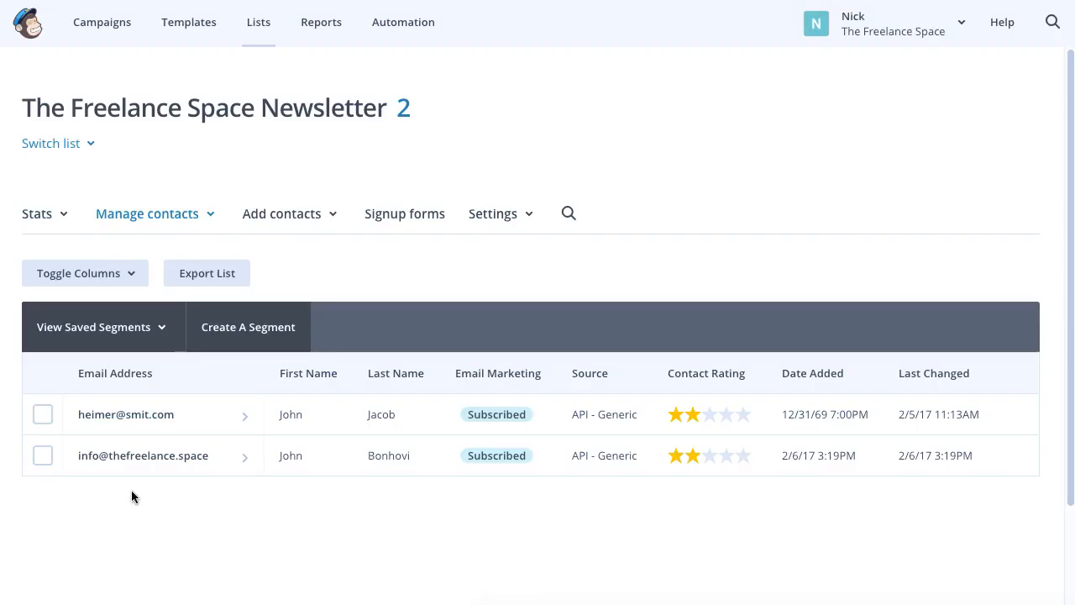
pyautogui.moveTo(310, 462)
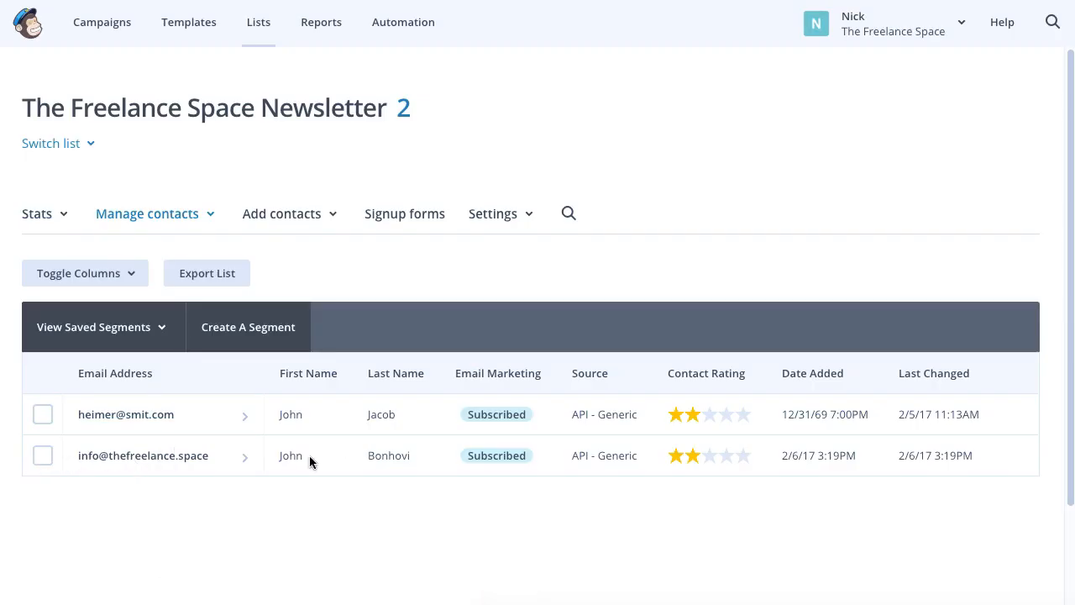
pyautogui.moveTo(821, 469)
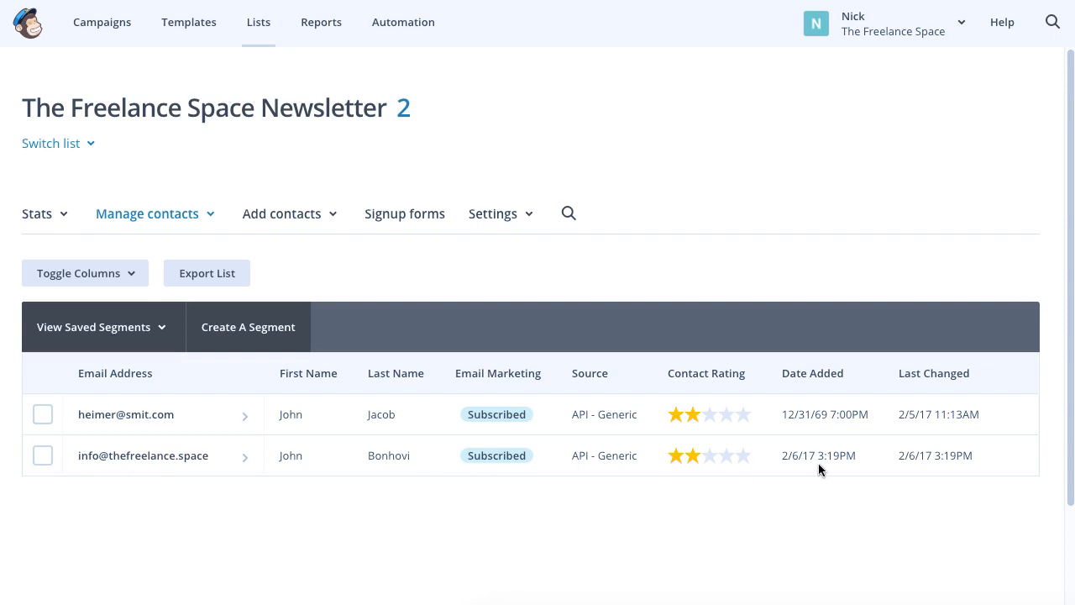
pyautogui.moveTo(816, 473)
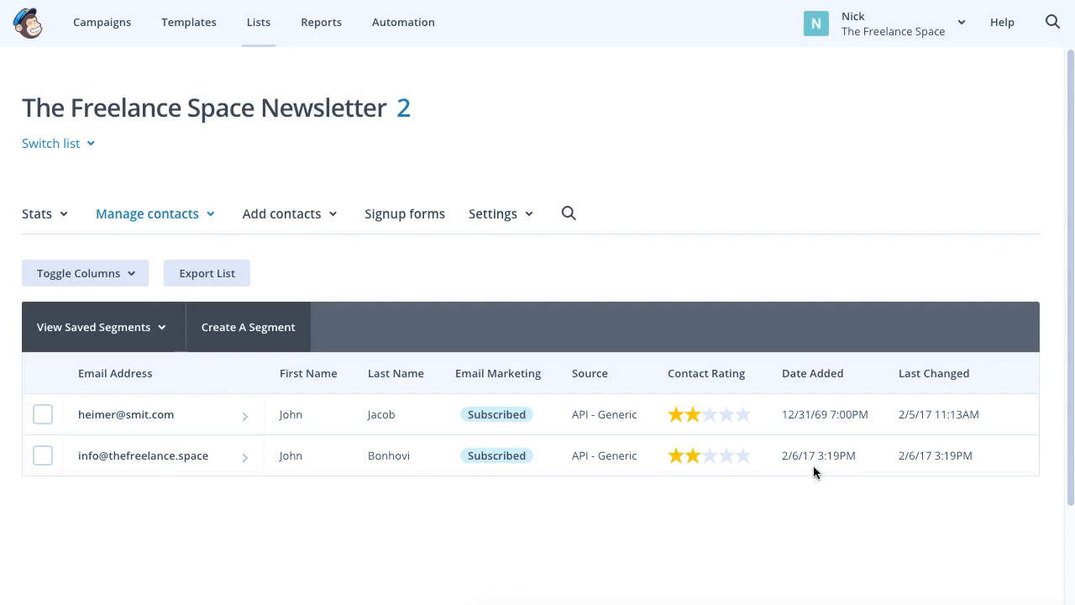